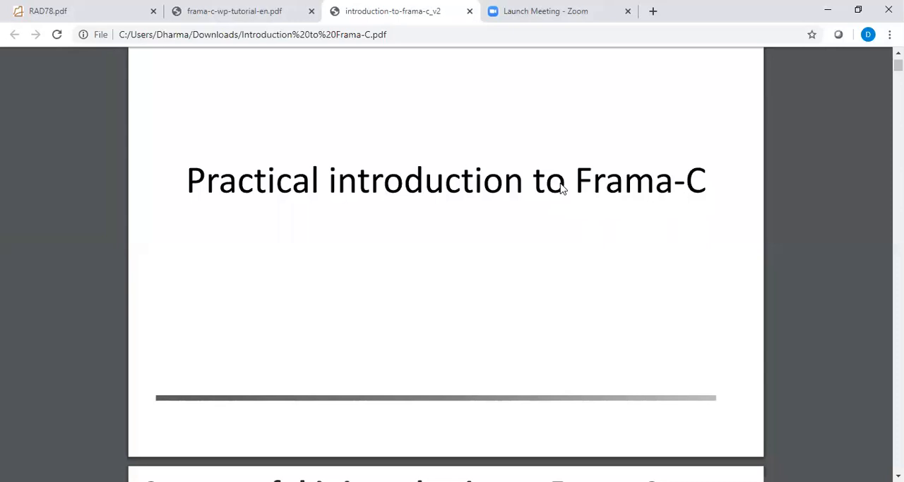
# Step: Scroll down to the 'Content of this introduction' slide and highlight a word
pyautogui.scroll(-3)
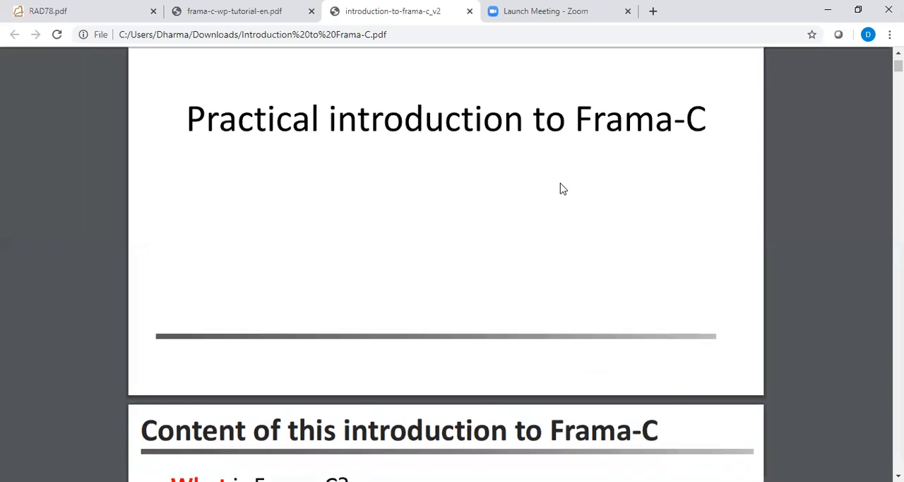
pyautogui.scroll(-3)
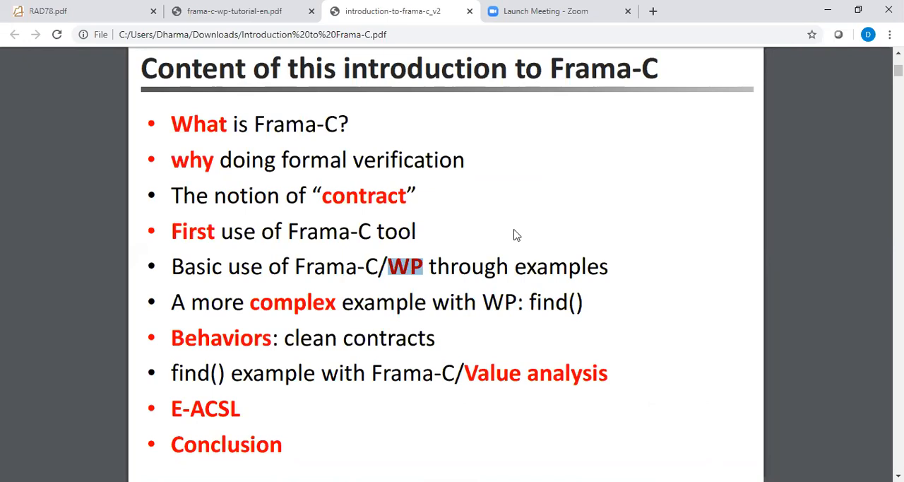
pyautogui.moveTo(613, 248)
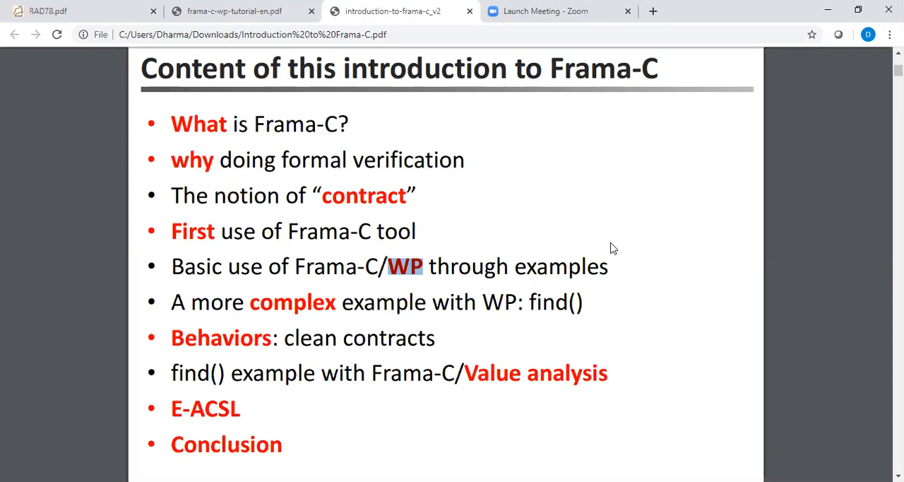
pyautogui.scroll(-3)
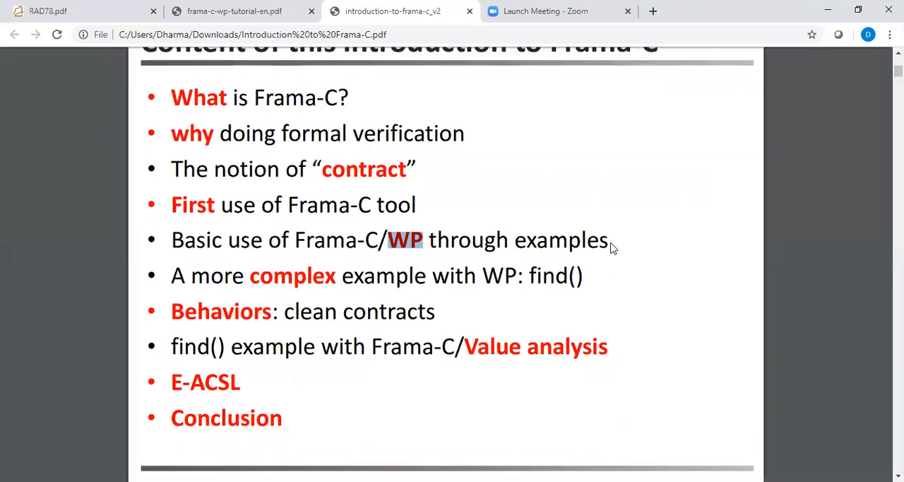
pyautogui.moveTo(348, 332)
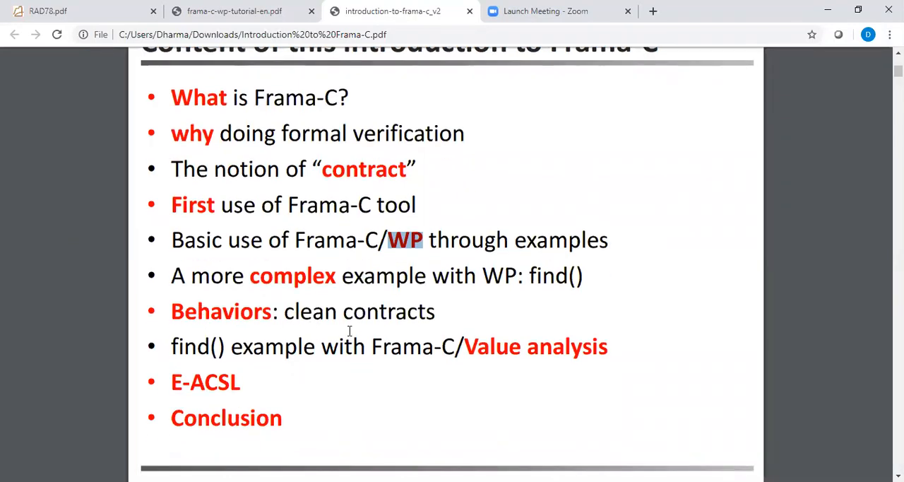
pyautogui.doubleClick(494, 346)
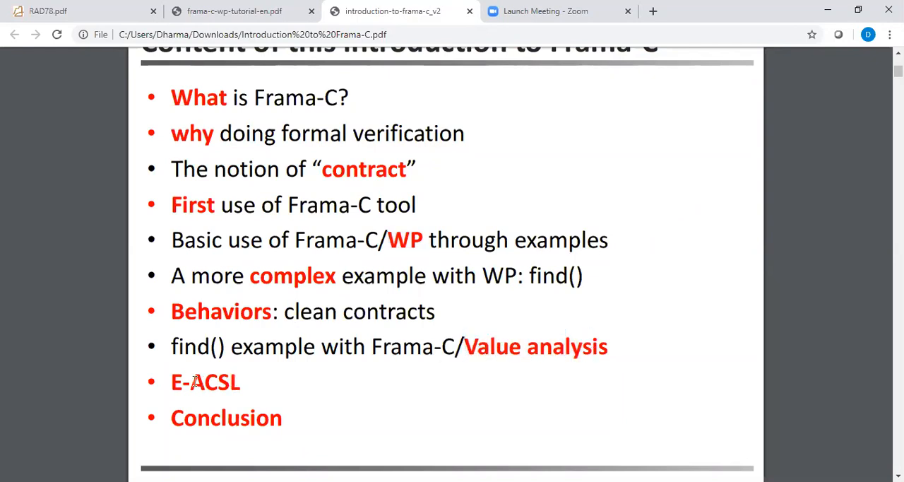
# Step: Highlight 'E-ACSL' and 'contract' in the contents list, then advance to 'What is Frama-C?'
pyautogui.doubleClick(214, 382)
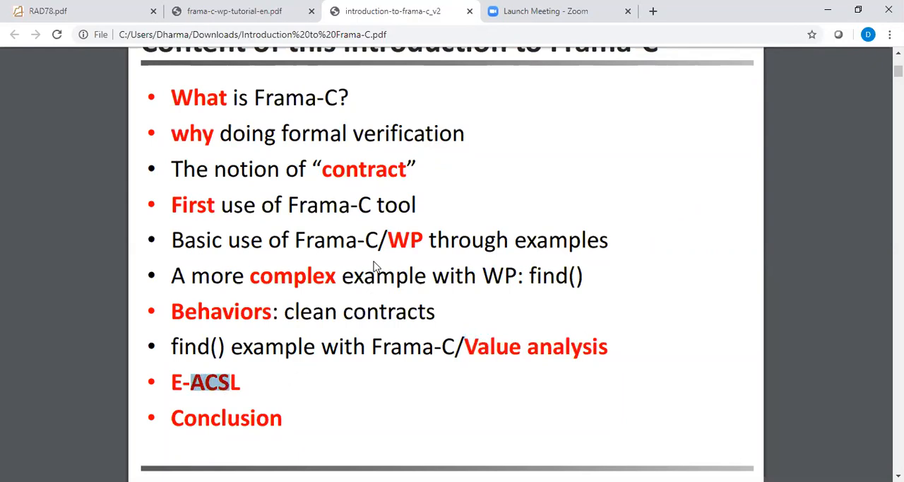
pyautogui.doubleClick(364, 169)
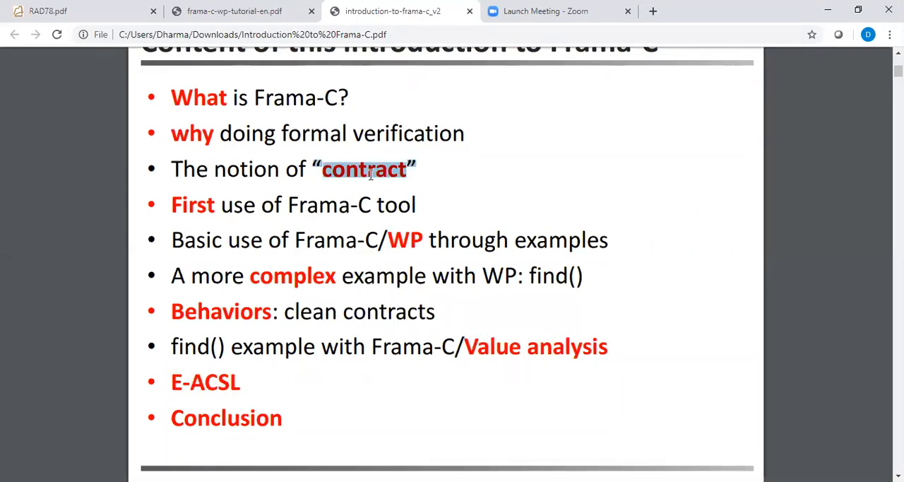
pyautogui.doubleClick(206, 382)
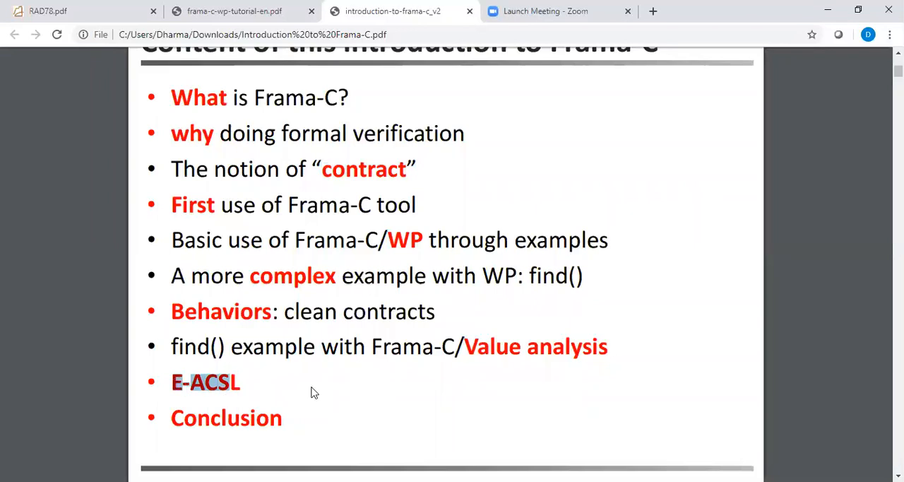
pyautogui.scroll(-3)
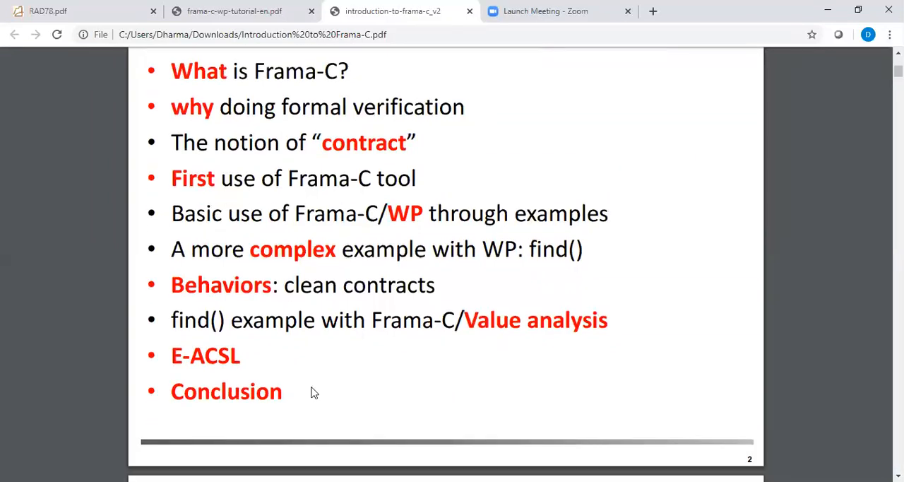
pyautogui.scroll(-3)
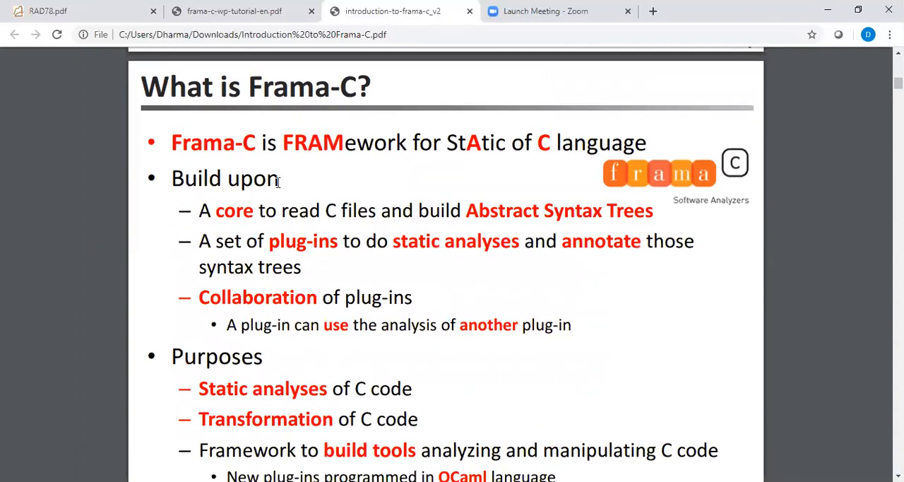
pyautogui.moveTo(545, 151)
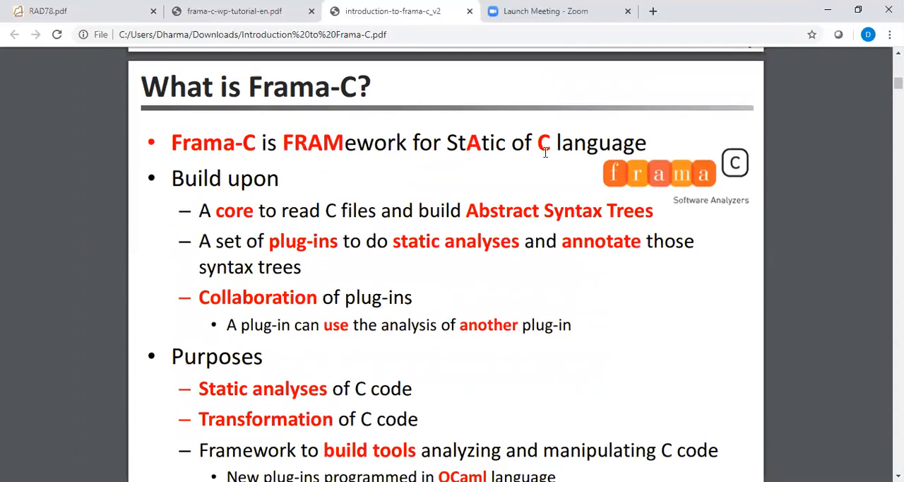
pyautogui.moveTo(226, 145)
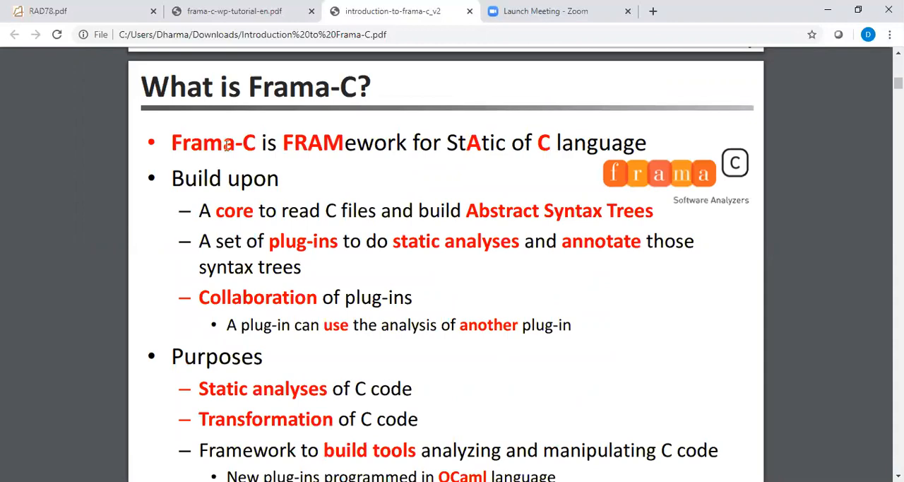
pyautogui.moveTo(221, 145)
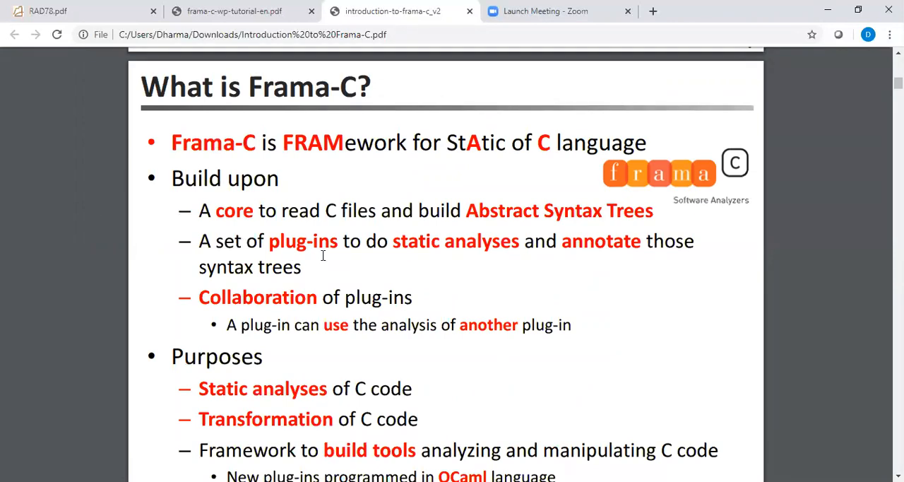
pyautogui.moveTo(476, 286)
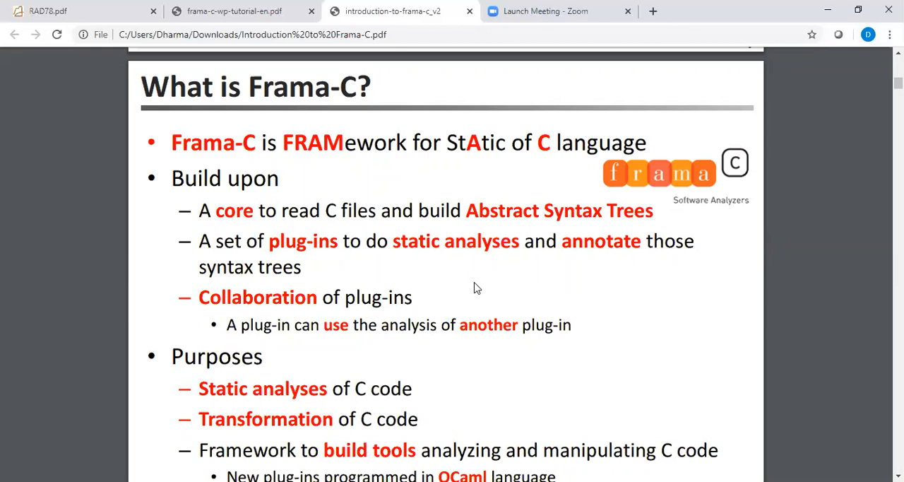
# Step: Scroll to the end of 'What is Frama-C?' until 'Frama-C plugins' appears
pyautogui.scroll(-3)
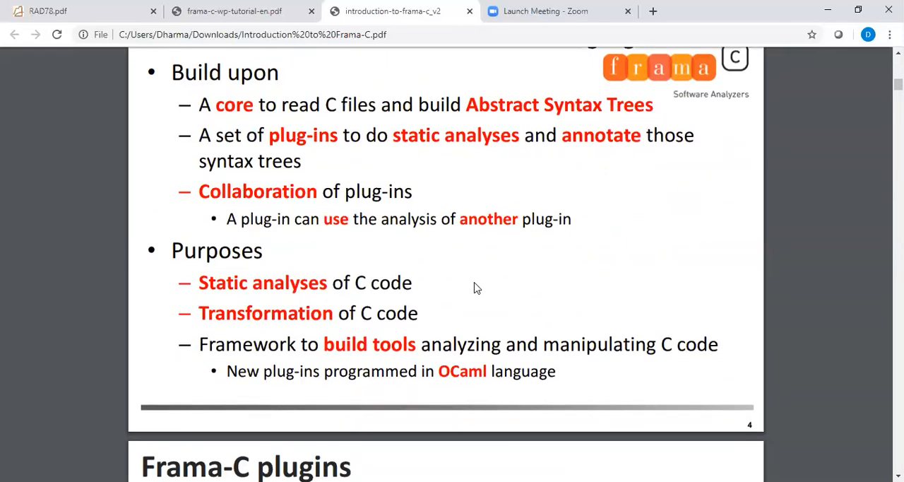
pyautogui.scroll(-3)
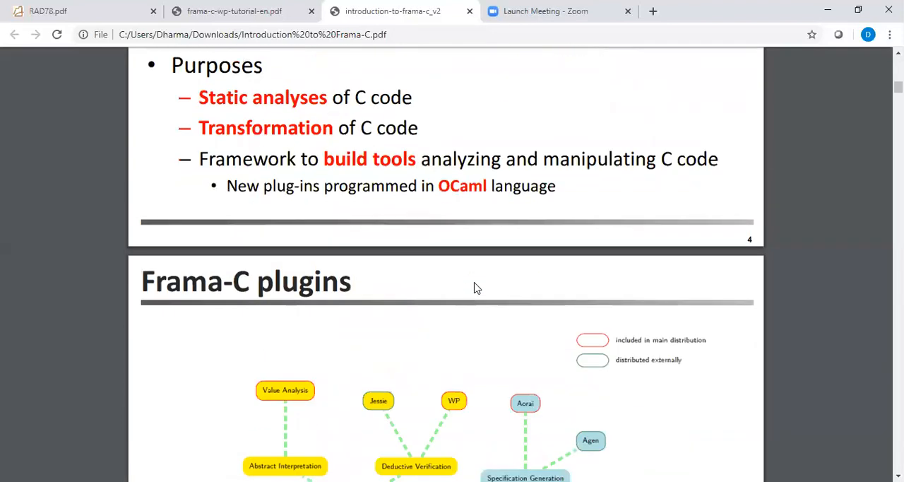
# Step: Bring the full page-5 Frama-C Plug-Ins diagram into view and open Chrome's three-dot menu
pyautogui.scroll(-3)
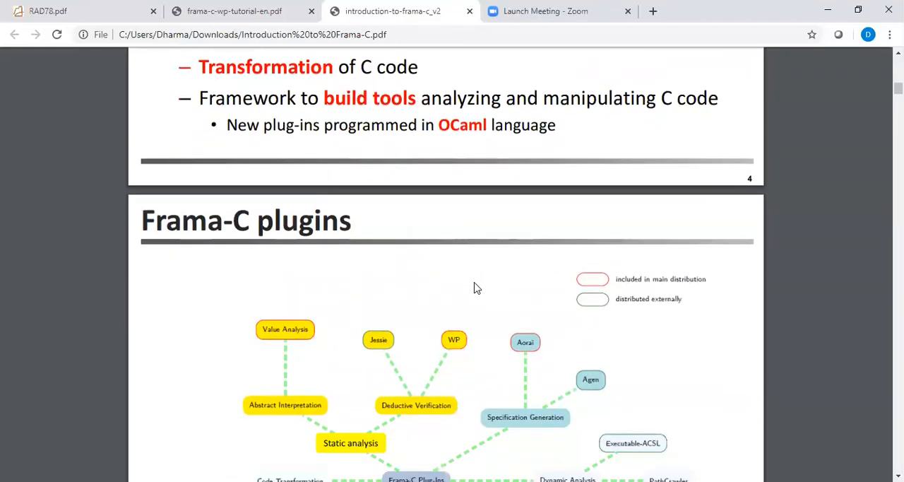
pyautogui.scroll(-3)
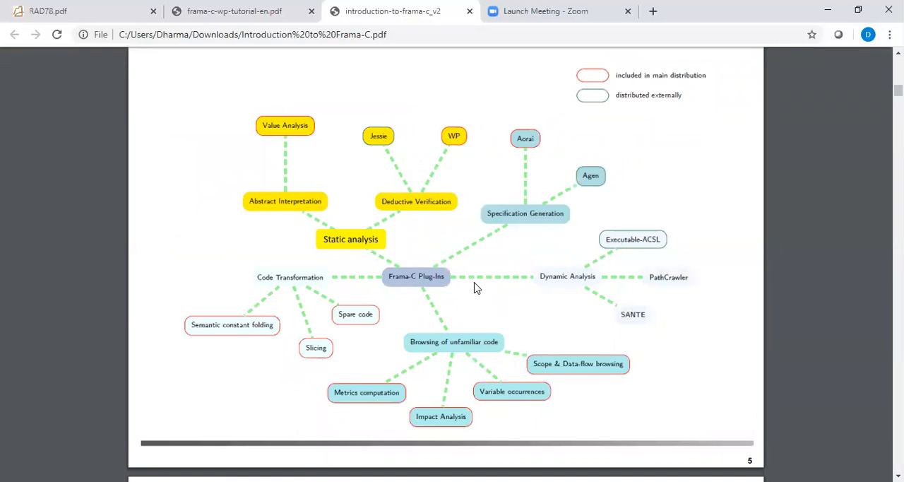
pyautogui.moveTo(531, 336)
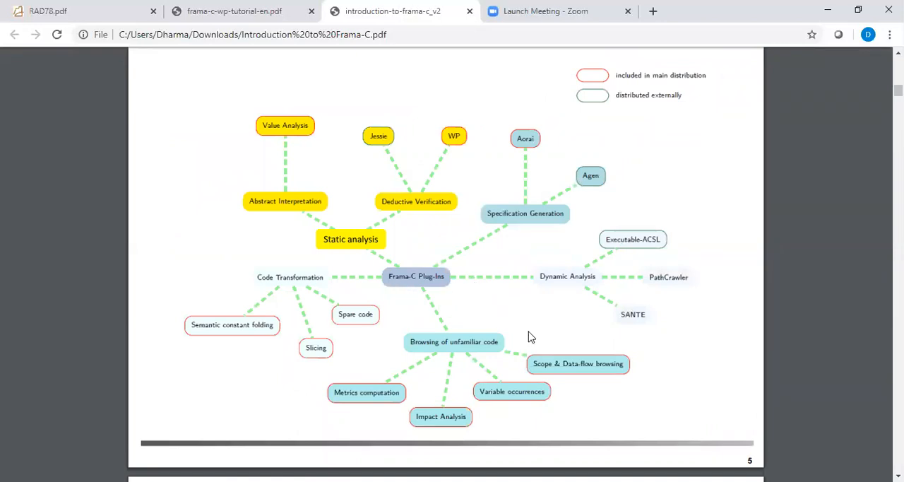
pyautogui.moveTo(505, 321)
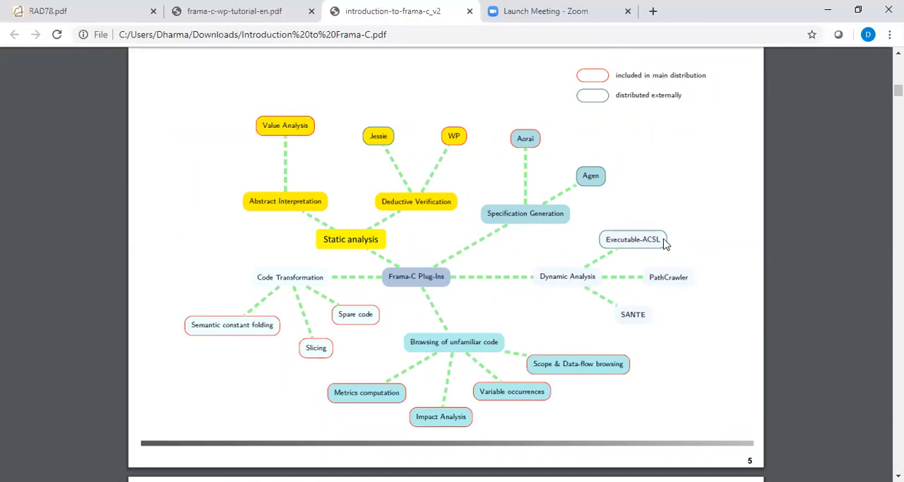
pyautogui.moveTo(373, 285)
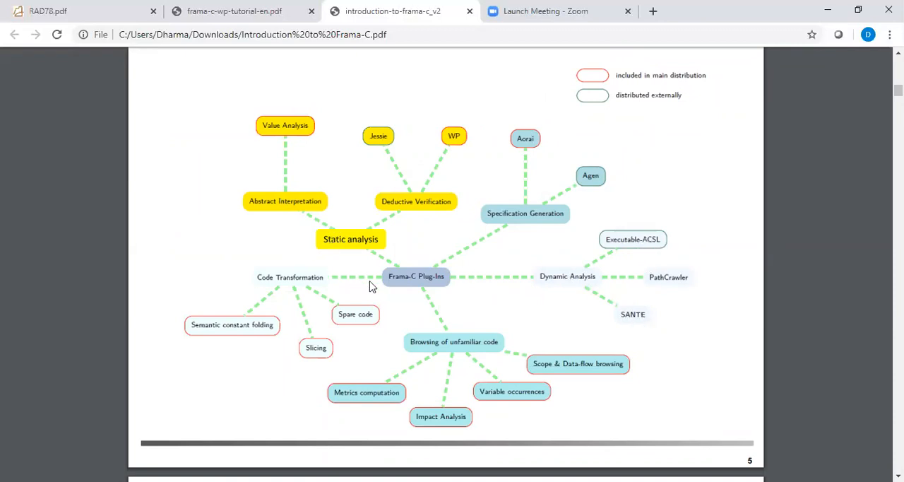
pyautogui.moveTo(343, 154)
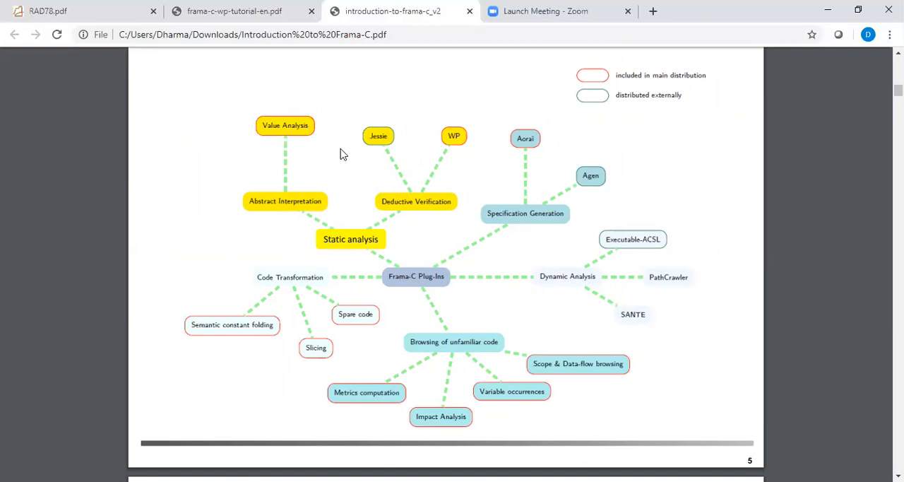
pyautogui.moveTo(354, 242)
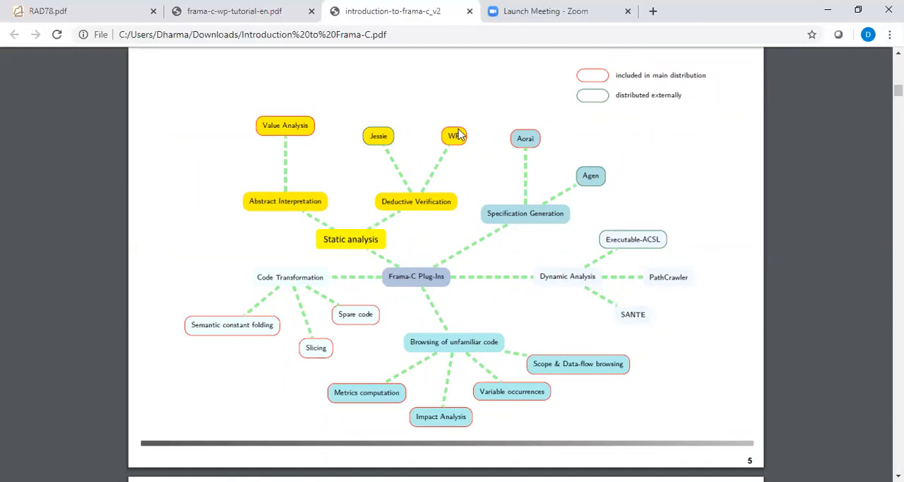
pyautogui.moveTo(445, 134)
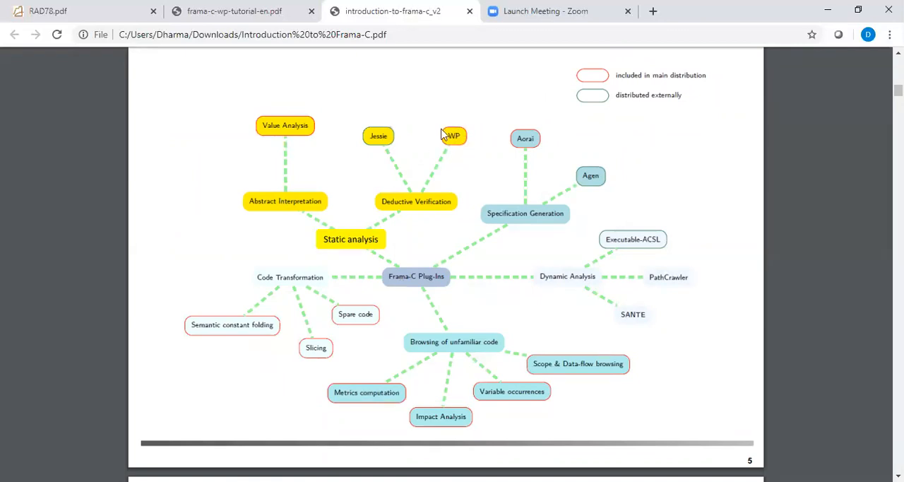
pyautogui.click(888, 34)
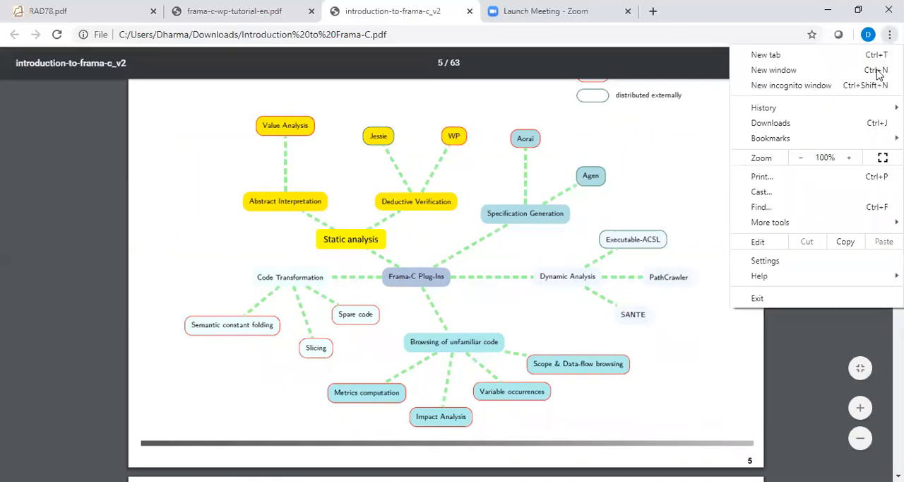
# Step: Zoom in on the plug-ins diagram and scroll into the 'Some plug-ins' slide
pyautogui.click(848, 157)
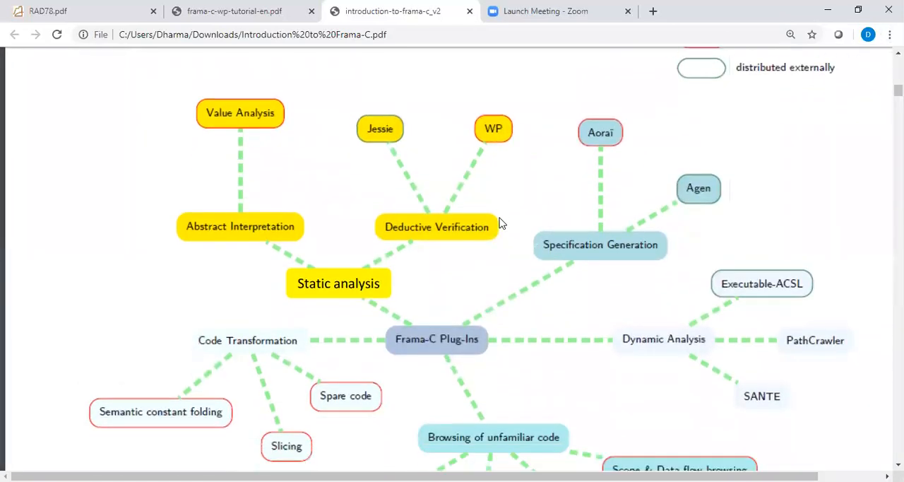
pyautogui.scroll(-3)
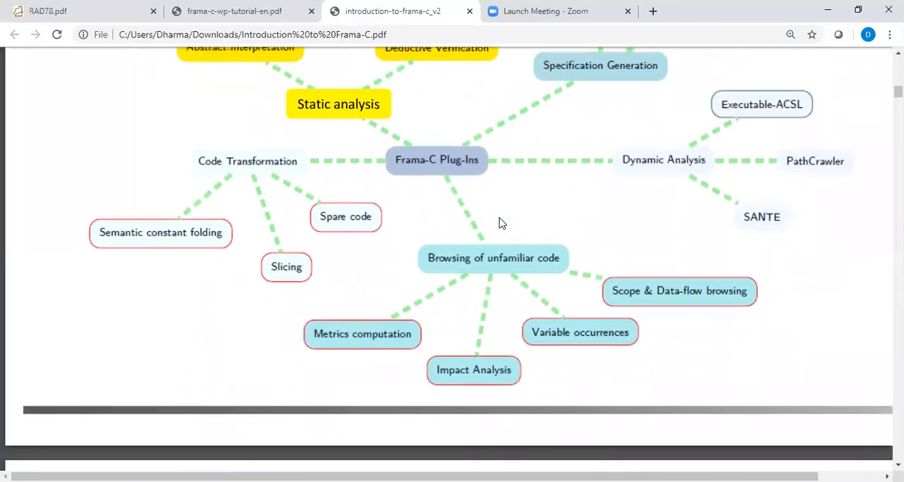
pyautogui.scroll(-3)
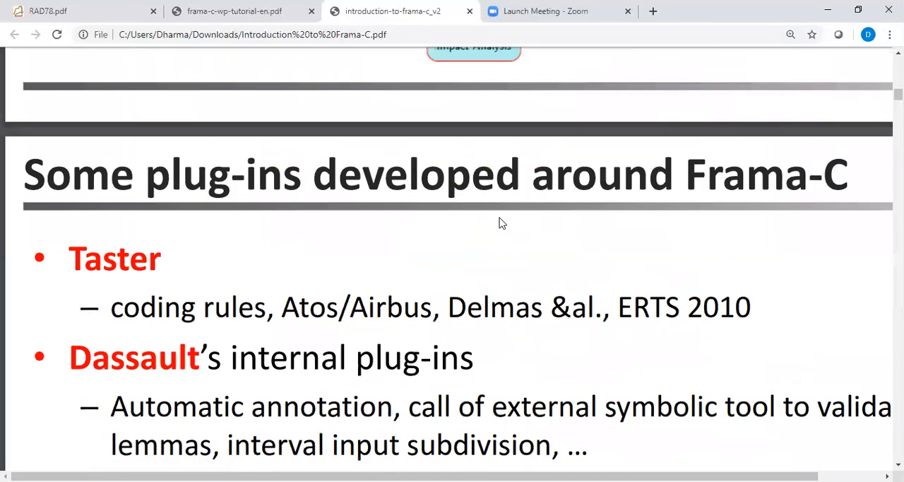
pyautogui.scroll(-3)
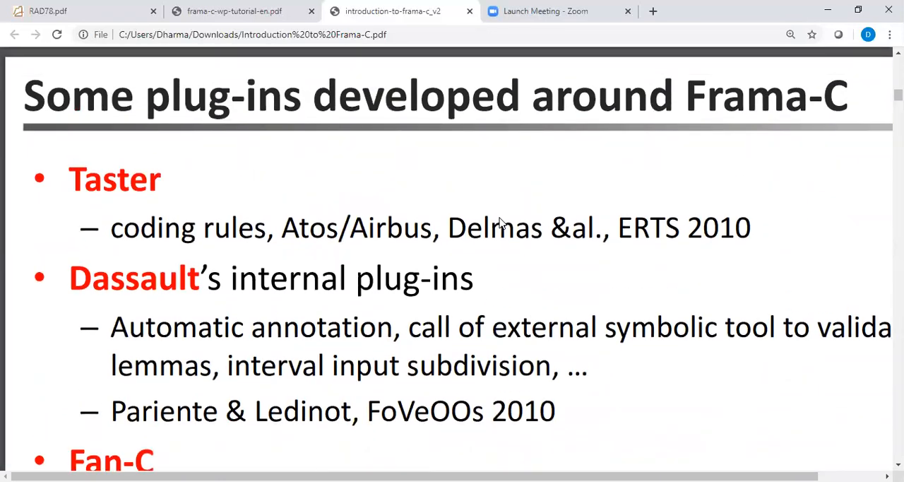
# Step: Highlight 'Abstract Interpretation' on the main plug-ins slide and reach the specification language slide
pyautogui.scroll(-3)
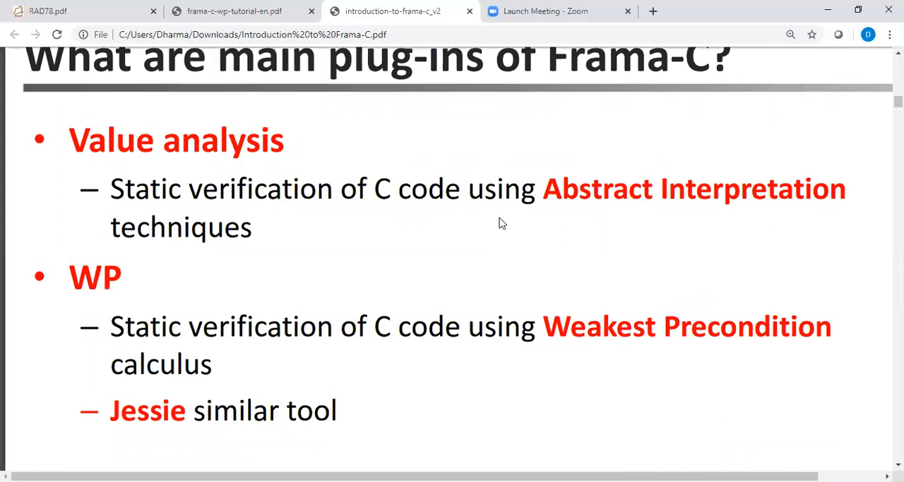
pyautogui.scroll(-3)
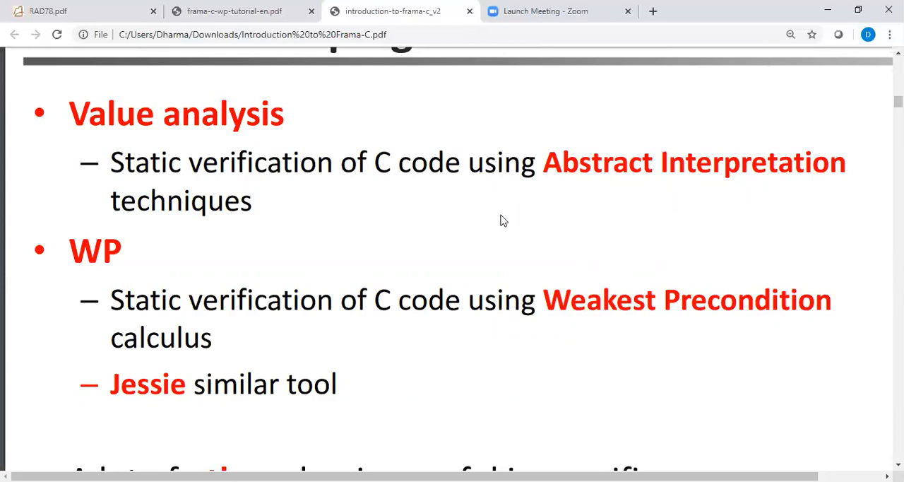
pyautogui.moveTo(542, 162); pyautogui.dragTo(694, 162)
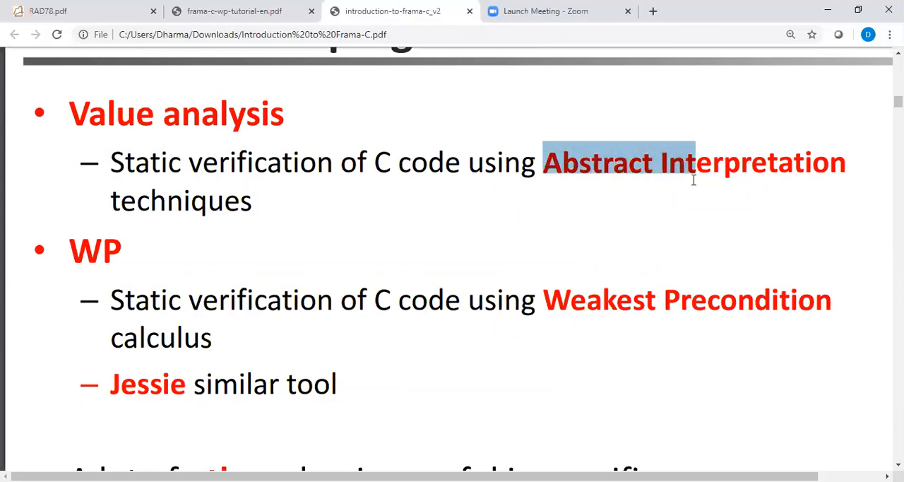
pyautogui.moveTo(694, 162); pyautogui.dragTo(792, 162)
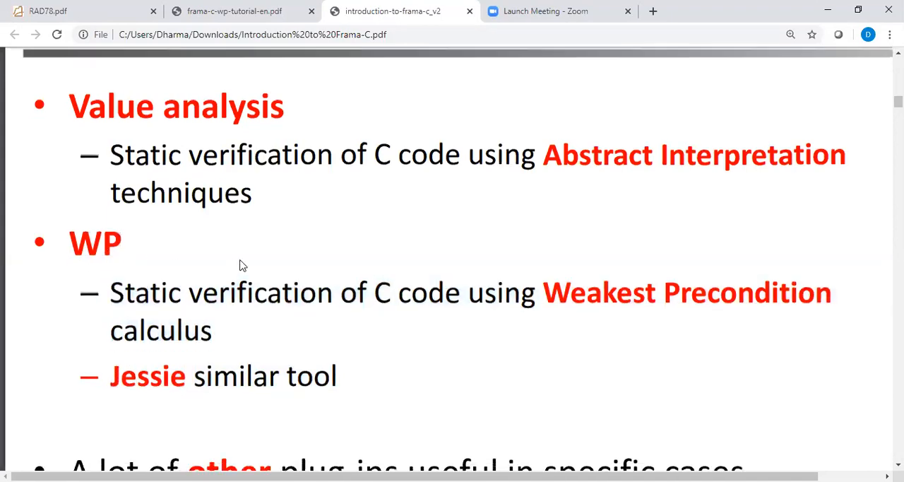
pyautogui.scroll(-3)
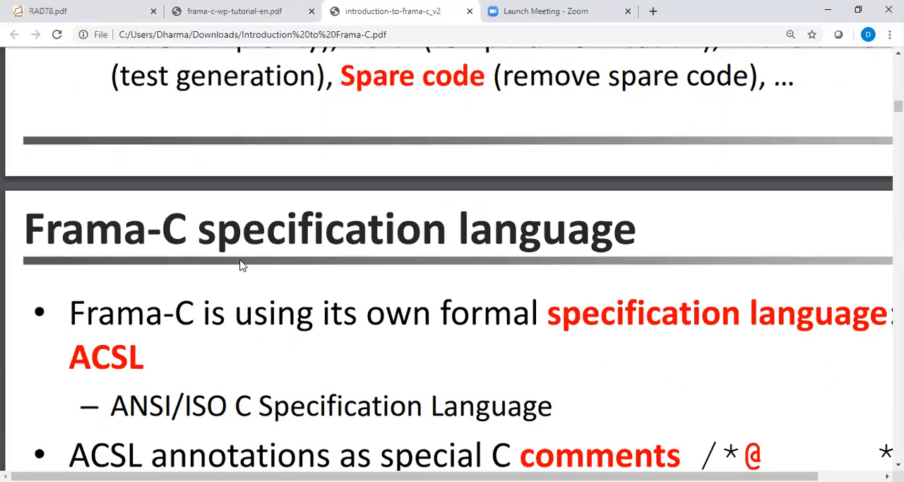
# Step: Scroll through the ACSL specification language slide into the History of Frama-C slide
pyautogui.scroll(-3)
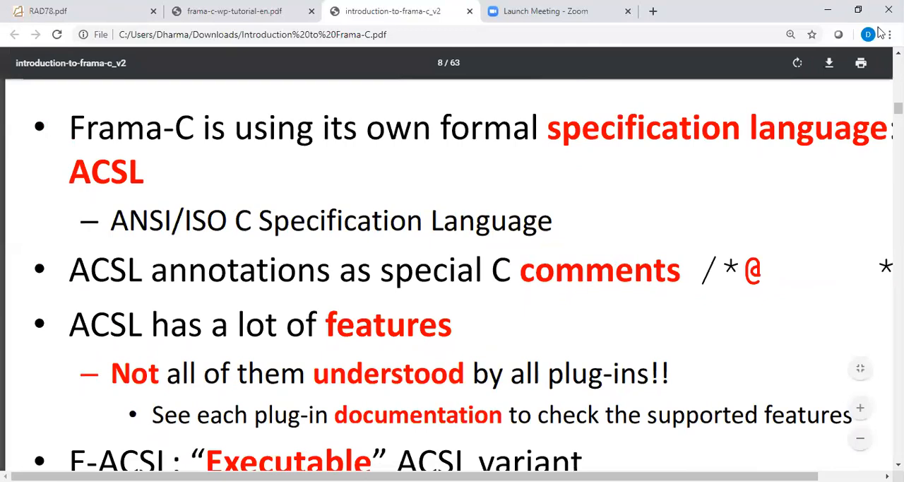
pyautogui.click(896, 34)
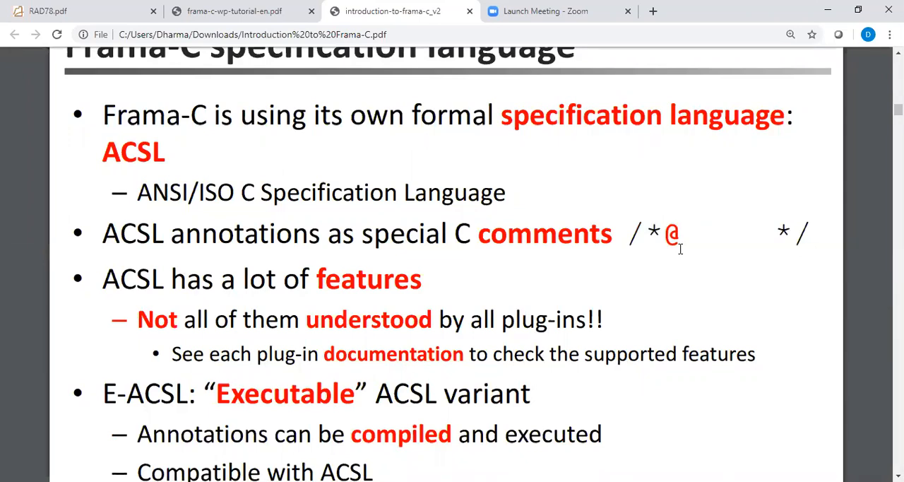
pyautogui.scroll(-3)
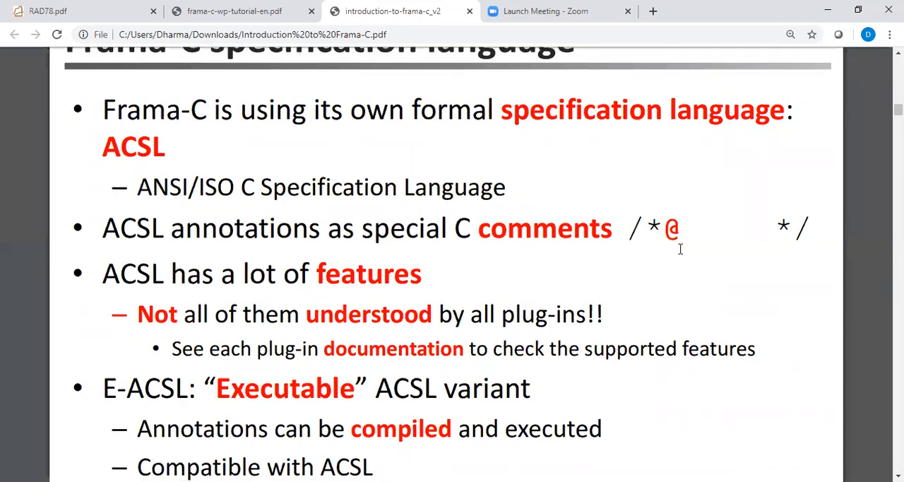
pyautogui.scroll(-3)
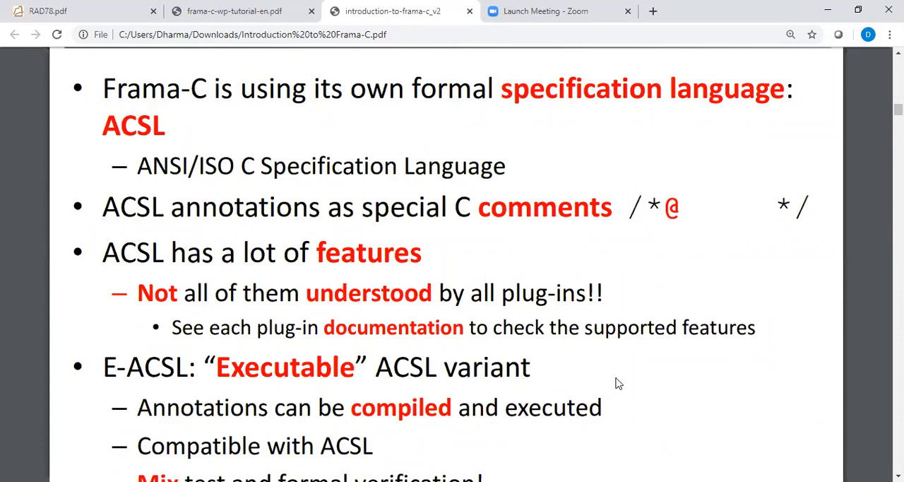
pyautogui.scroll(-3)
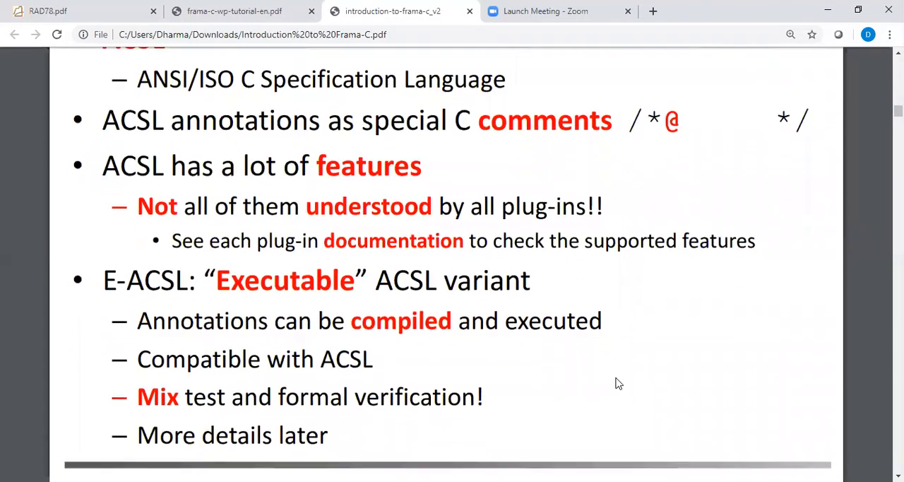
pyautogui.scroll(-3)
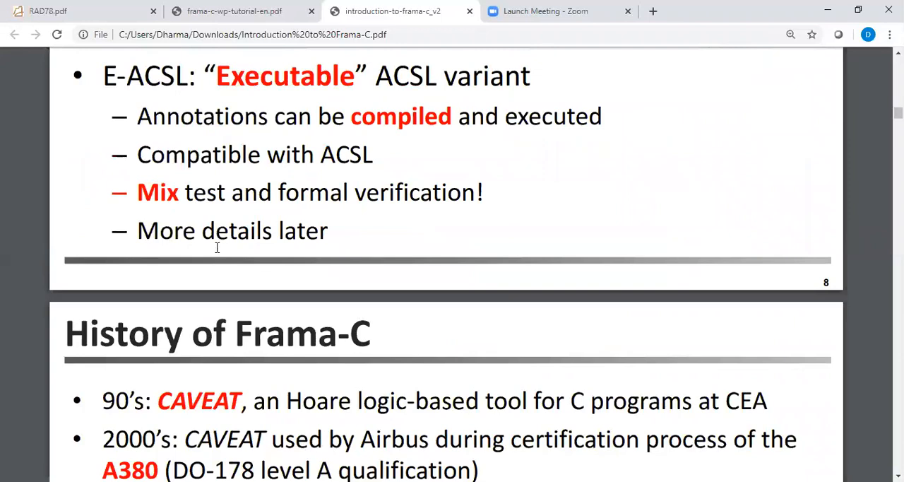
pyautogui.moveTo(387, 206)
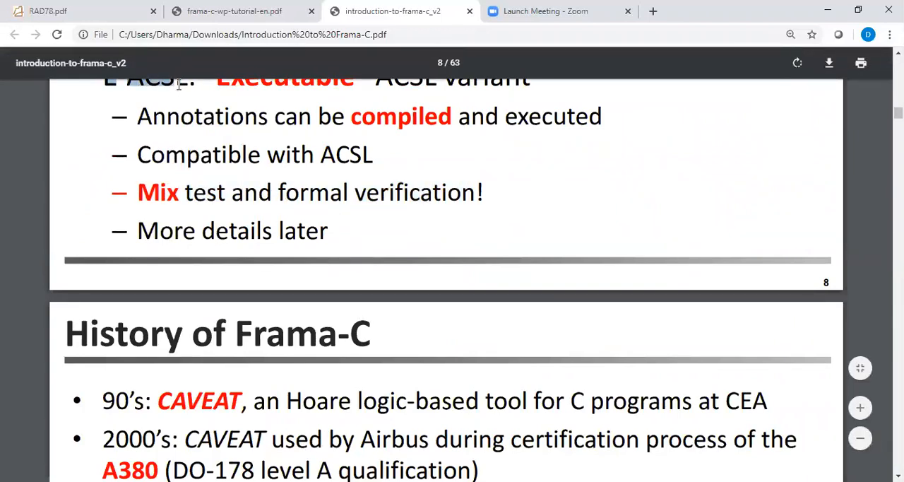
# Step: Reach the 'Frama-C main documentation' slide and briefly highlight 'WP manual'
pyautogui.scroll(-3)
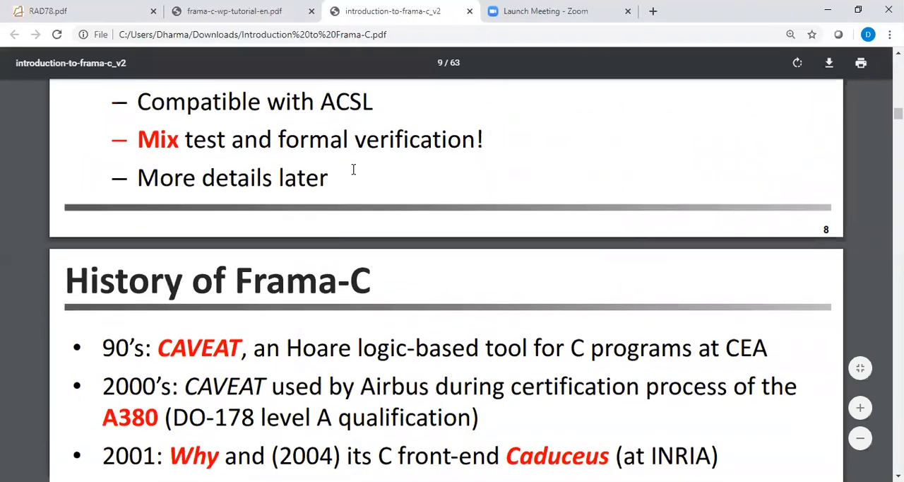
pyautogui.scroll(-3)
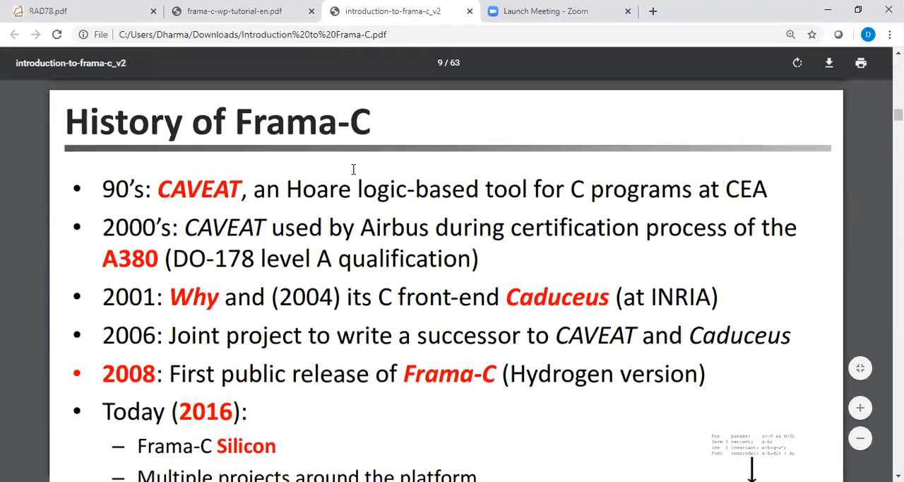
pyautogui.scroll(-3)
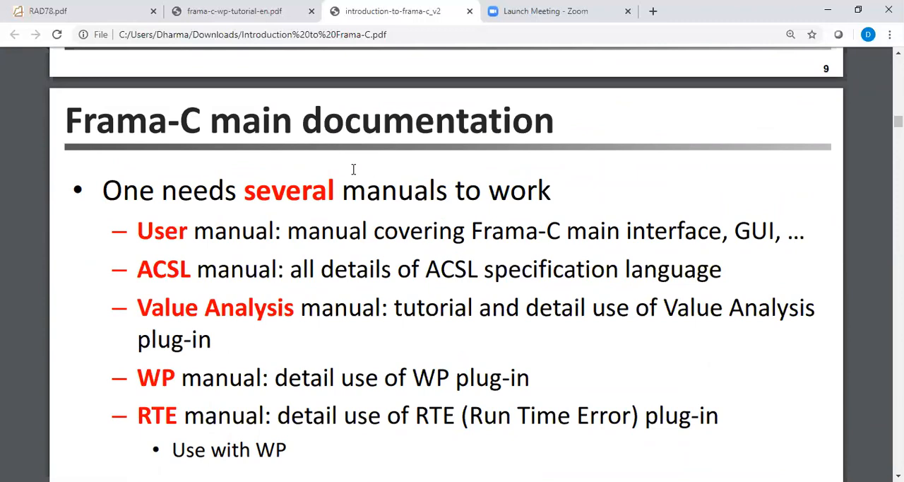
pyautogui.moveTo(233, 187)
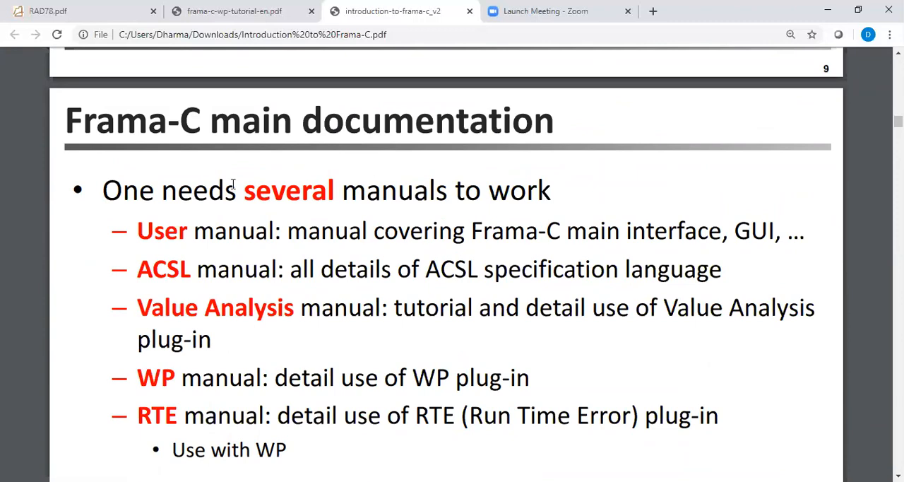
pyautogui.doubleClick(218, 377)
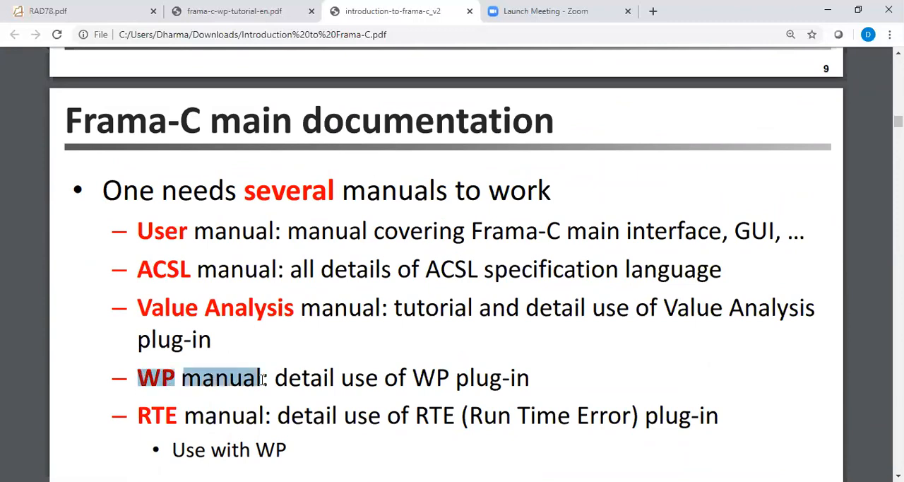
pyautogui.click(574, 364)
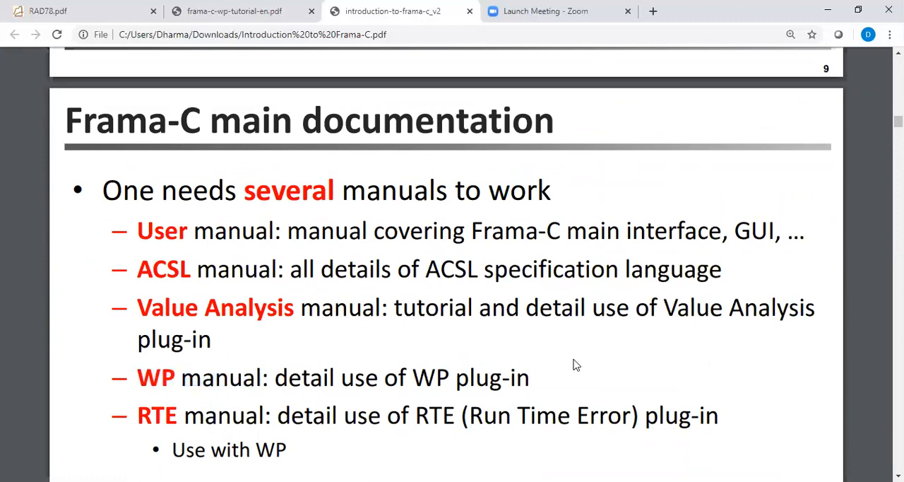
pyautogui.scroll(-3)
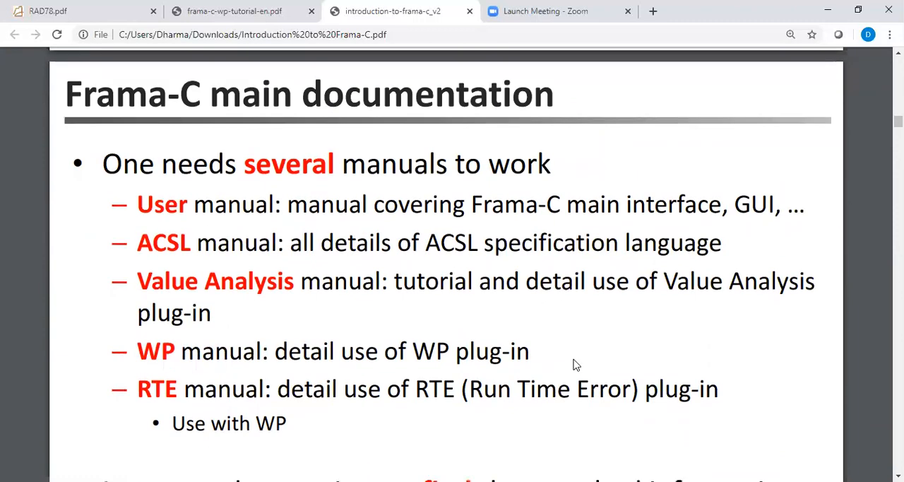
# Step: Scroll through 'More information on Frama-C' to slide 12, 'Questions on a simple program'
pyautogui.scroll(-3)
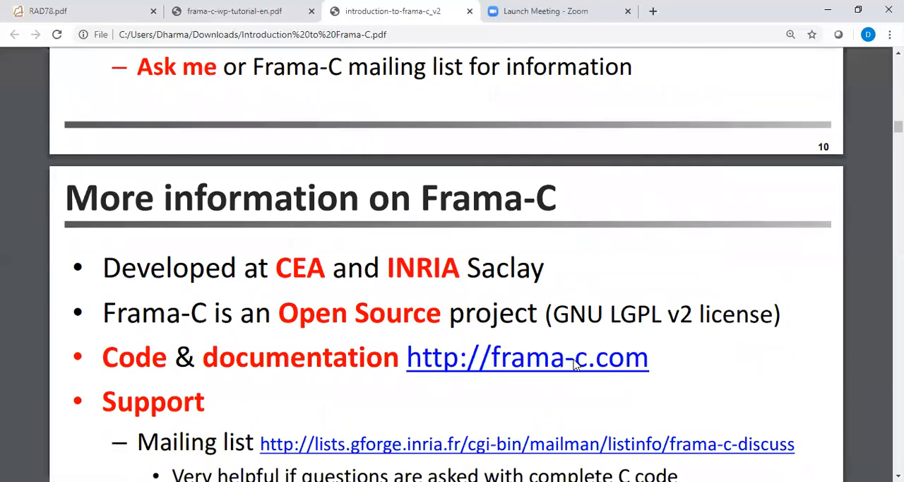
pyautogui.scroll(-3)
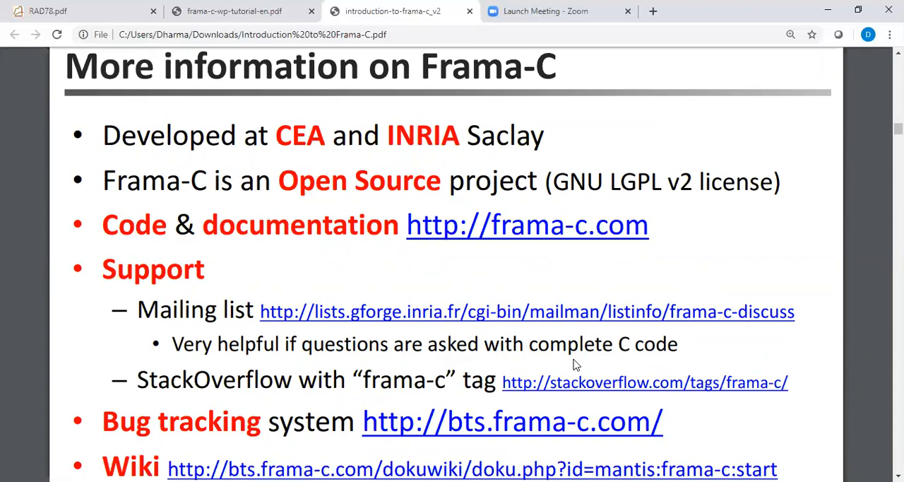
pyautogui.scroll(-3)
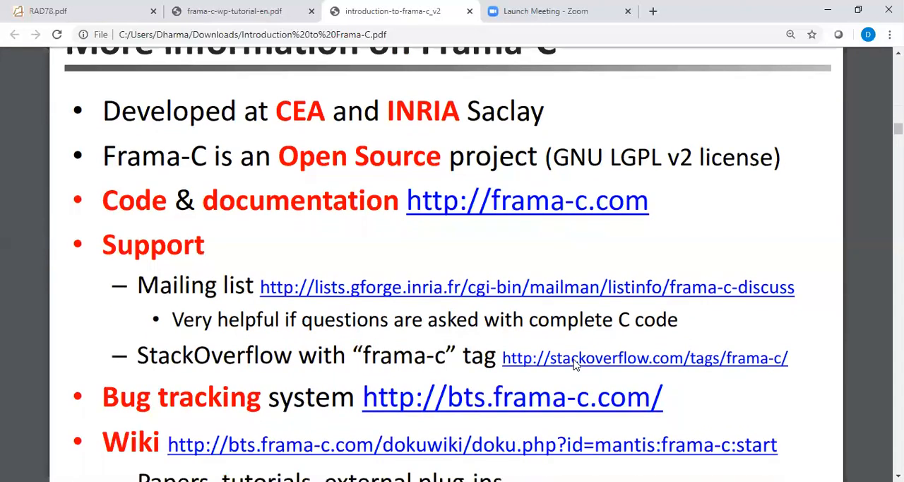
pyautogui.scroll(-3)
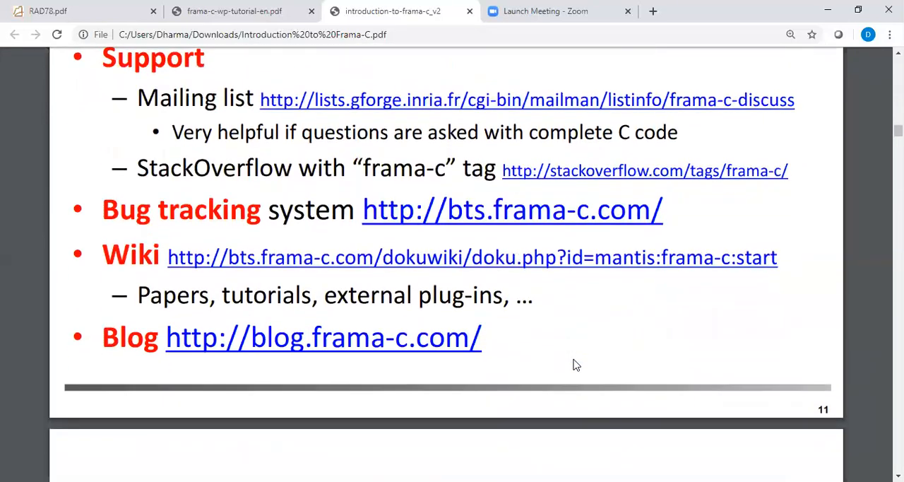
pyautogui.scroll(-3)
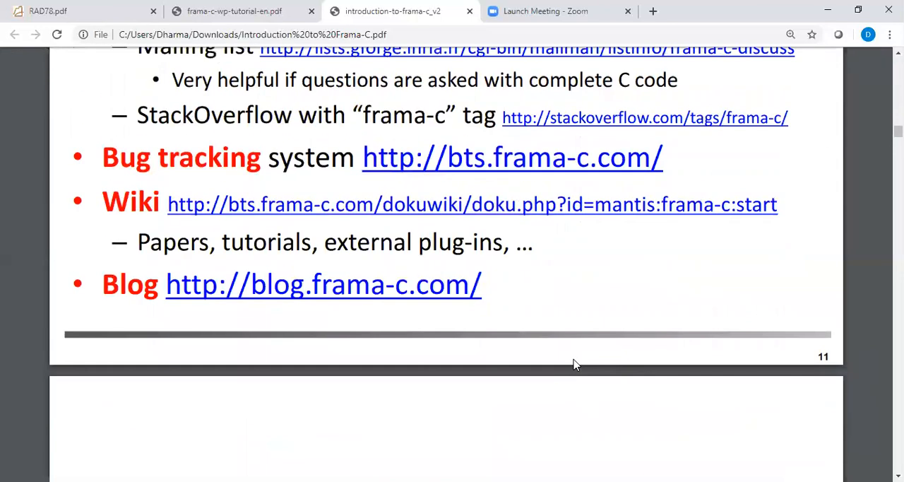
pyautogui.scroll(-3)
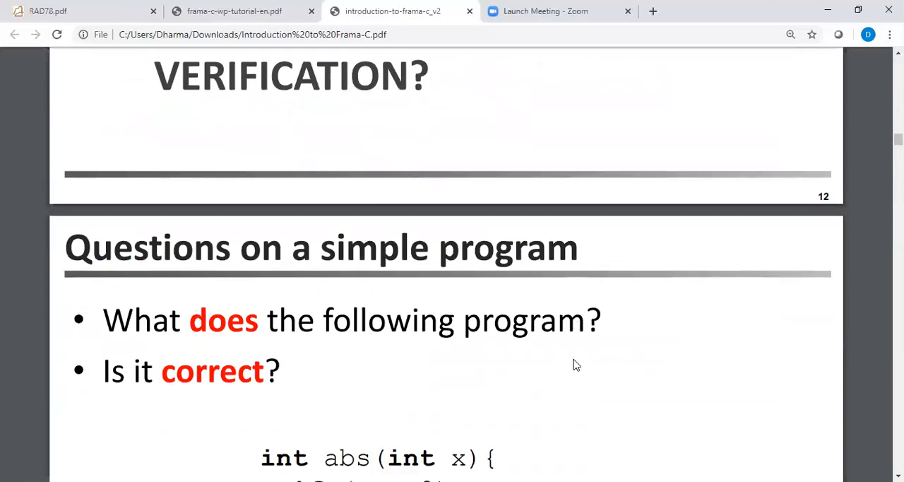
# Step: Scroll past the abs() code to slide 14, 'Answers on a simple program'
pyautogui.scroll(-3)
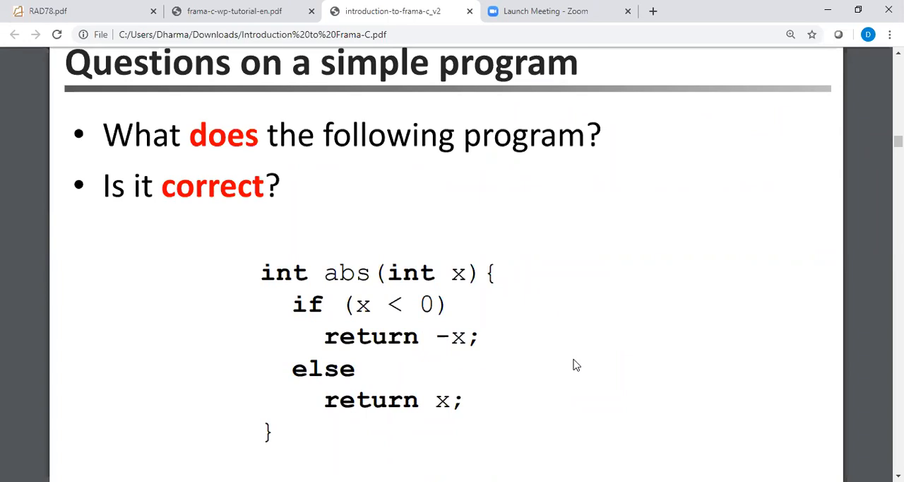
pyautogui.scroll(-3)
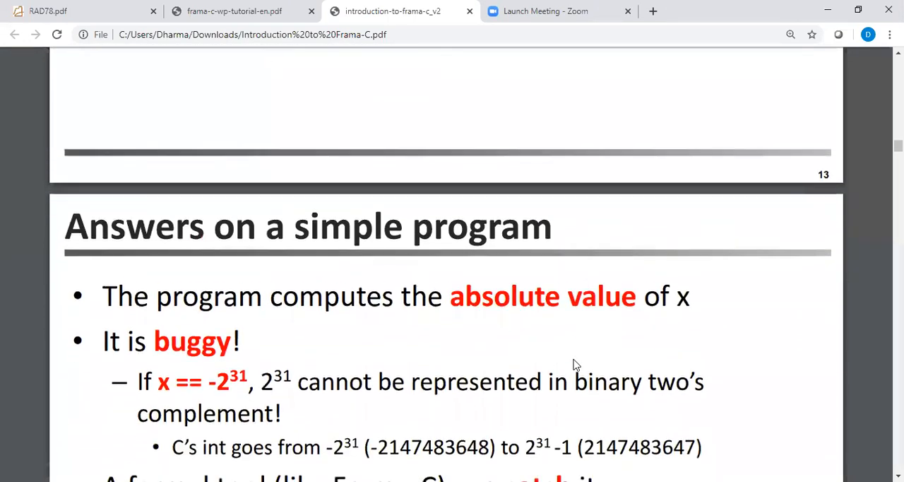
# Step: Highlight 'frama-c-gui' and '-wp' in the command, then scroll to the 'Cannot be proved' note
pyautogui.scroll(-3)
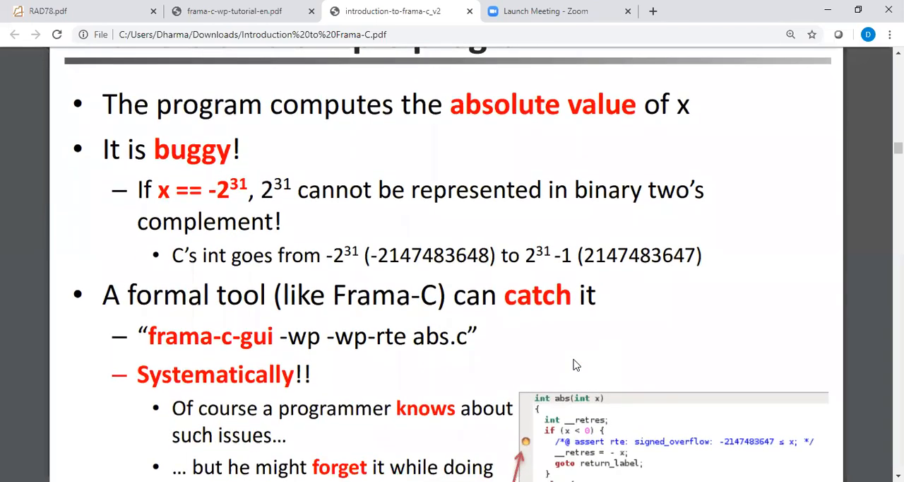
pyautogui.scroll(-3)
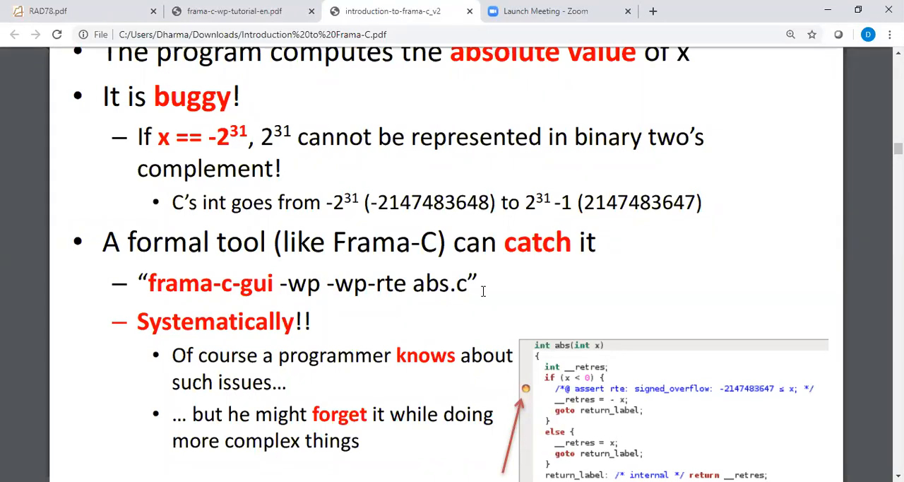
pyautogui.moveTo(452, 284)
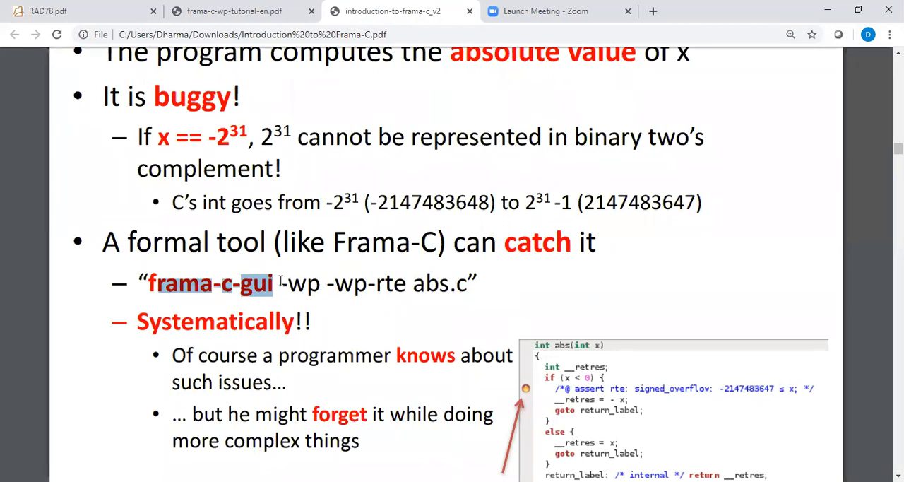
pyautogui.doubleClick(302, 282)
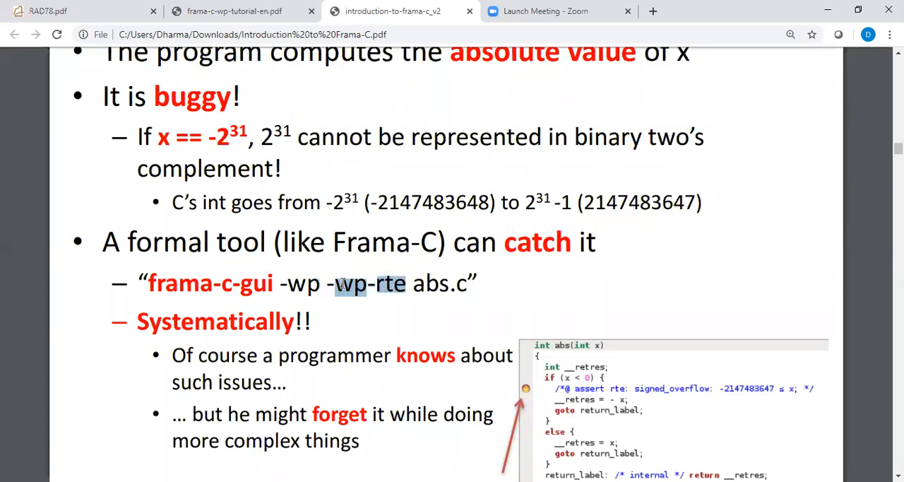
pyautogui.moveTo(449, 299)
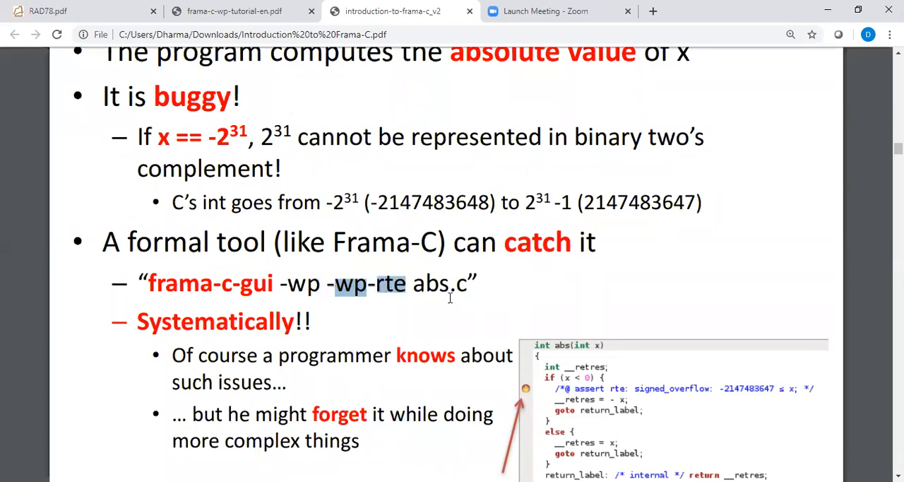
pyautogui.moveTo(447, 299)
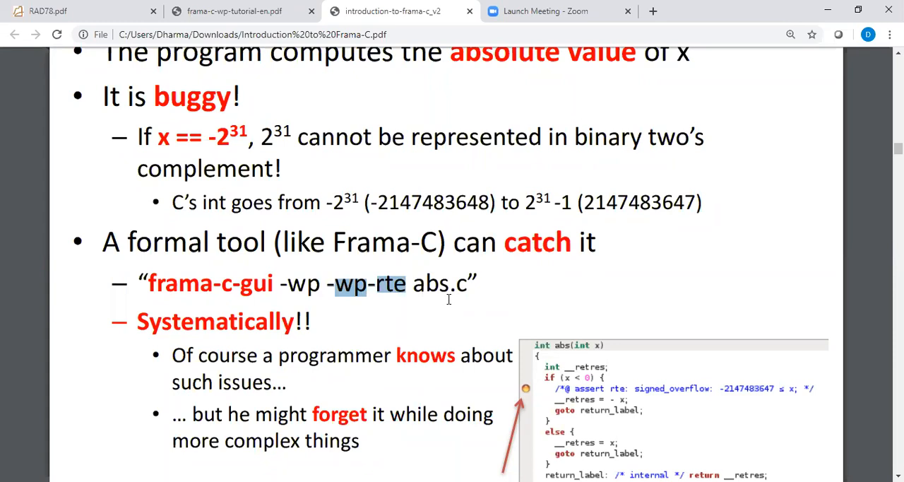
pyautogui.moveTo(579, 399)
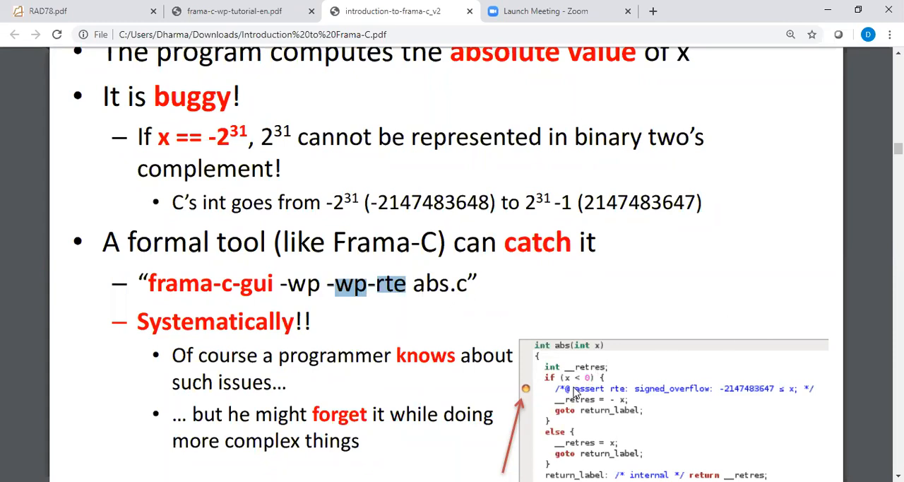
pyautogui.moveTo(646, 397)
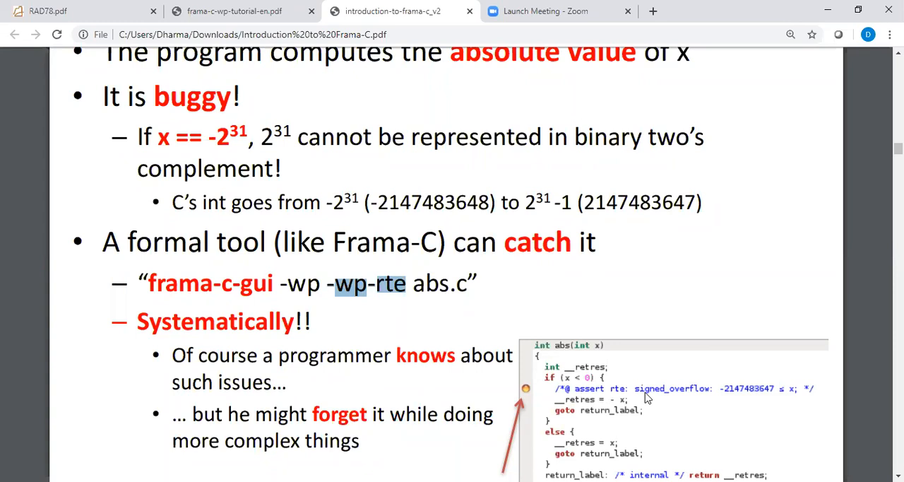
pyautogui.moveTo(625, 340)
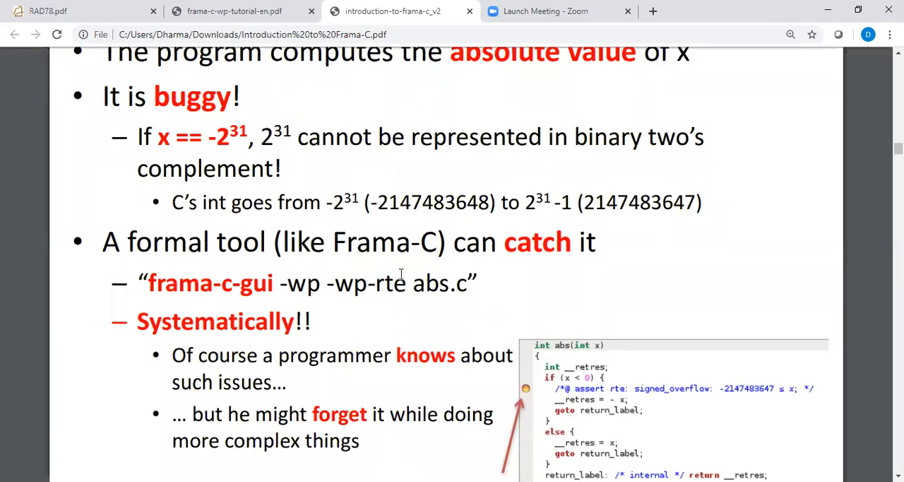
pyautogui.moveTo(333, 282); pyautogui.dragTo(406, 282)
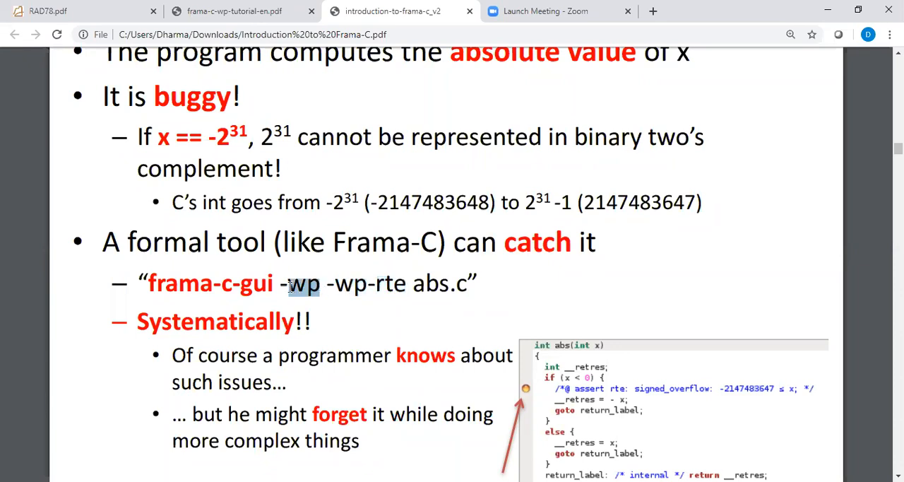
pyautogui.scroll(-3)
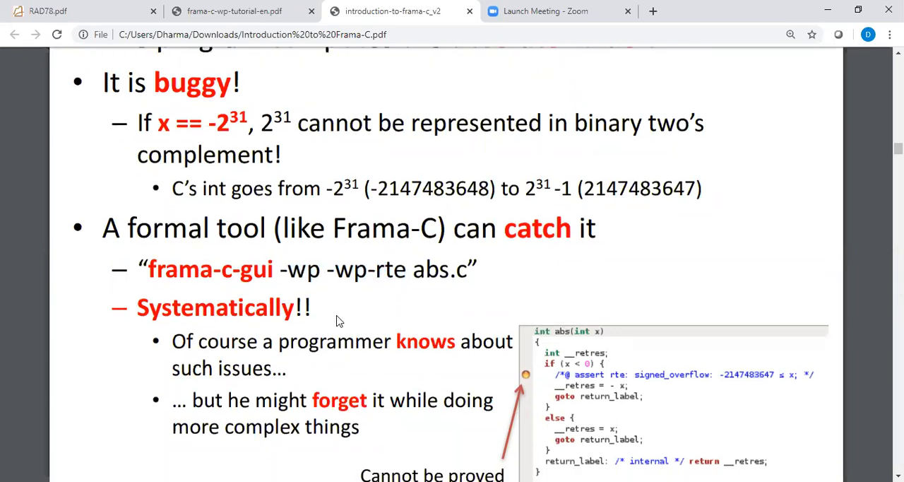
pyautogui.scroll(-3)
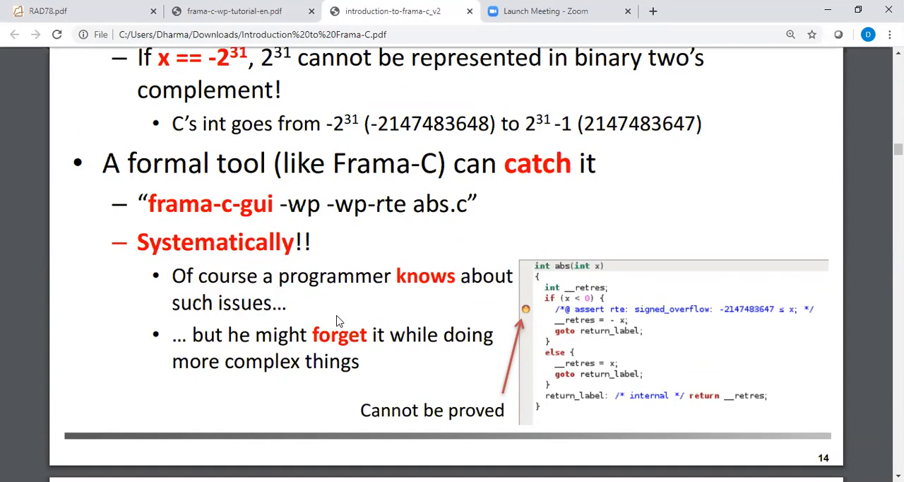
pyautogui.moveTo(512, 278)
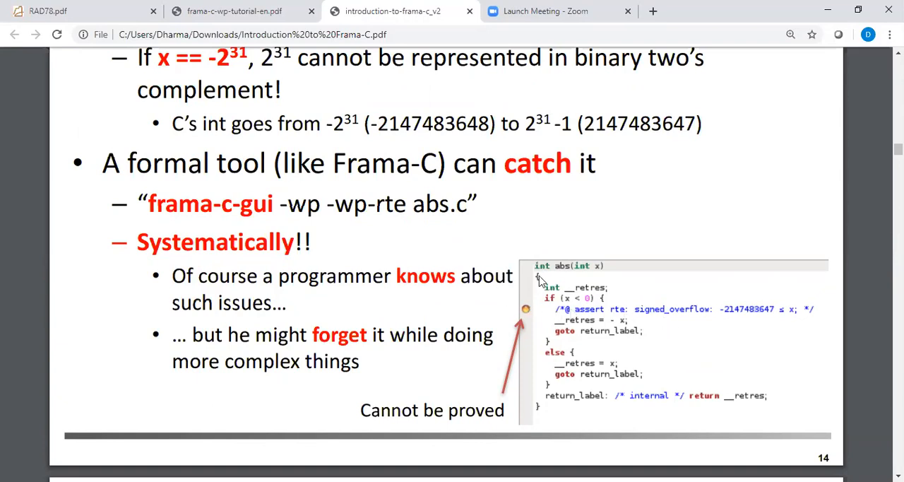
pyautogui.moveTo(786, 409)
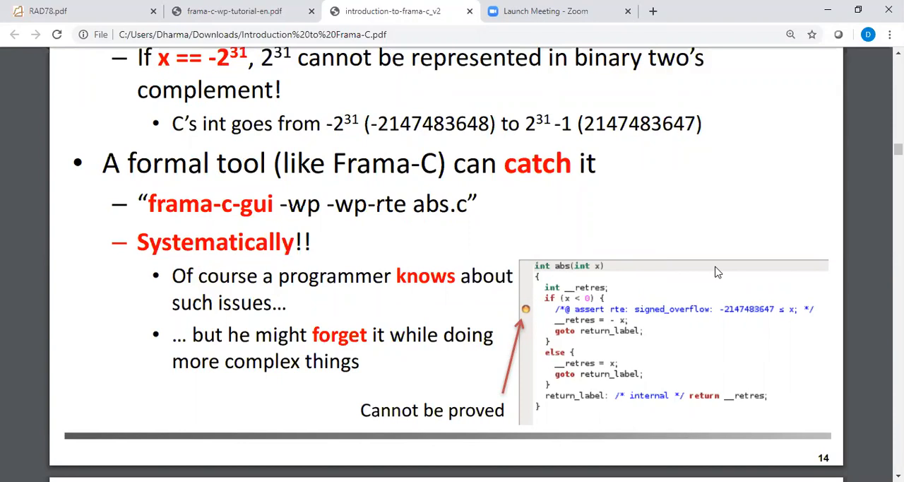
pyautogui.moveTo(525, 314)
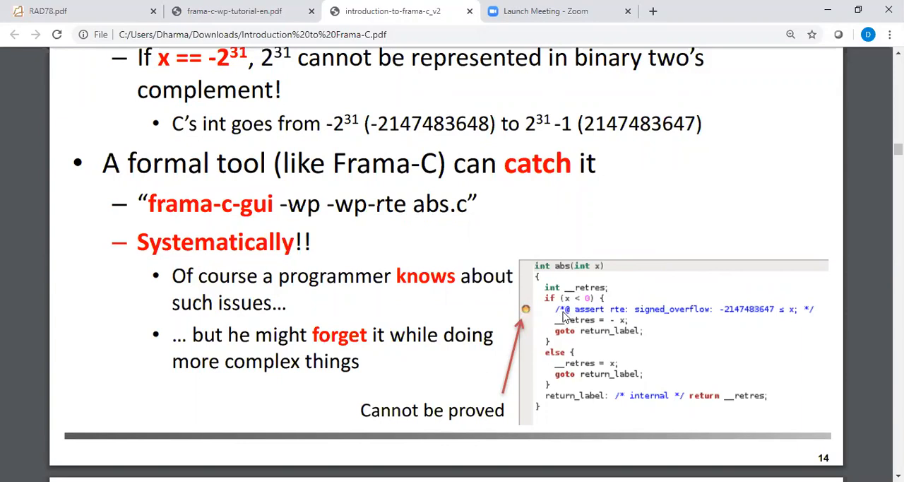
pyautogui.moveTo(550, 313)
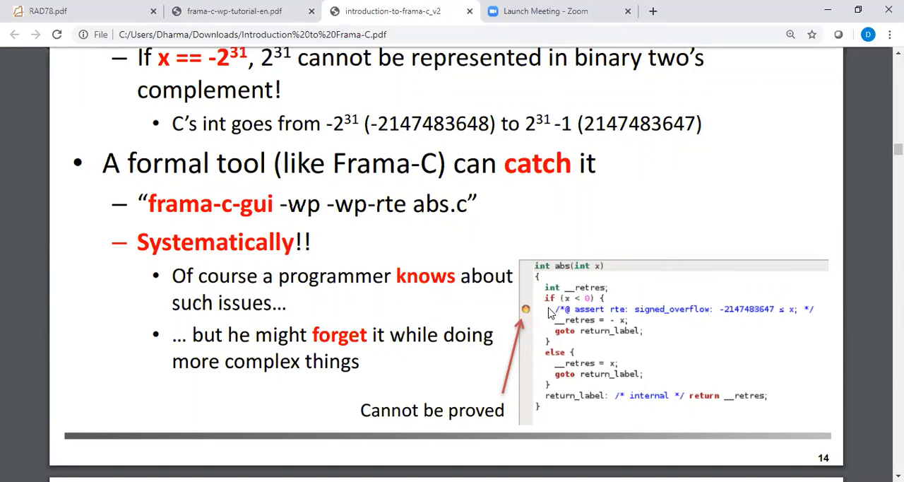
pyautogui.scroll(-3)
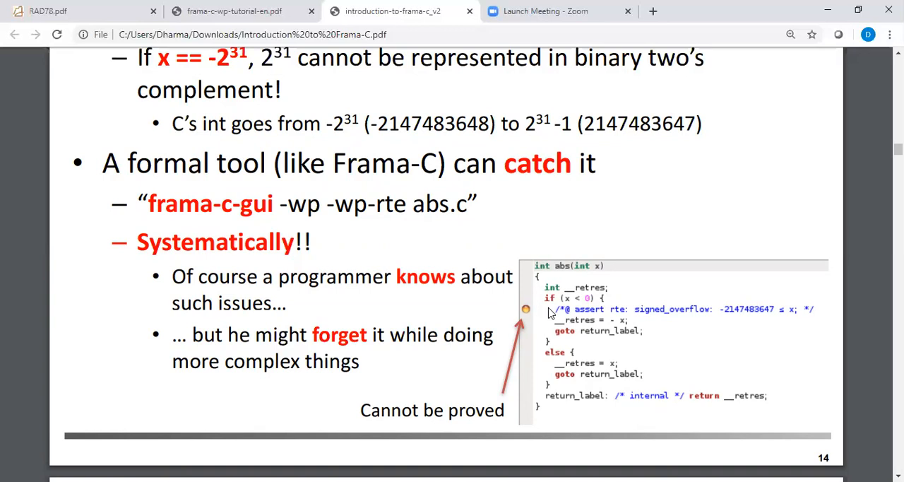
# Step: Scroll into slide 15 and highlight the v.u = 3 assignment
pyautogui.scroll(-3)
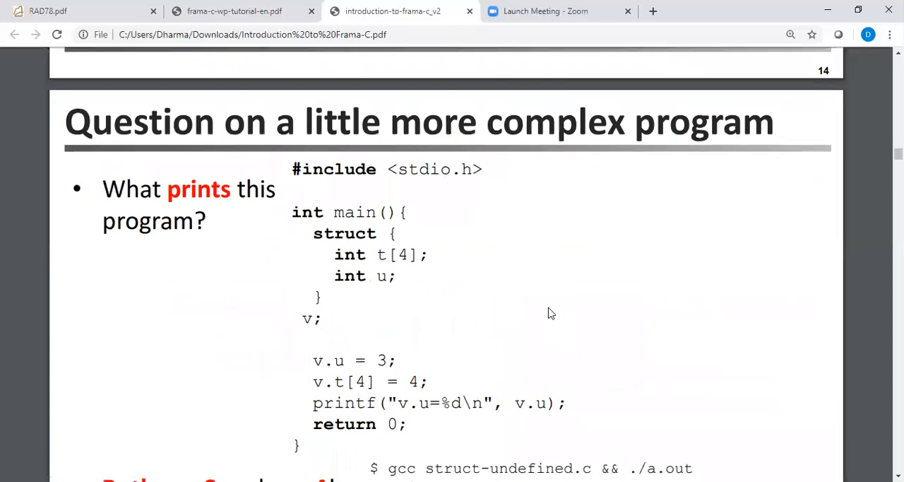
pyautogui.scroll(-3)
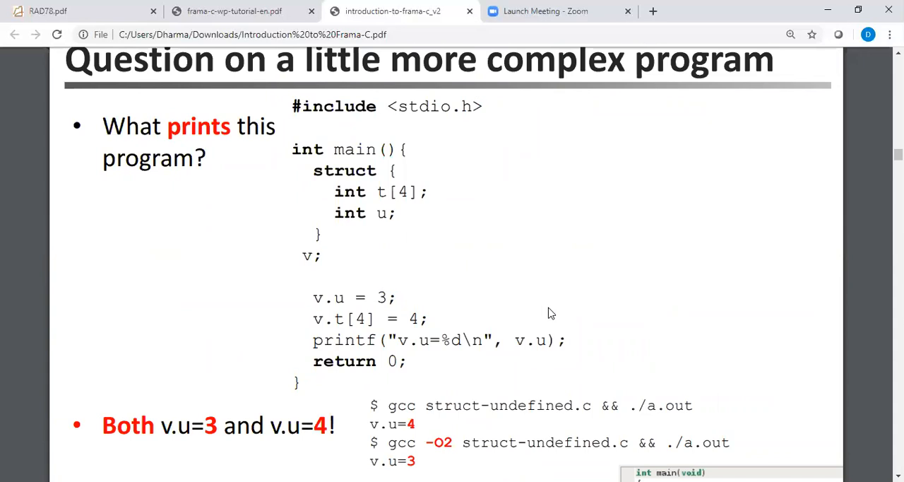
pyautogui.moveTo(395, 230)
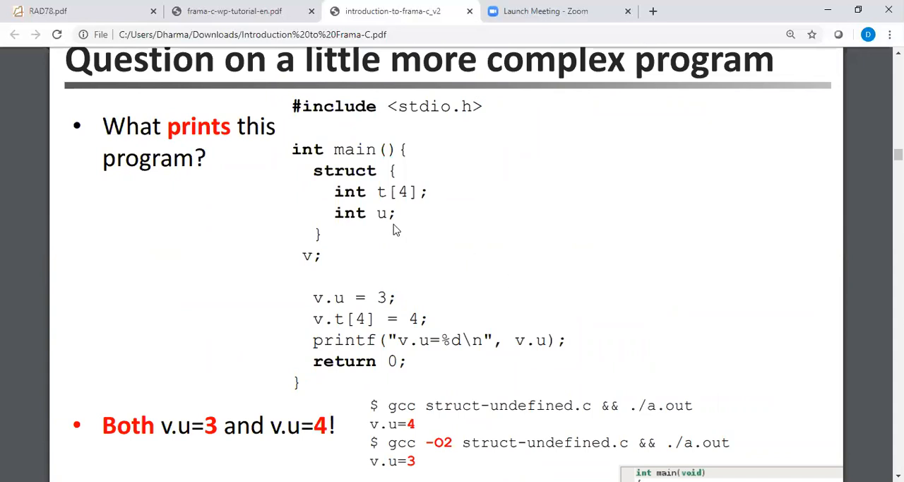
pyautogui.moveTo(313, 170); pyautogui.dragTo(314, 256)
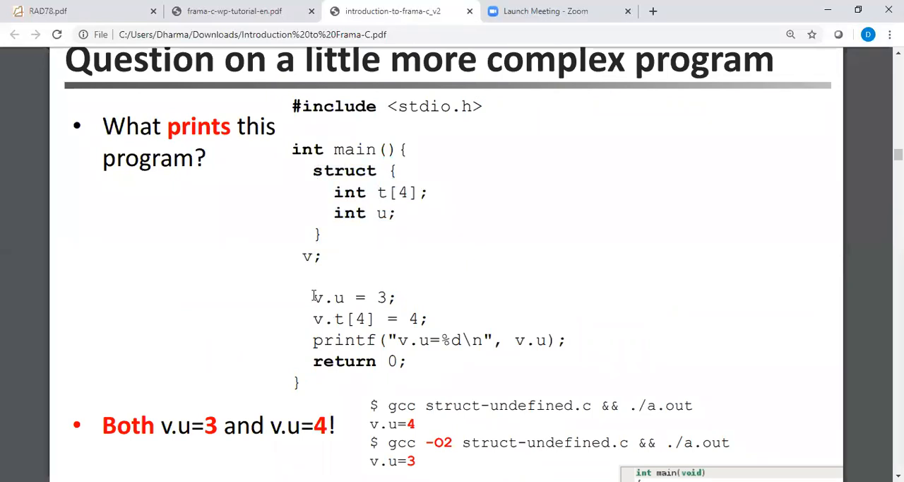
pyautogui.moveTo(312, 297); pyautogui.dragTo(386, 297)
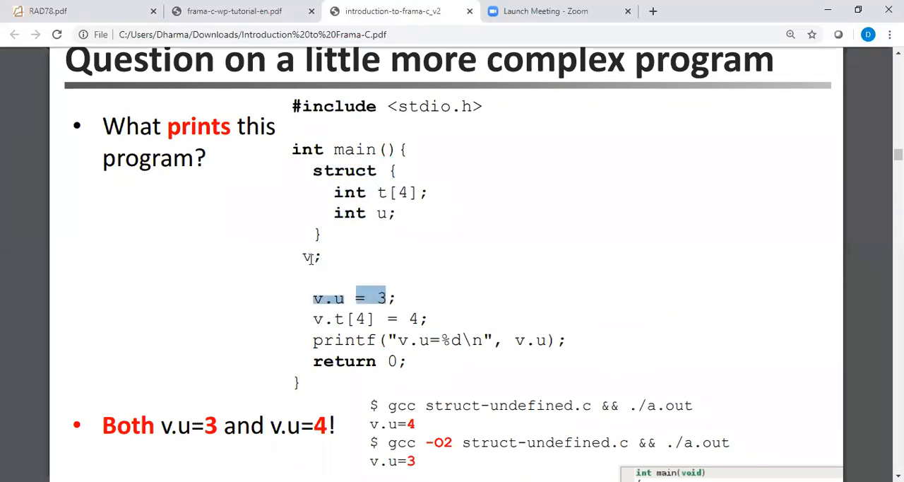
pyautogui.click(358, 318)
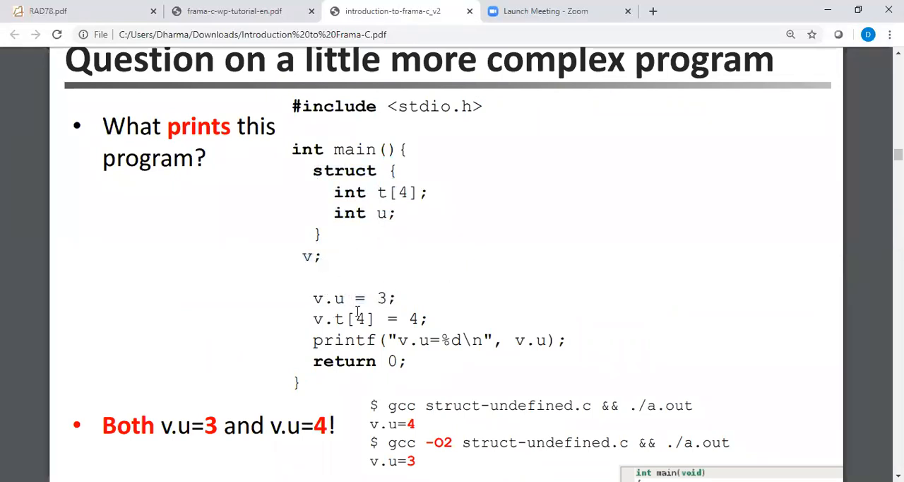
pyautogui.moveTo(340, 319)
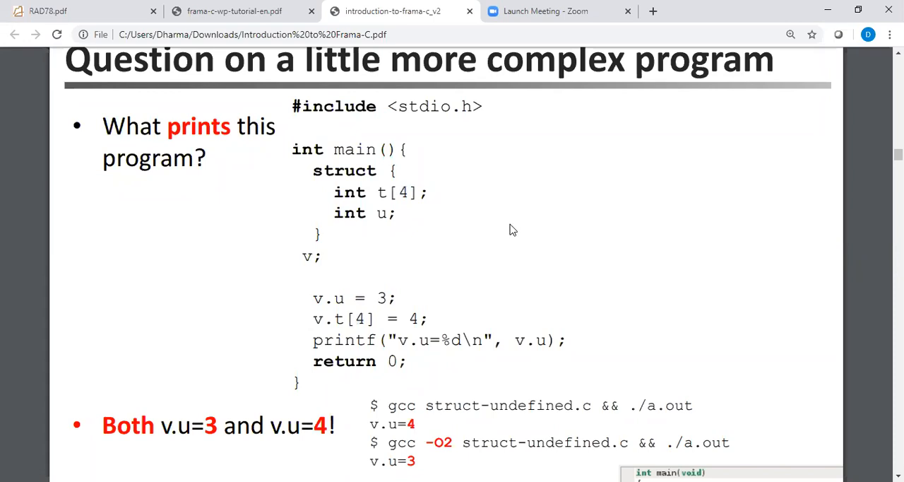
# Step: Highlight the v.t[4] = 4 assignment and the v.u=4 unoptimised output
pyautogui.doubleClick(317, 319)
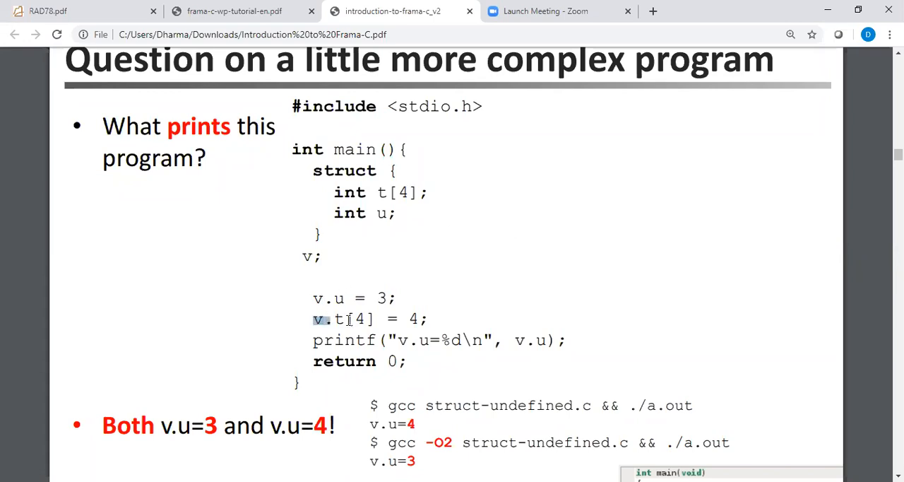
pyautogui.moveTo(313, 318); pyautogui.dragTo(424, 318)
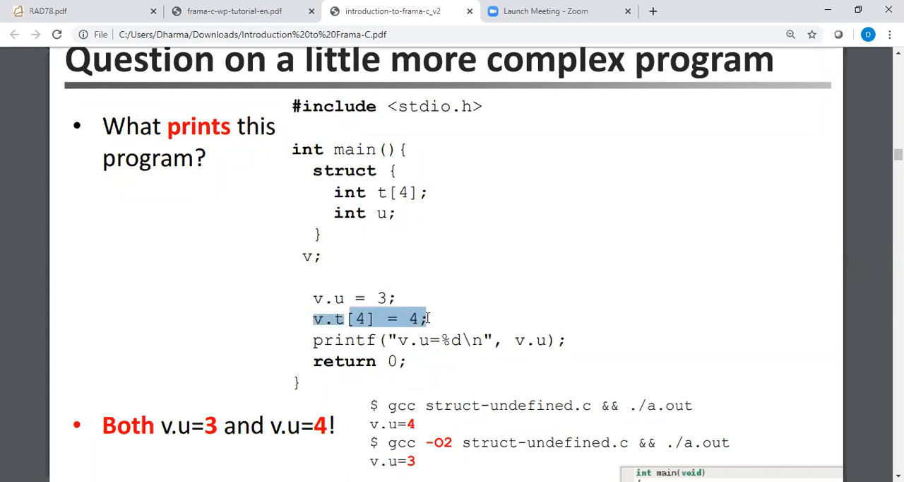
pyautogui.click(461, 323)
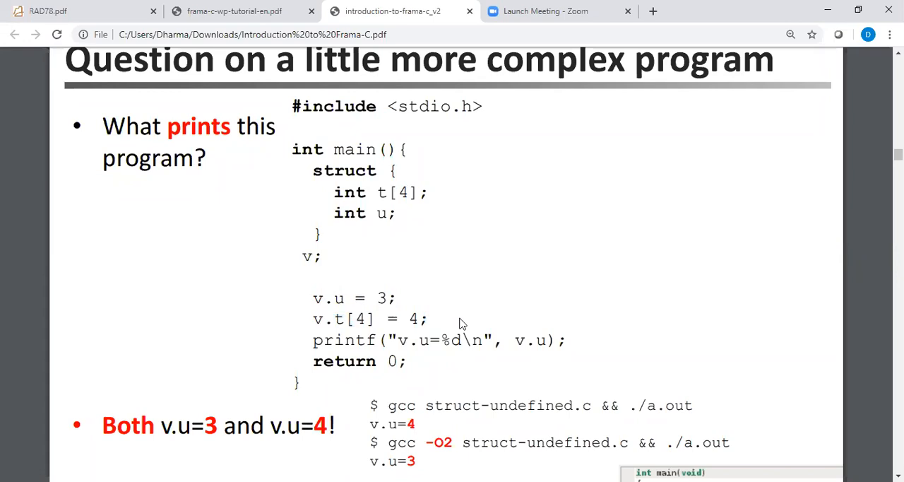
pyautogui.moveTo(418, 424)
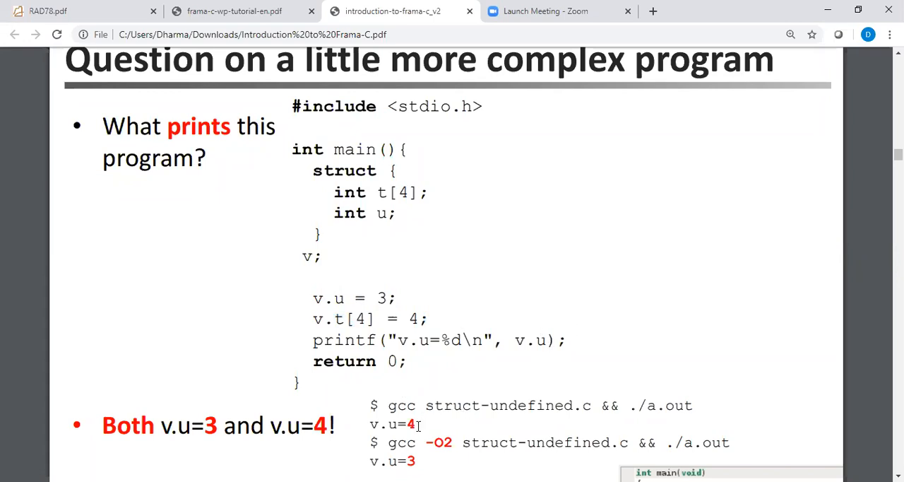
pyautogui.moveTo(369, 423); pyautogui.dragTo(415, 423)
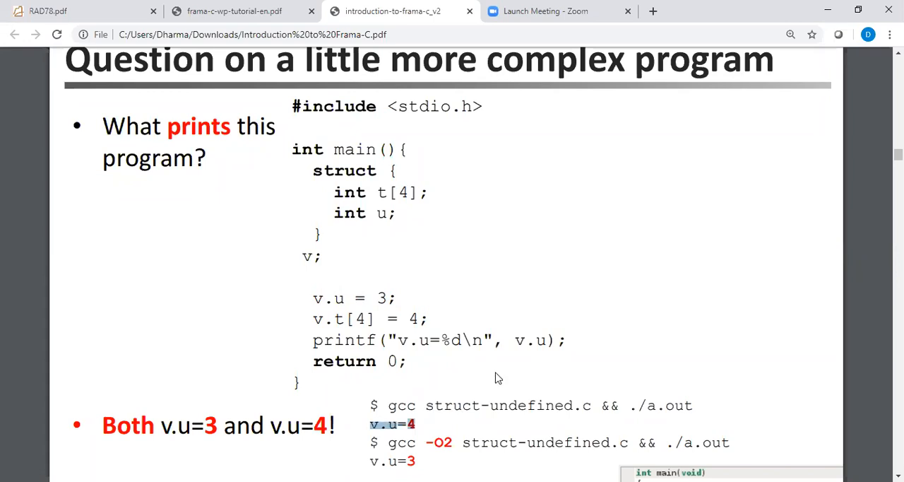
pyautogui.moveTo(569, 375)
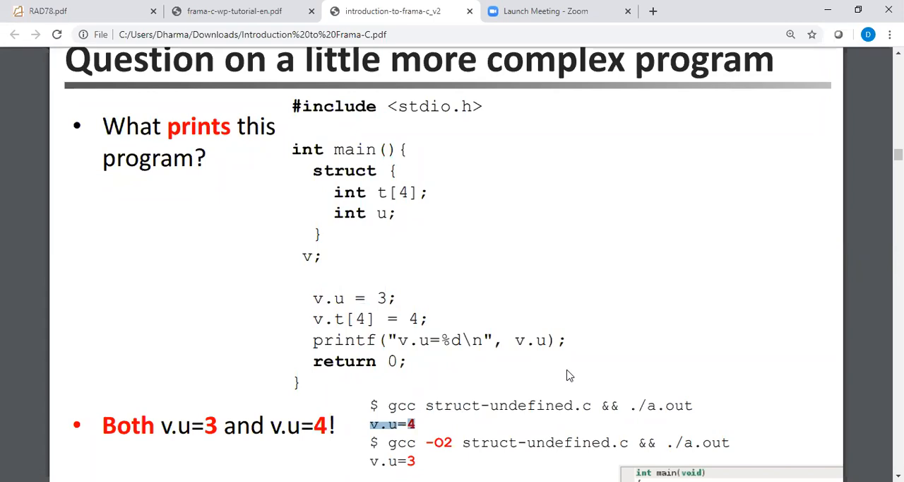
# Step: Highlight the t[4] array declaration and scroll to Frama-C's out-of-bound warning
pyautogui.scroll(-3)
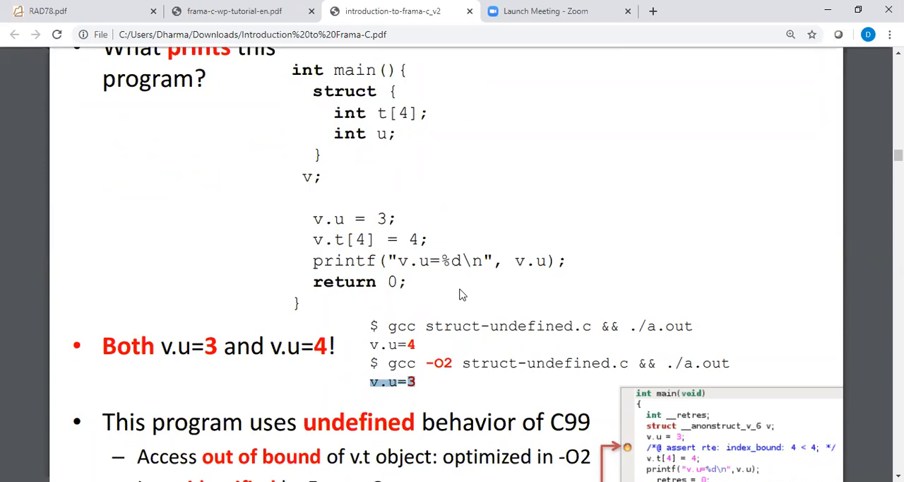
pyautogui.moveTo(379, 120)
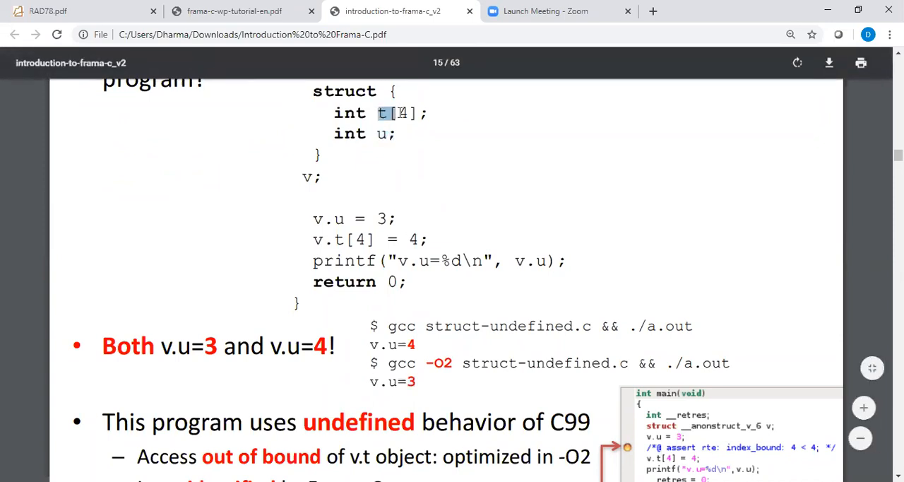
pyautogui.moveTo(379, 113); pyautogui.dragTo(420, 113)
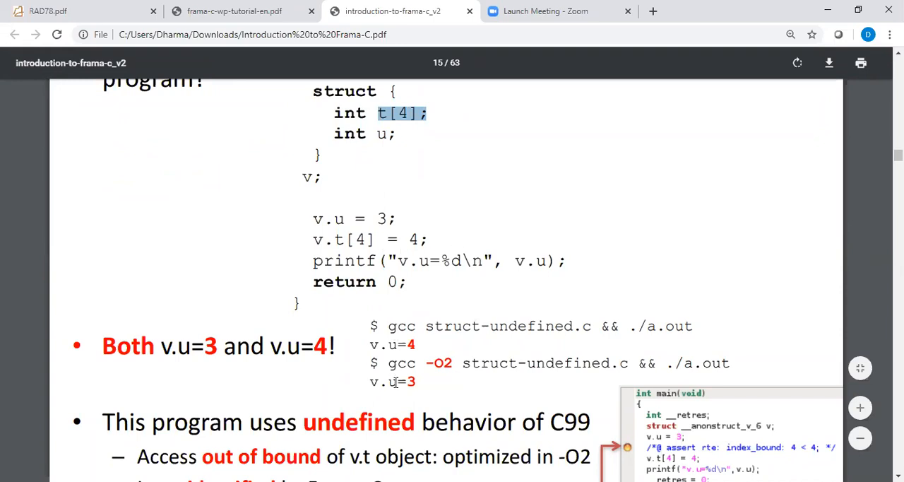
pyautogui.moveTo(437, 343)
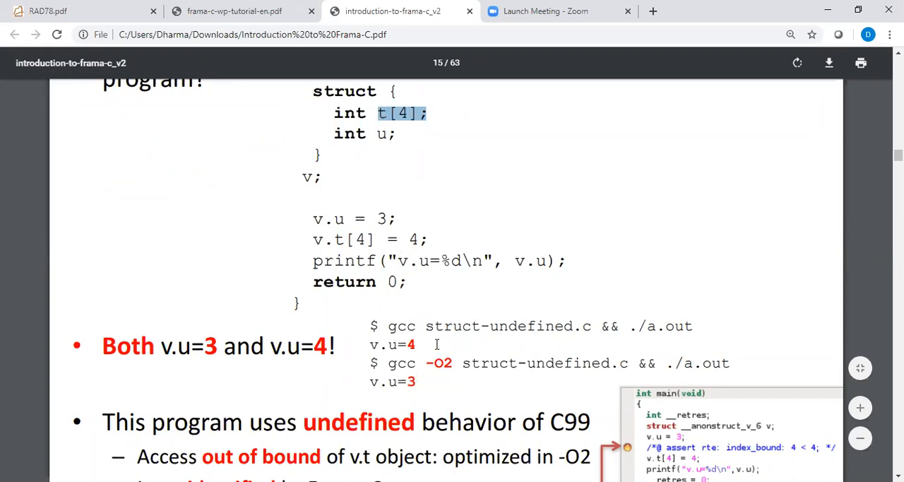
pyautogui.scroll(-3)
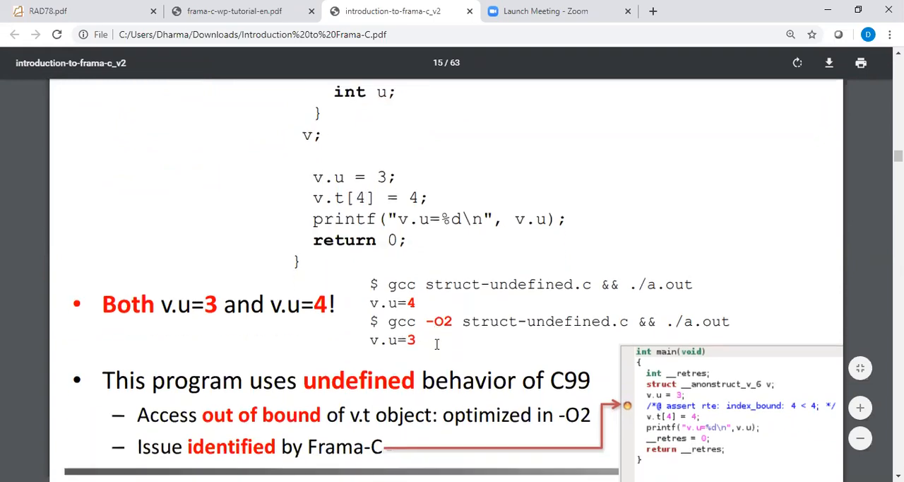
pyautogui.scroll(-3)
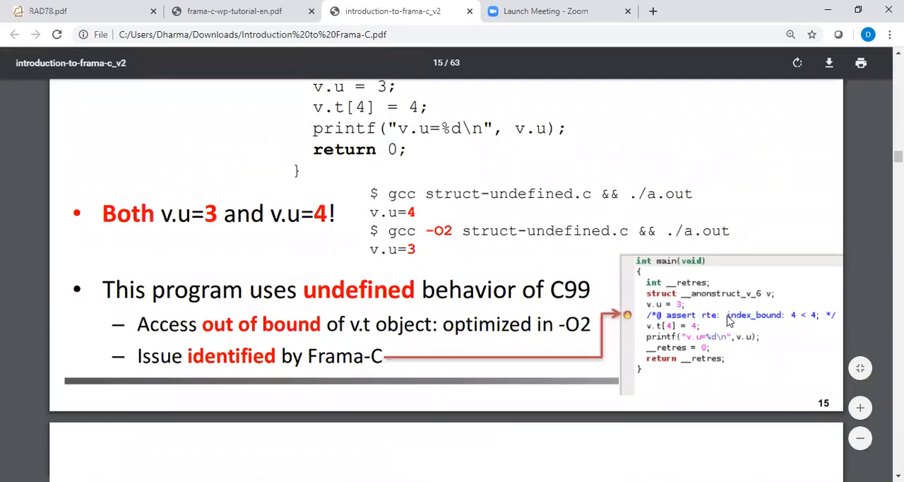
pyautogui.moveTo(687, 321)
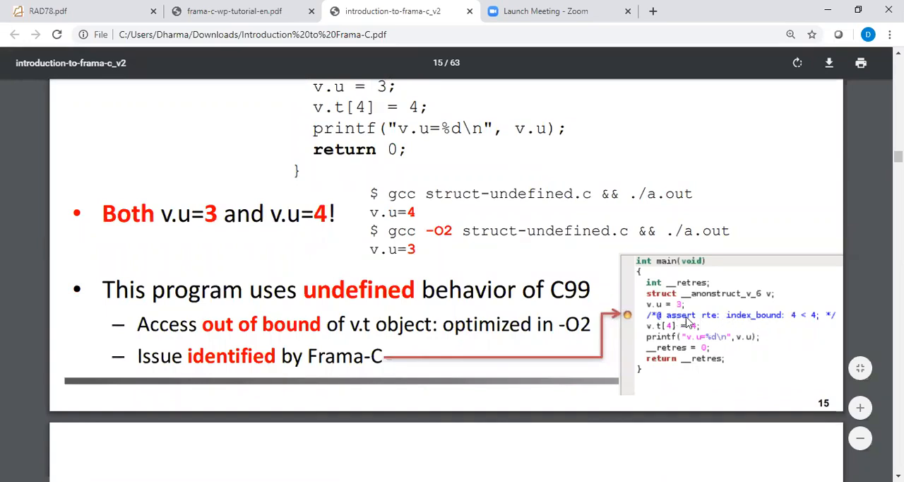
pyautogui.moveTo(706, 324)
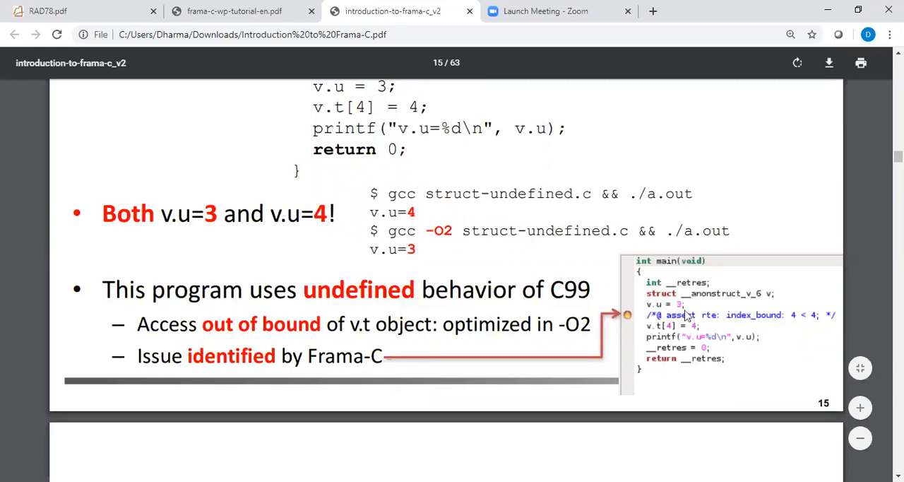
pyautogui.moveTo(699, 315)
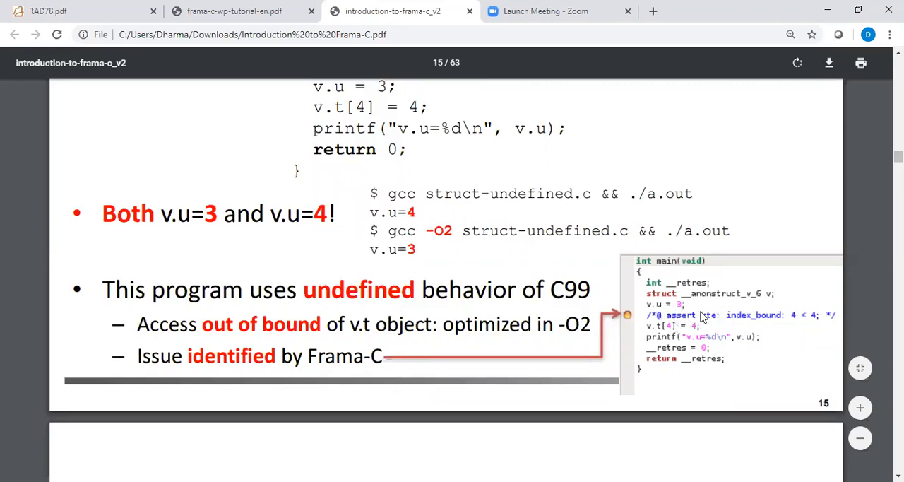
pyautogui.moveTo(730, 361)
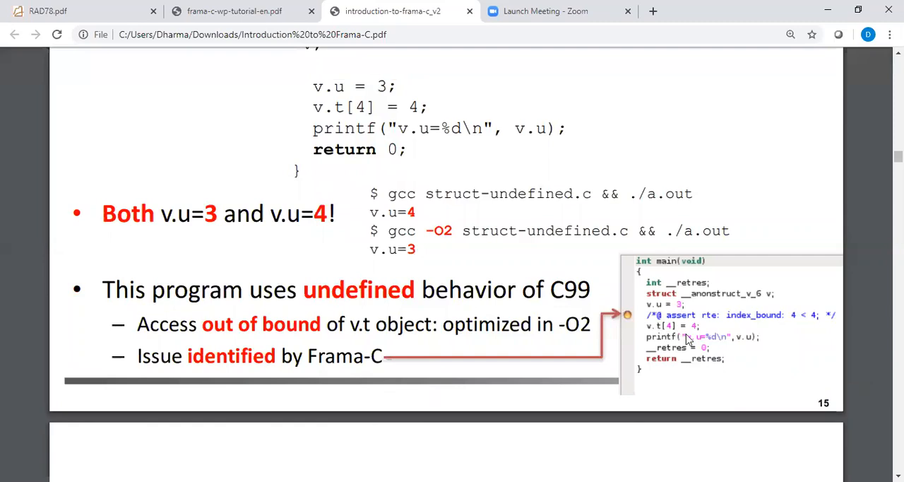
pyautogui.moveTo(579, 254)
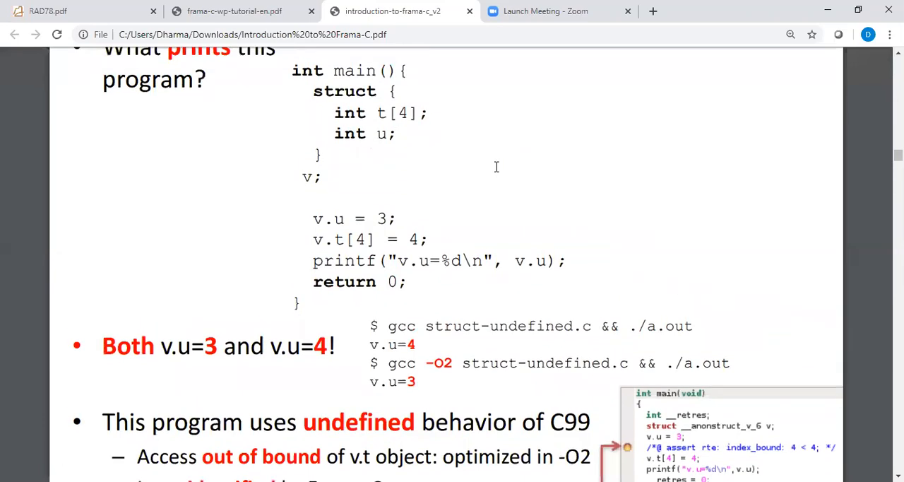
pyautogui.moveTo(444, 181)
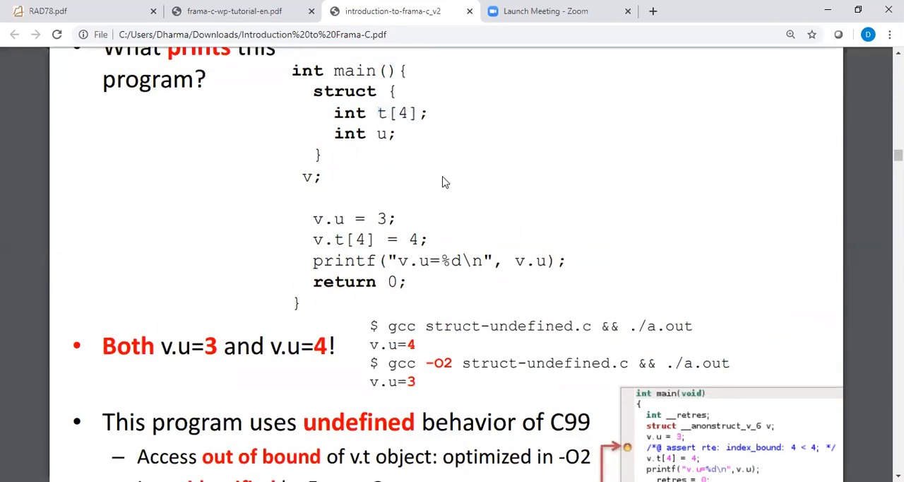
pyautogui.scroll(-3)
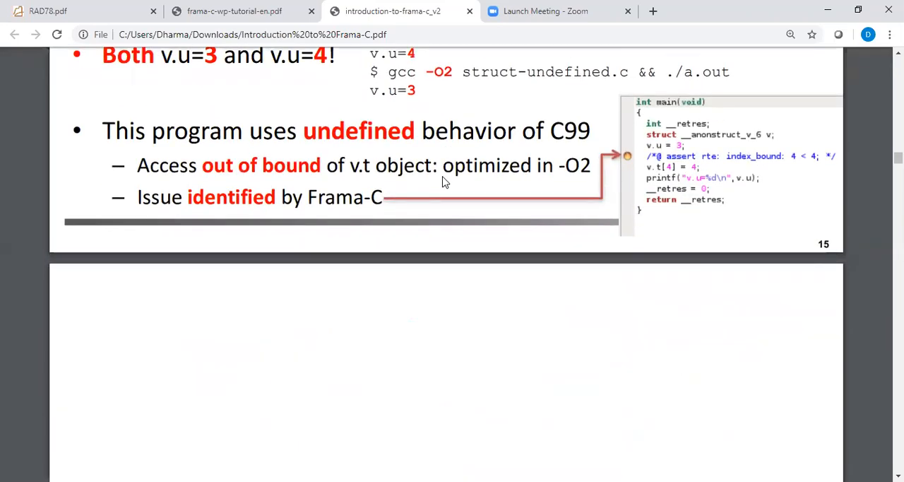
pyautogui.scroll(-3)
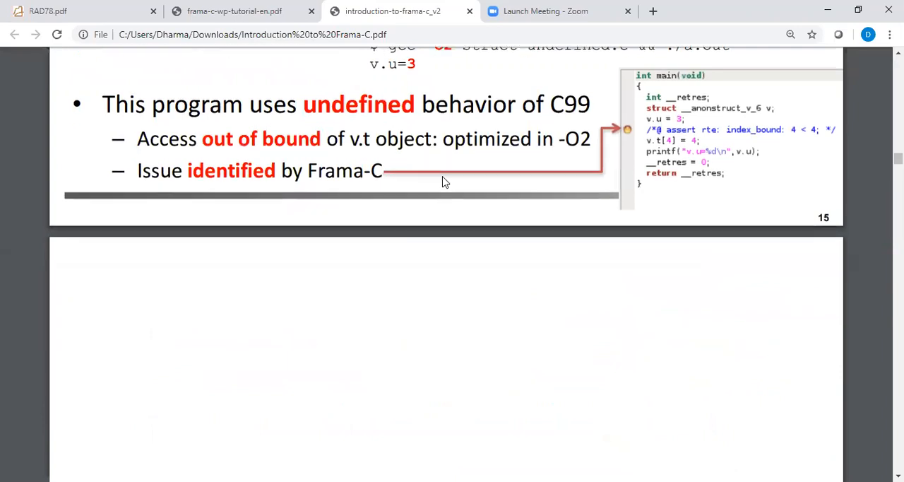
pyautogui.scroll(-3)
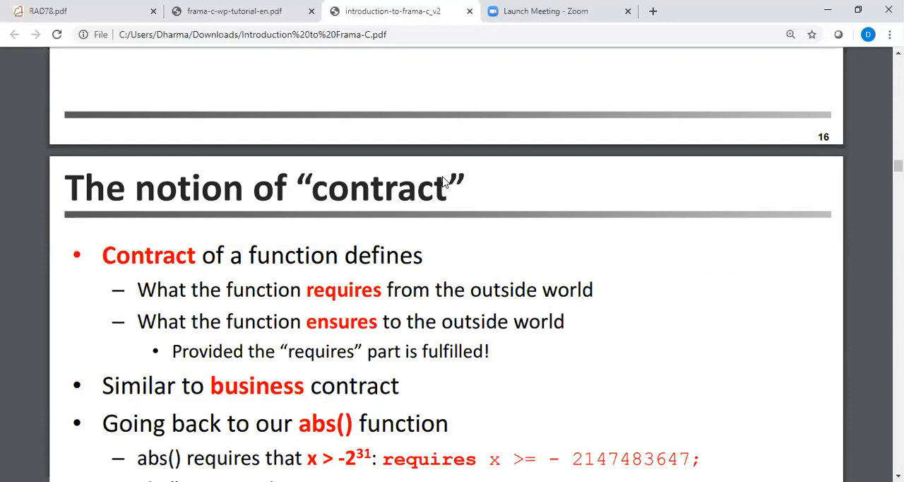
pyautogui.scroll(-3)
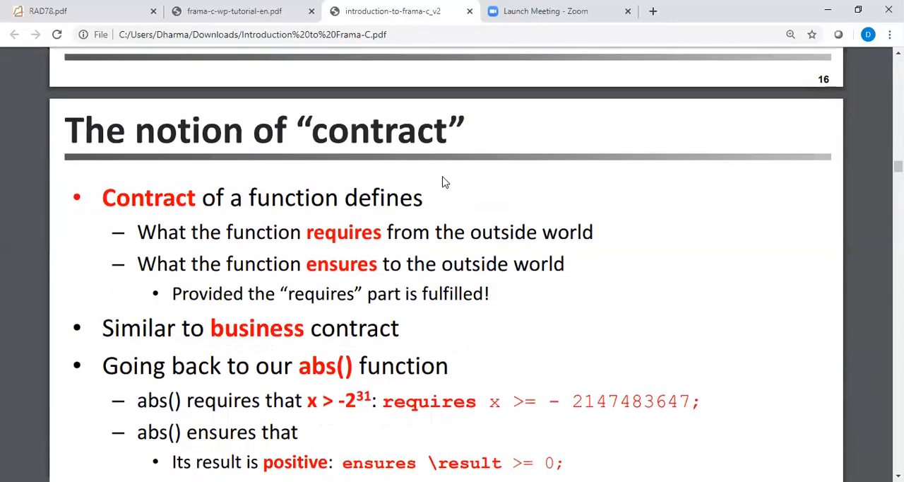
pyautogui.scroll(-3)
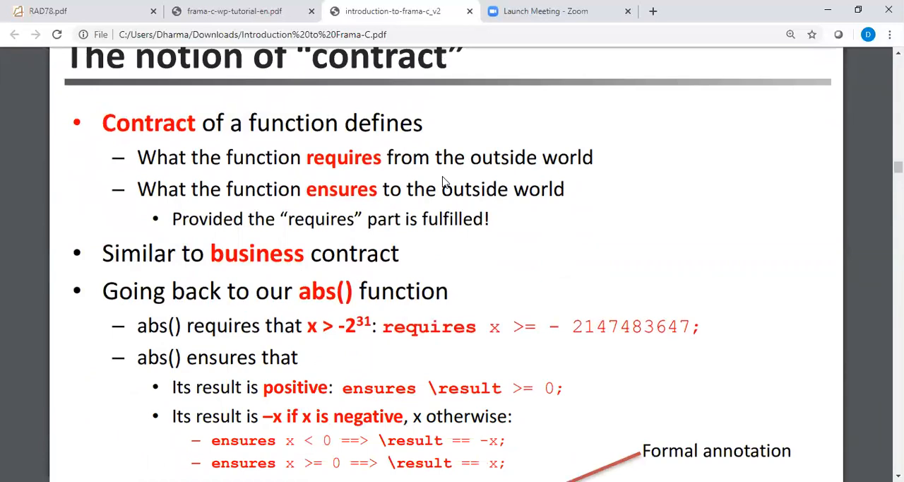
pyautogui.moveTo(358, 326)
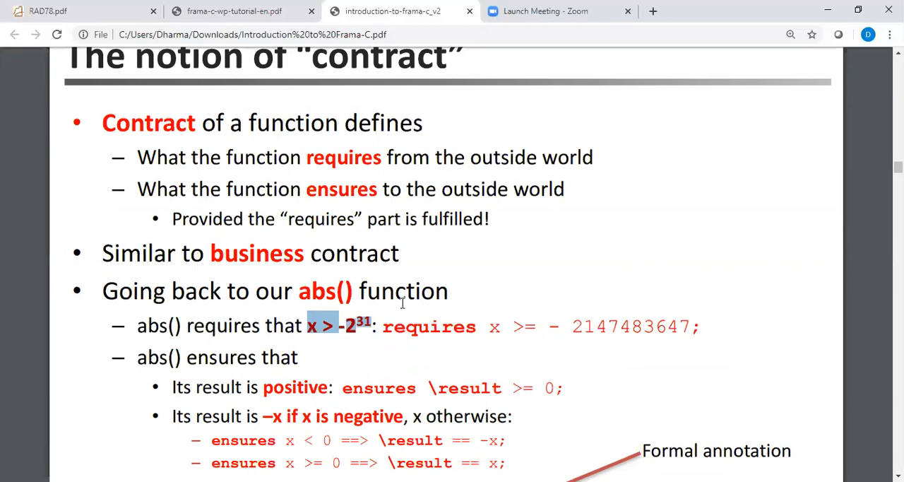
pyautogui.moveTo(354, 355)
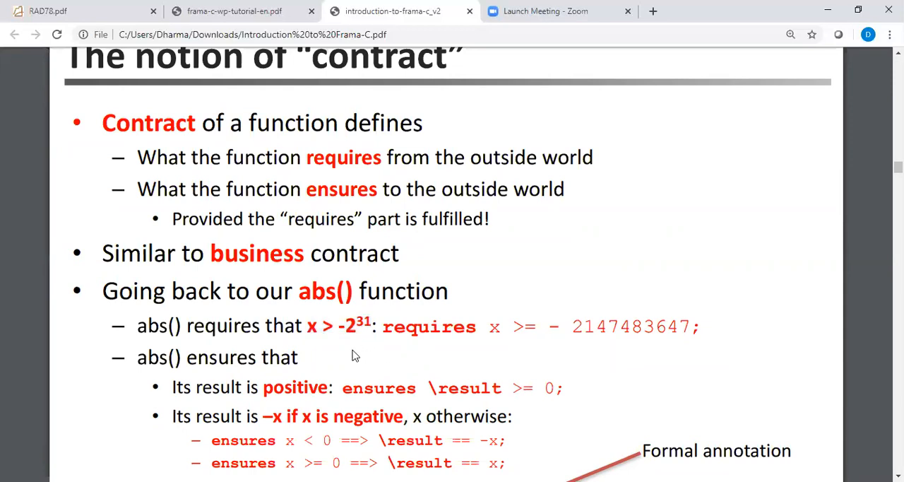
pyautogui.moveTo(494, 326)
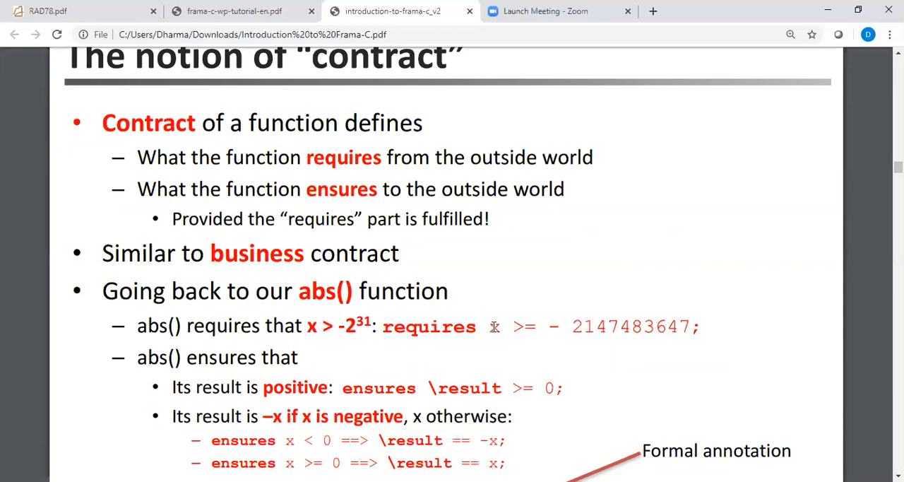
pyautogui.moveTo(489, 325); pyautogui.dragTo(690, 326)
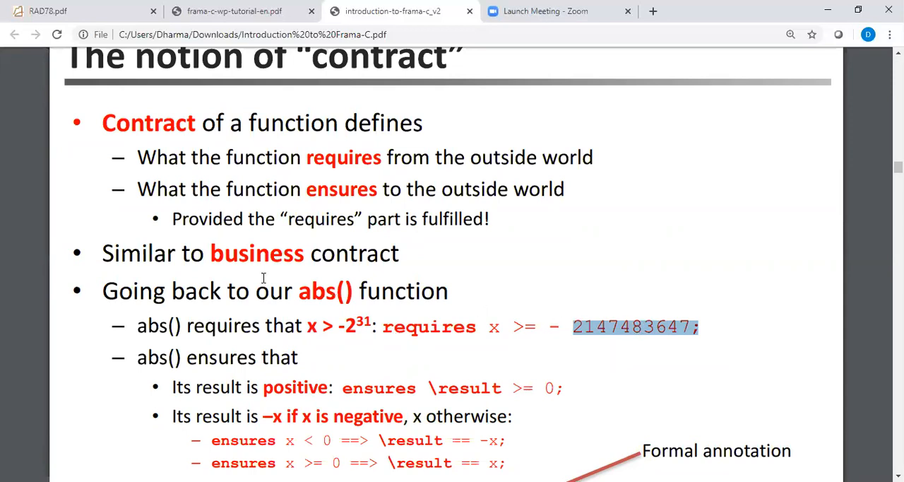
pyautogui.moveTo(329, 389)
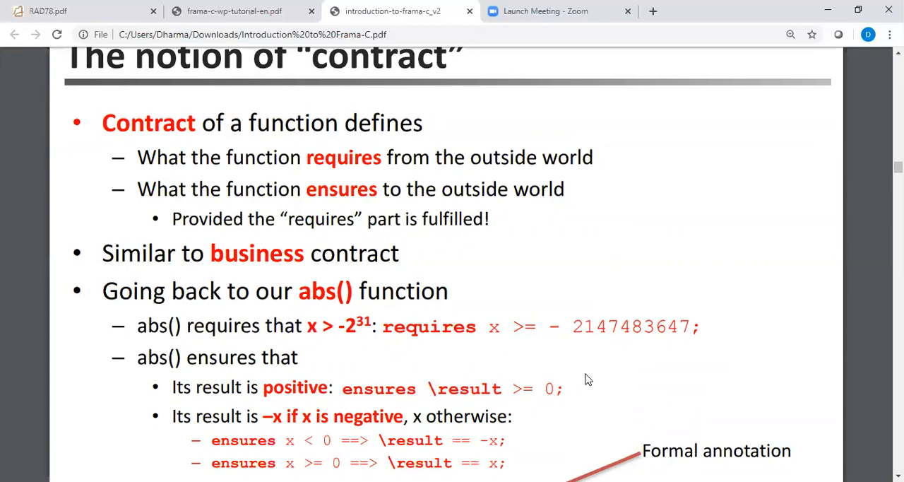
# Step: Scroll through slide 17's formal annotation, highlighting the first ensures keyword along the way
pyautogui.scroll(-3)
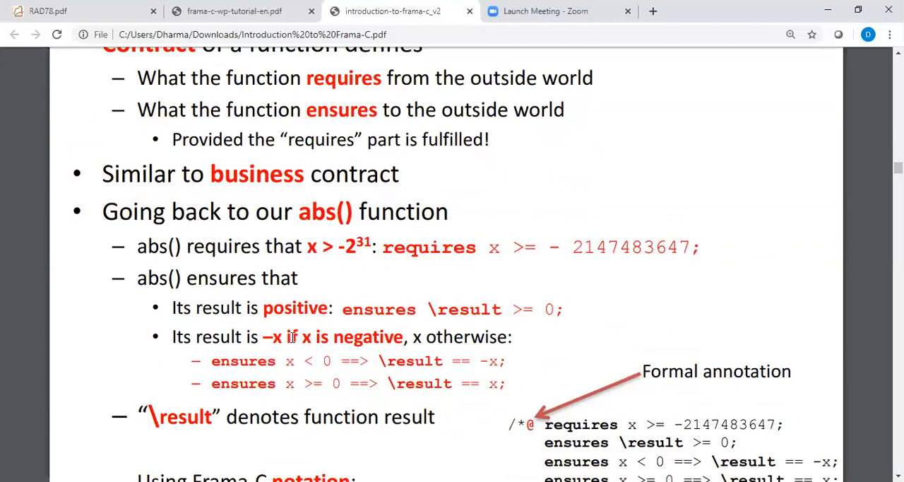
pyautogui.moveTo(472, 360)
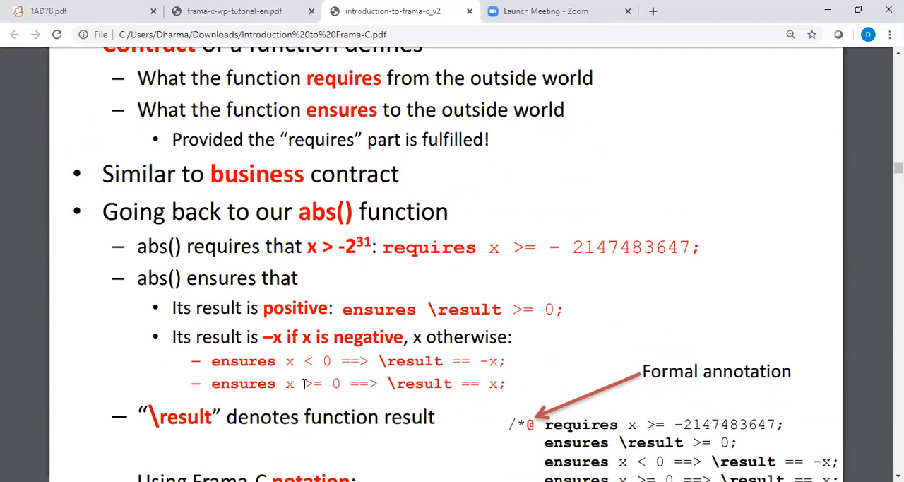
pyautogui.moveTo(544, 384)
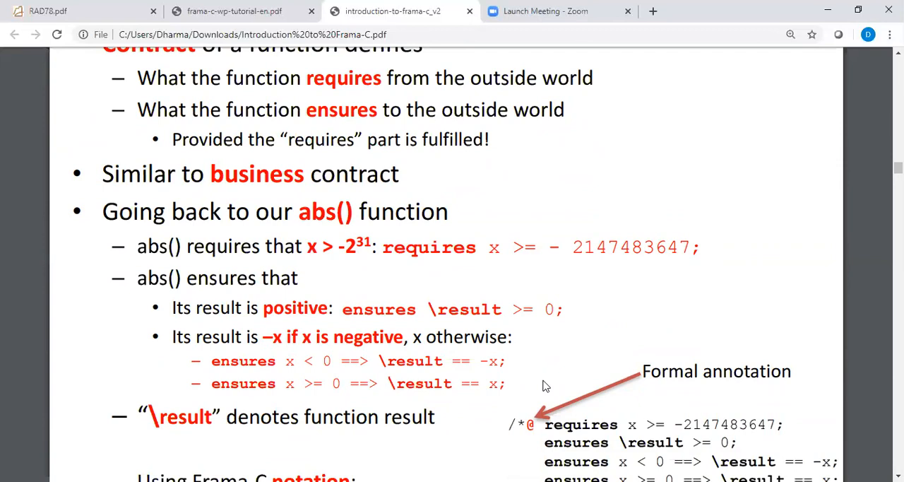
pyautogui.scroll(-3)
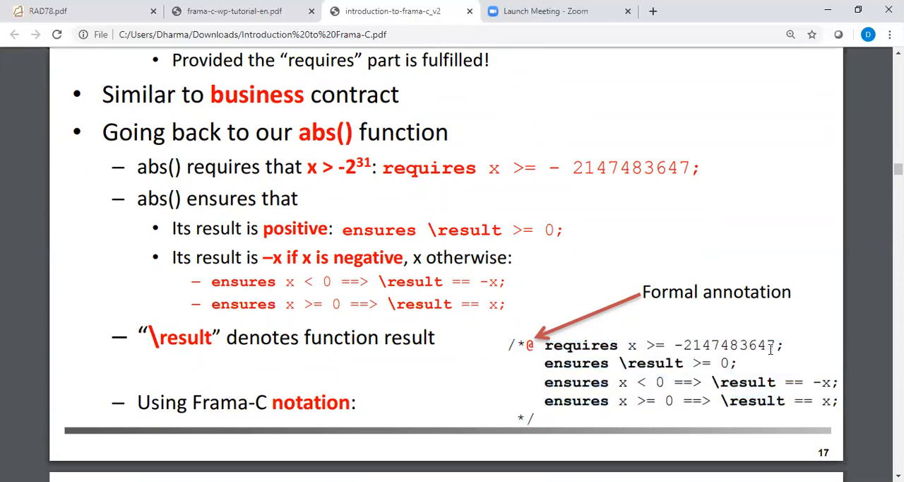
pyautogui.moveTo(696, 363)
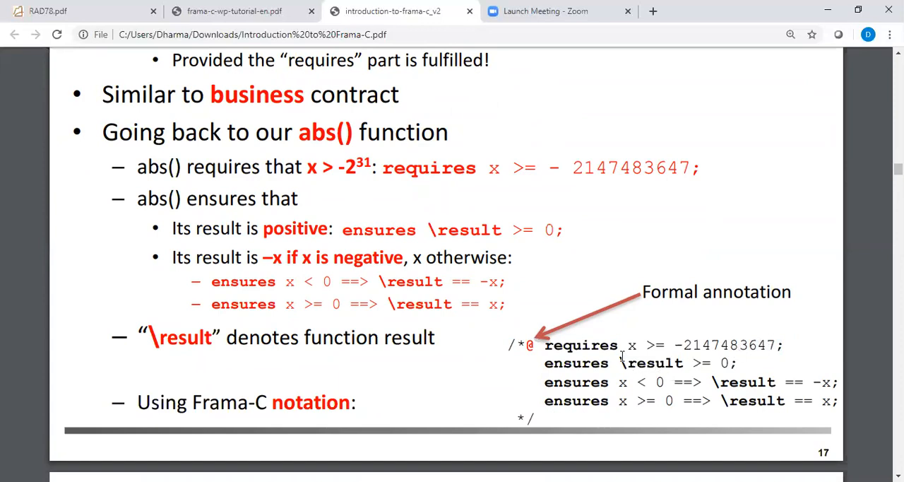
pyautogui.moveTo(620, 363); pyautogui.dragTo(715, 362)
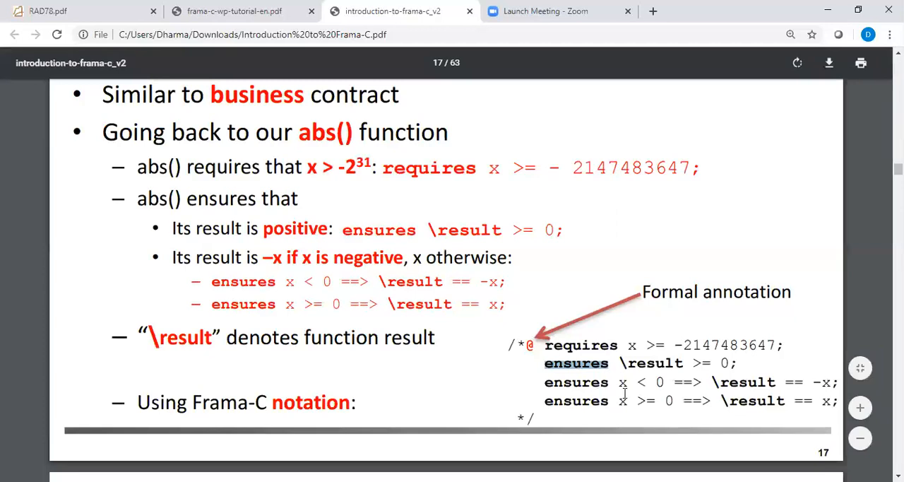
pyautogui.moveTo(794, 407)
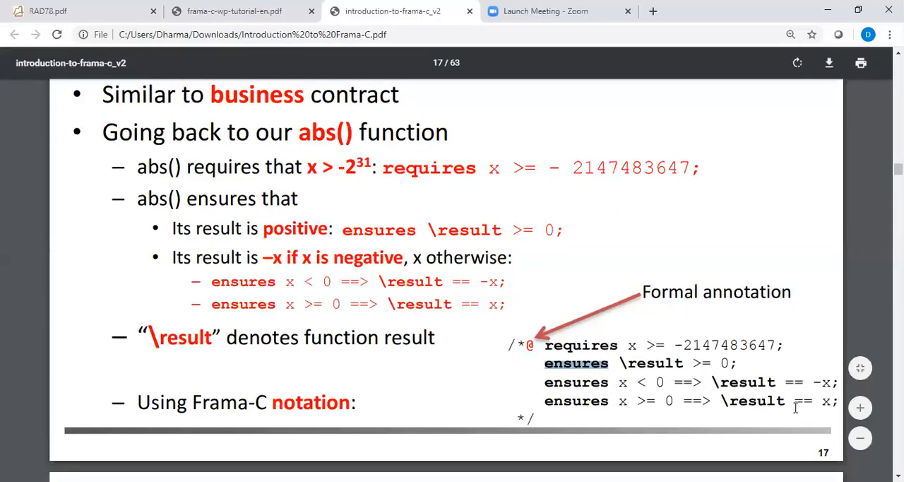
pyautogui.scroll(-3)
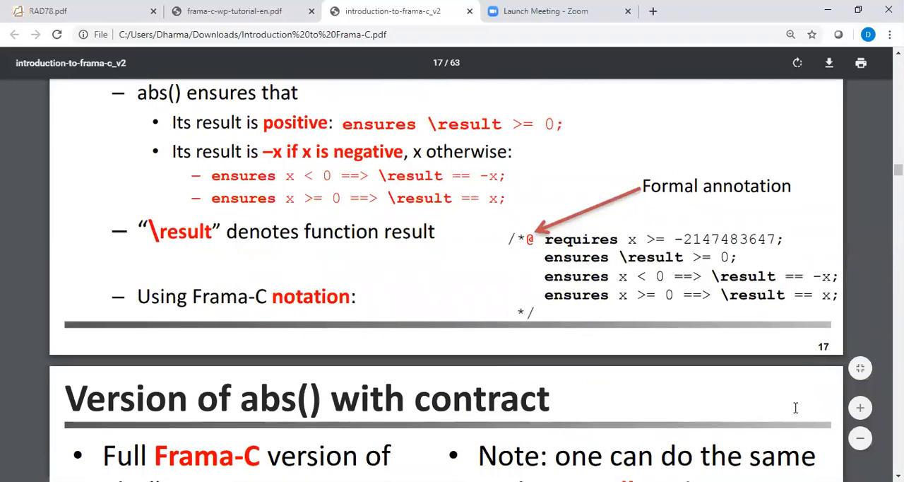
pyautogui.scroll(-3)
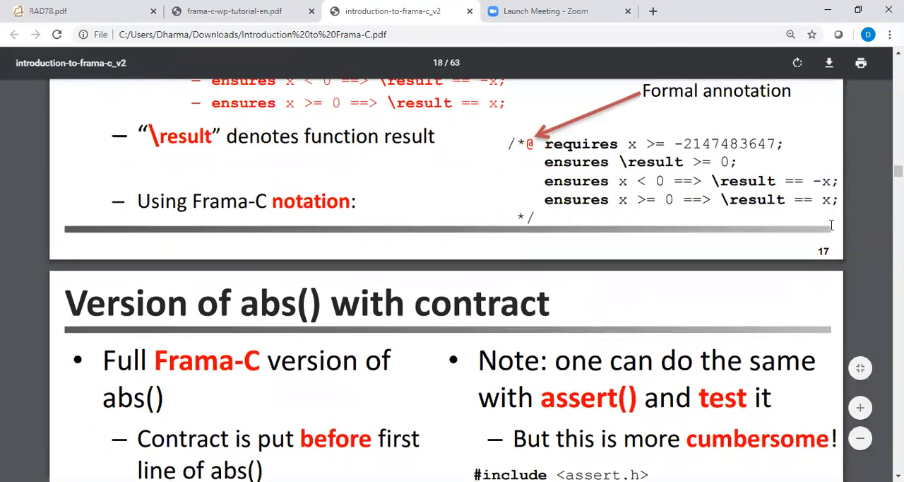
# Step: Scroll into slide 18 and briefly highlight the abs() contract block
pyautogui.scroll(-3)
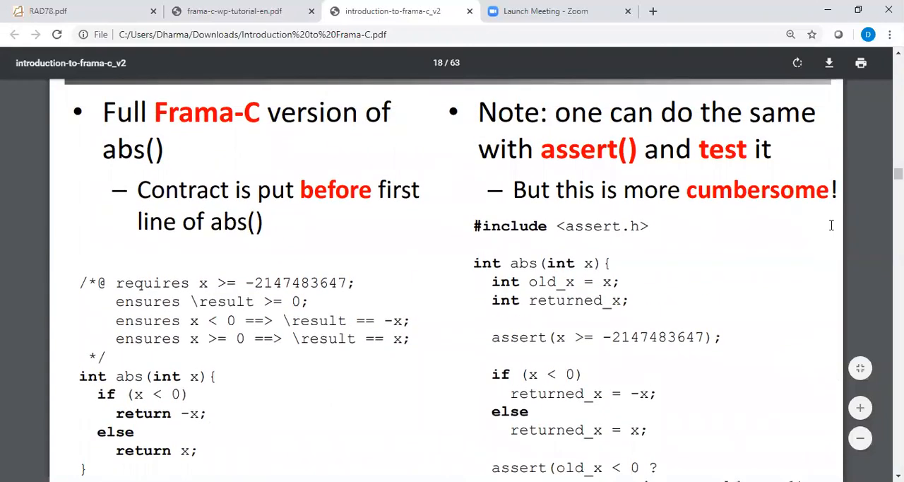
pyautogui.scroll(-3)
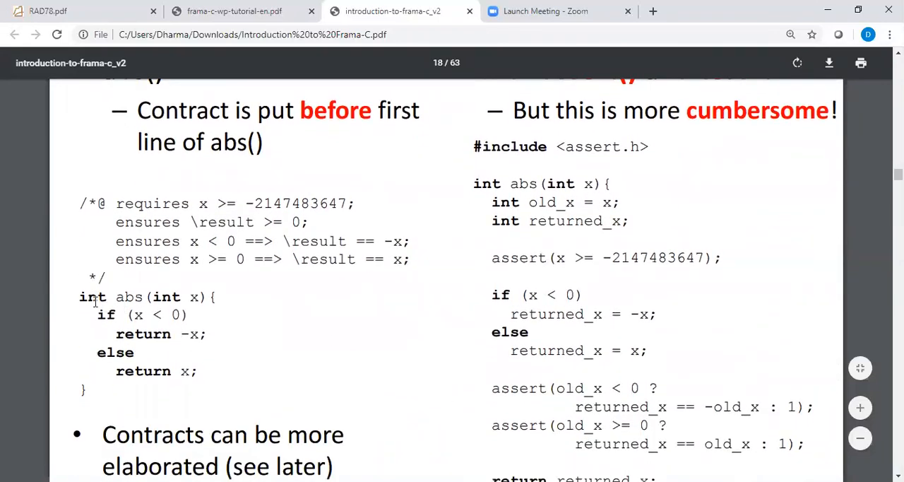
pyautogui.moveTo(79, 296); pyautogui.dragTo(196, 370)
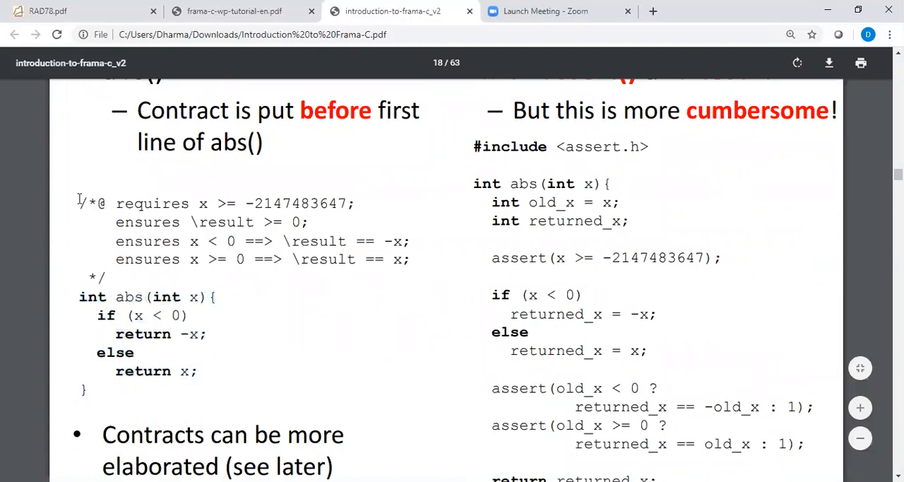
pyautogui.moveTo(79, 203); pyautogui.dragTo(104, 276)
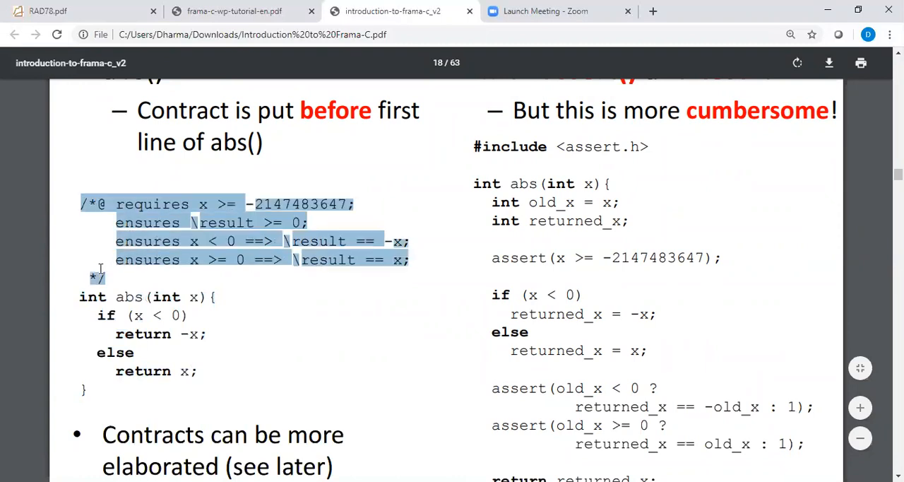
pyautogui.click(286, 267)
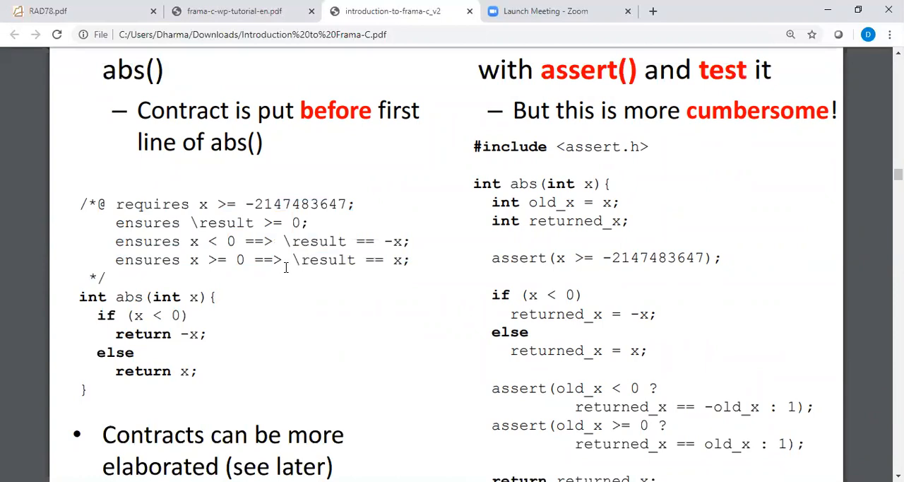
# Step: Highlight the three ensures clauses of the abs() contract
pyautogui.scroll(-3)
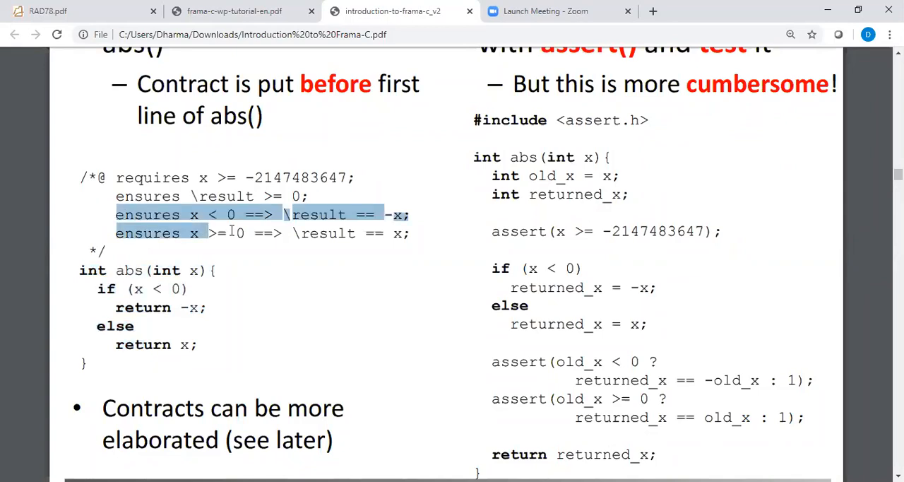
pyautogui.click(118, 196)
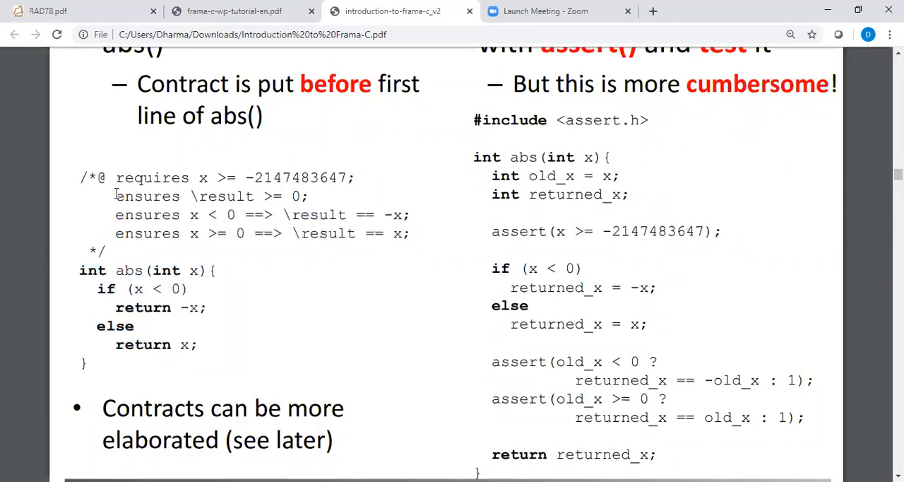
pyautogui.moveTo(115, 196); pyautogui.dragTo(408, 233)
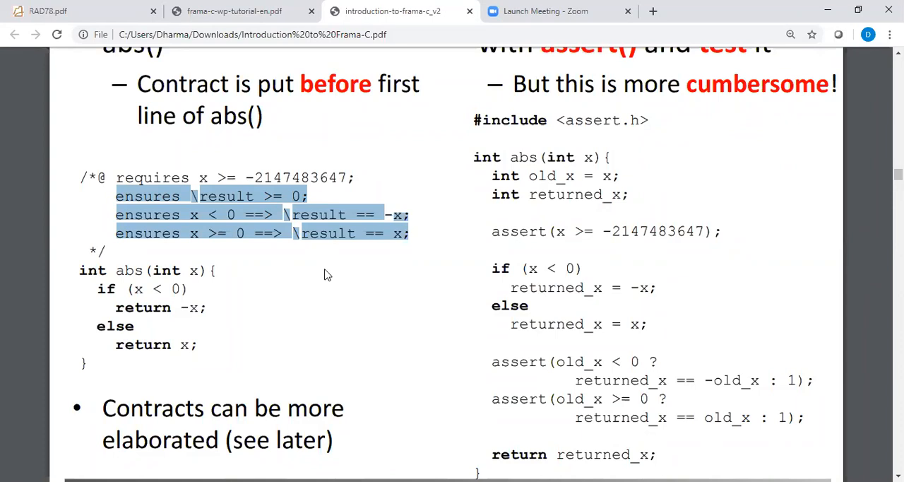
pyautogui.moveTo(240, 265)
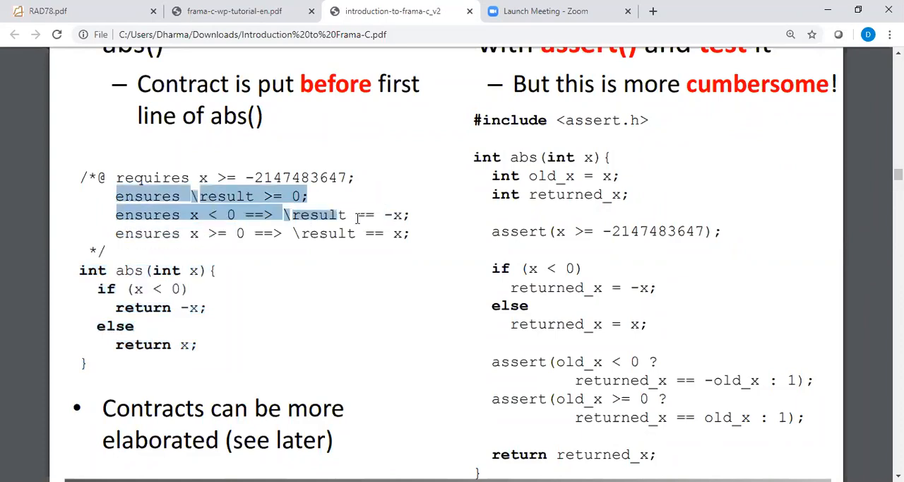
pyautogui.moveTo(346, 215); pyautogui.dragTo(410, 233)
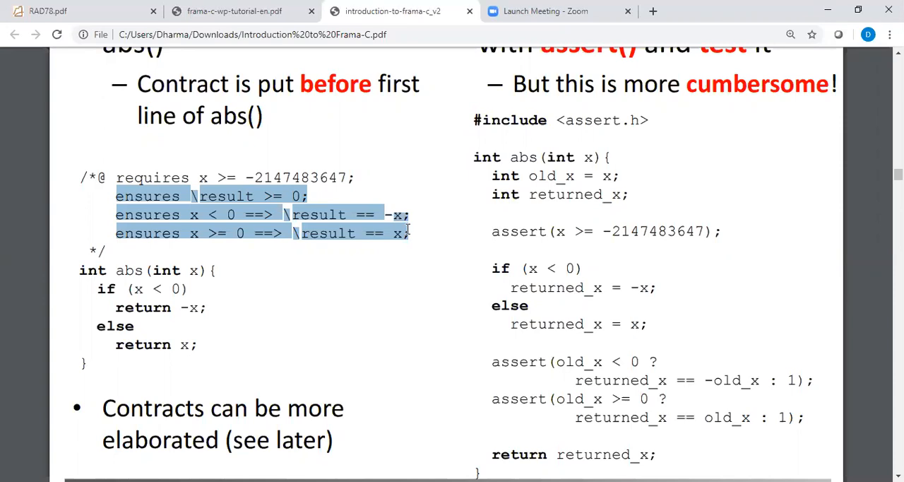
pyautogui.moveTo(256, 273)
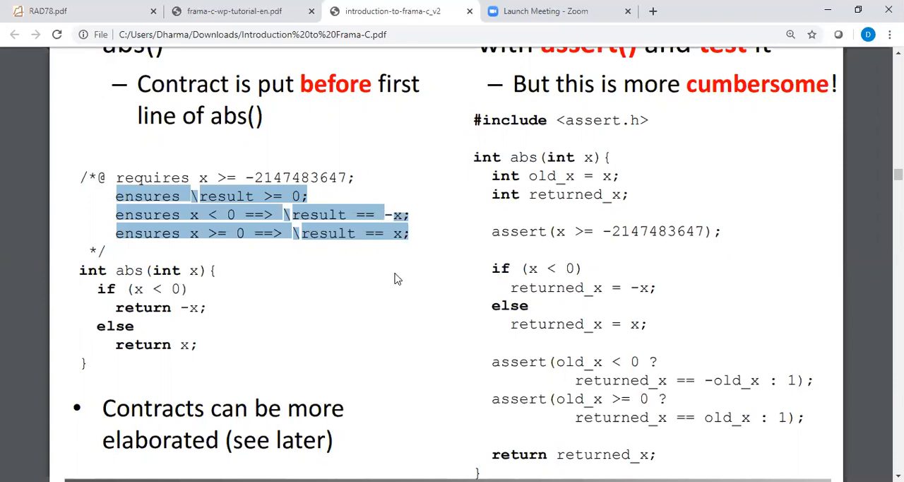
pyautogui.moveTo(535, 254)
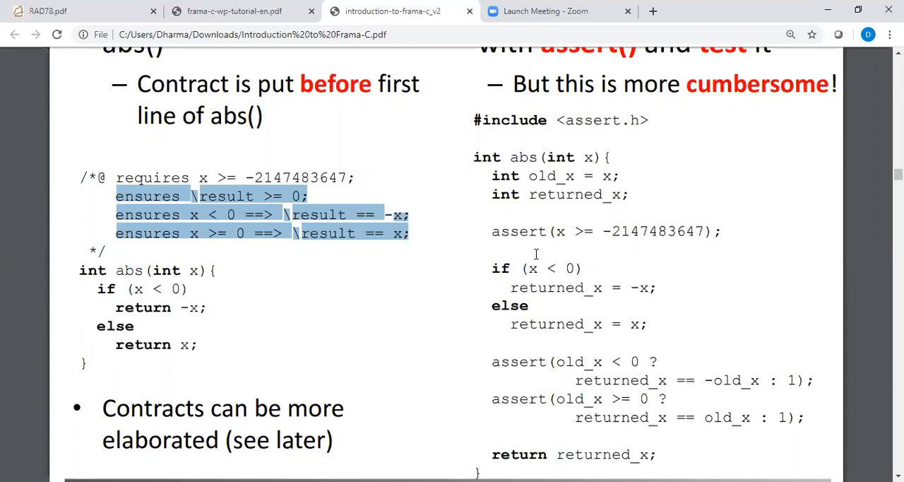
pyautogui.moveTo(490, 233)
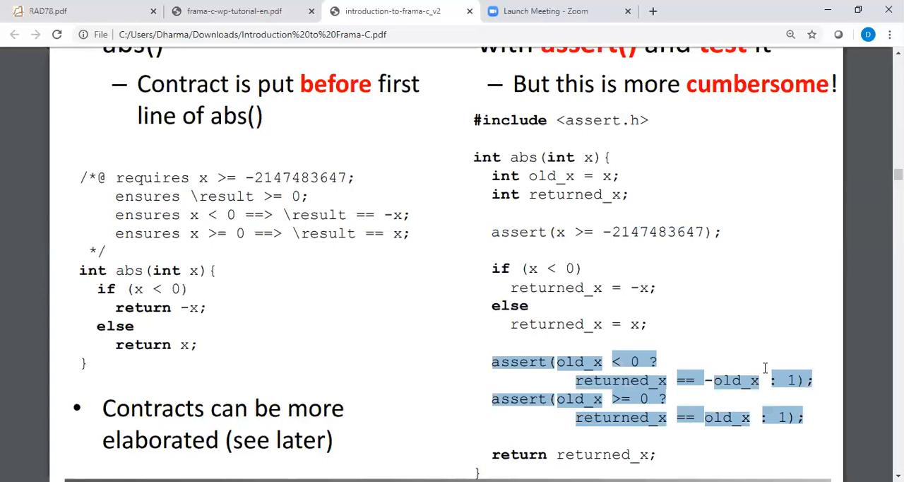
pyautogui.moveTo(798, 359)
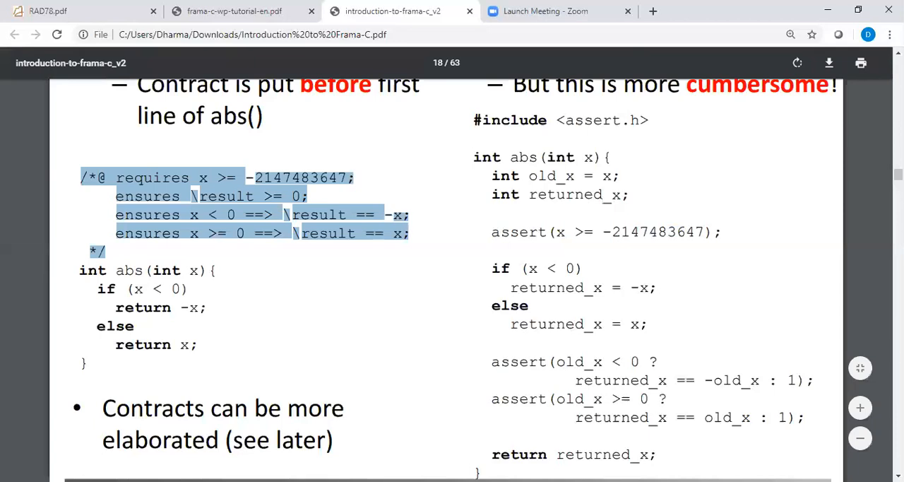
# Step: Scroll to slide 19 and highlight abs.c in its call command
pyautogui.scroll(-3)
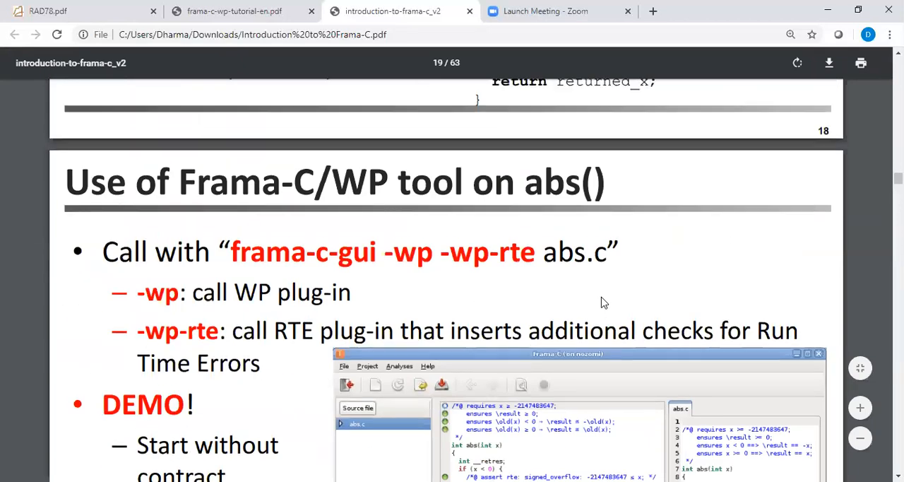
pyautogui.scroll(-3)
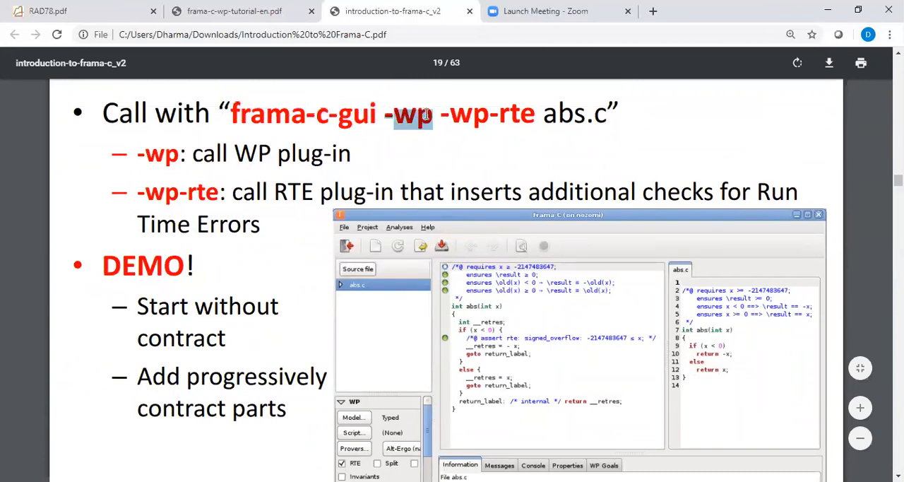
pyautogui.doubleClick(558, 113)
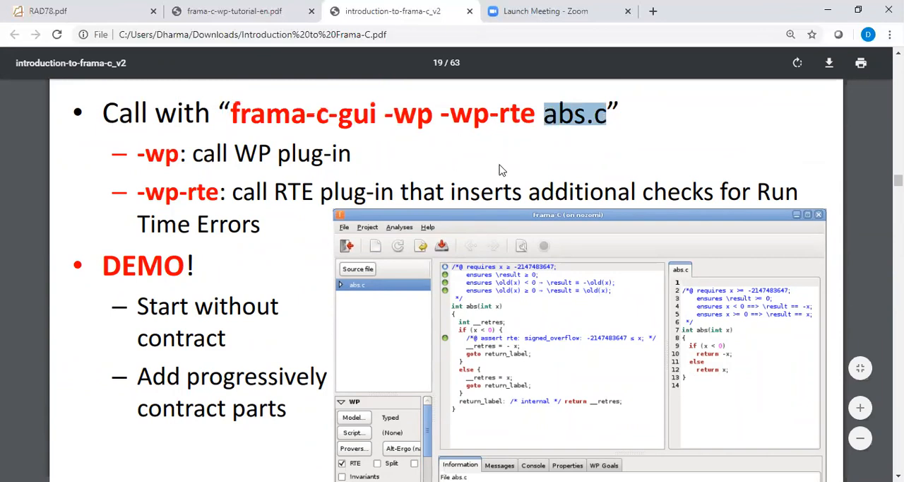
pyautogui.moveTo(346, 214)
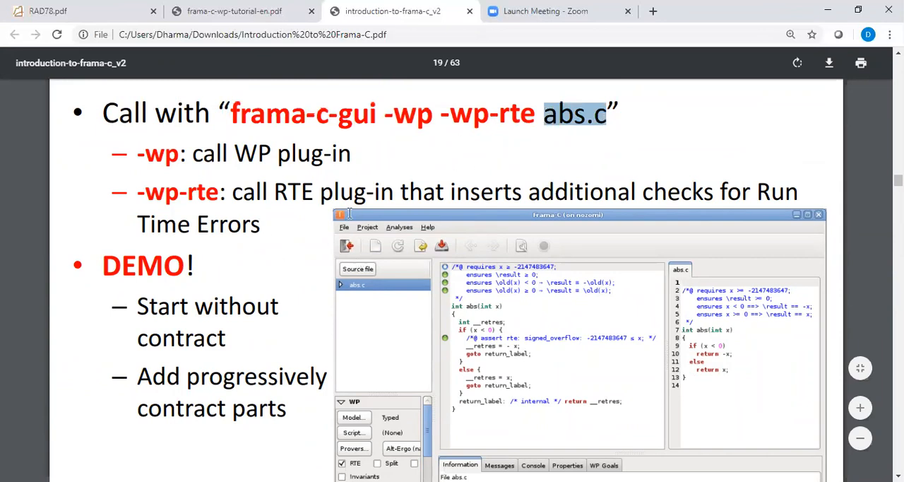
pyautogui.moveTo(382, 299)
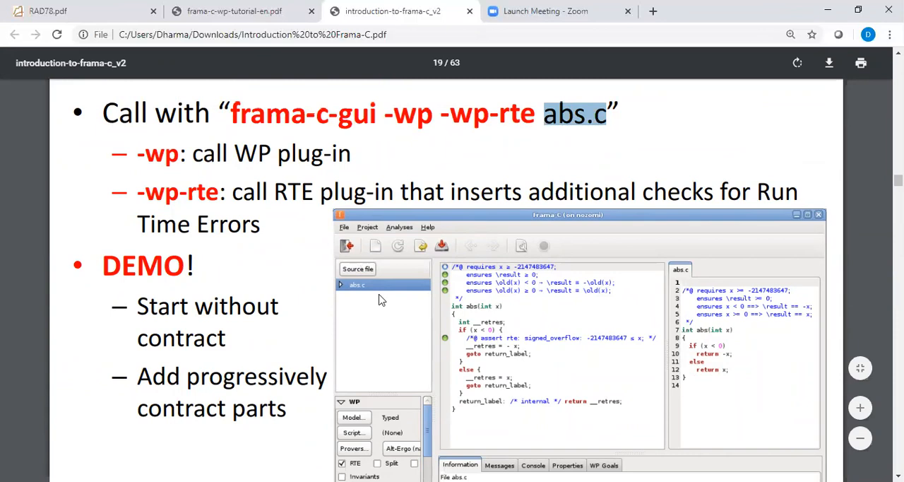
pyautogui.moveTo(448, 325)
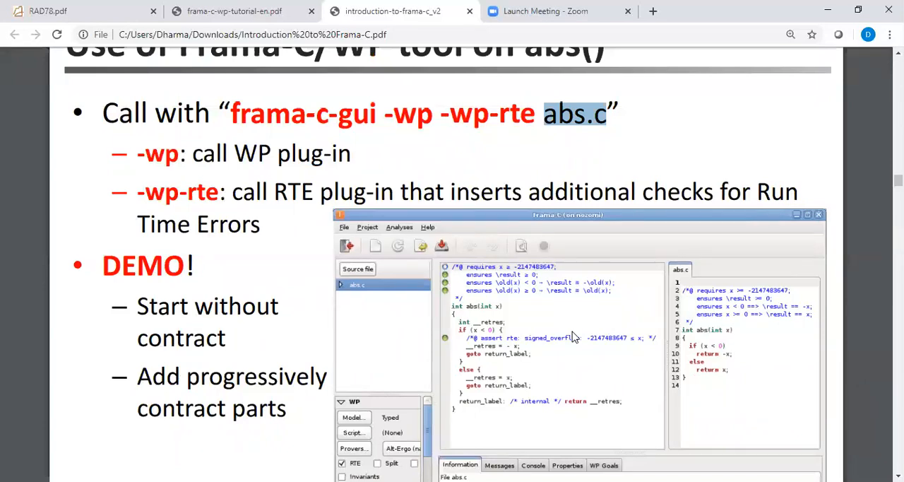
pyautogui.scroll(-3)
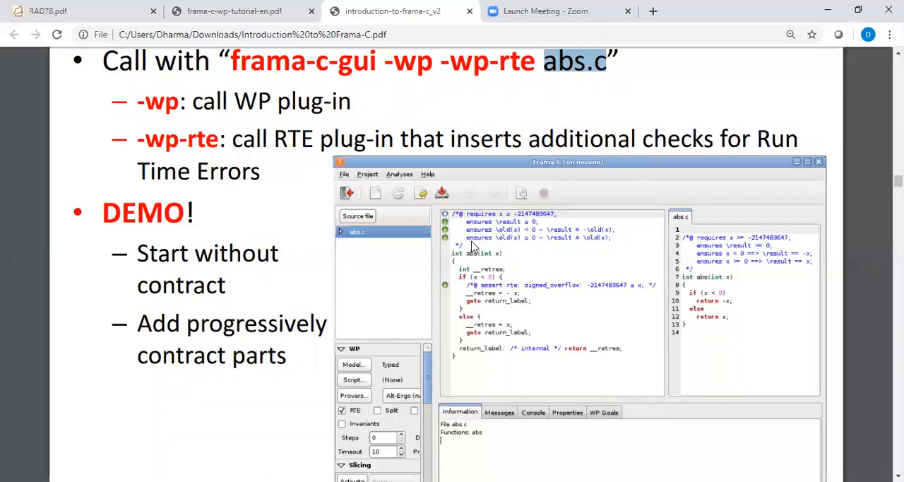
pyautogui.moveTo(471, 227)
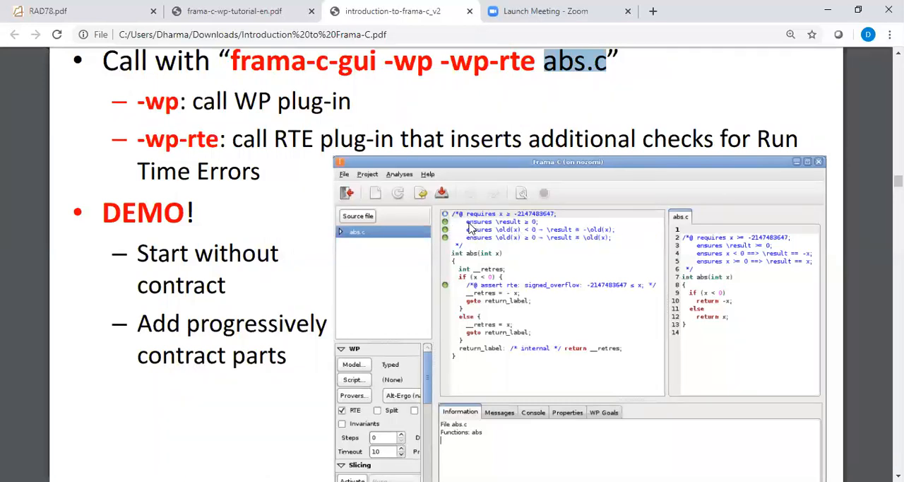
pyautogui.moveTo(516, 229)
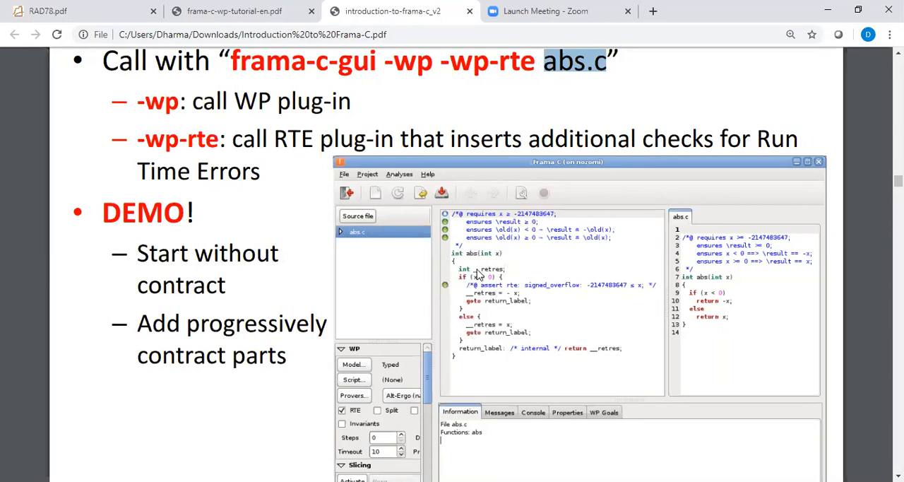
pyautogui.moveTo(534, 300)
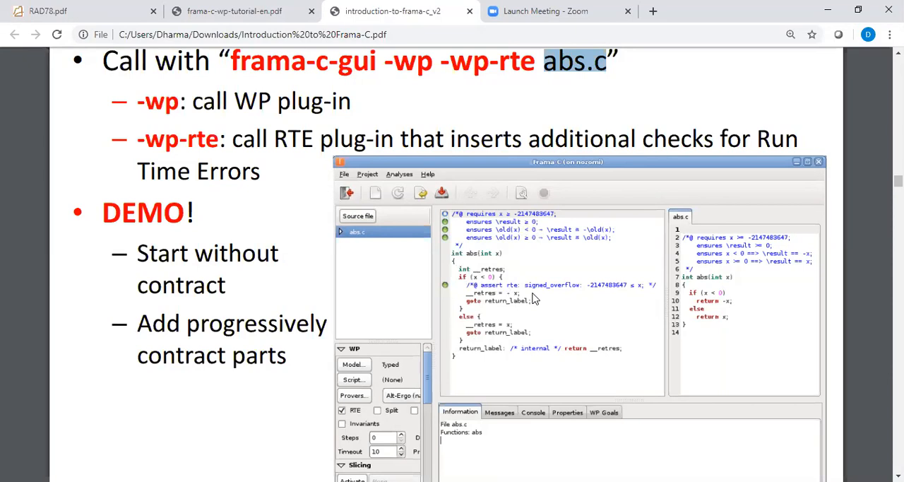
# Step: Scroll past the WP vs. Value comparison and call-contract slides to slide 24's swap() specification
pyautogui.scroll(-3)
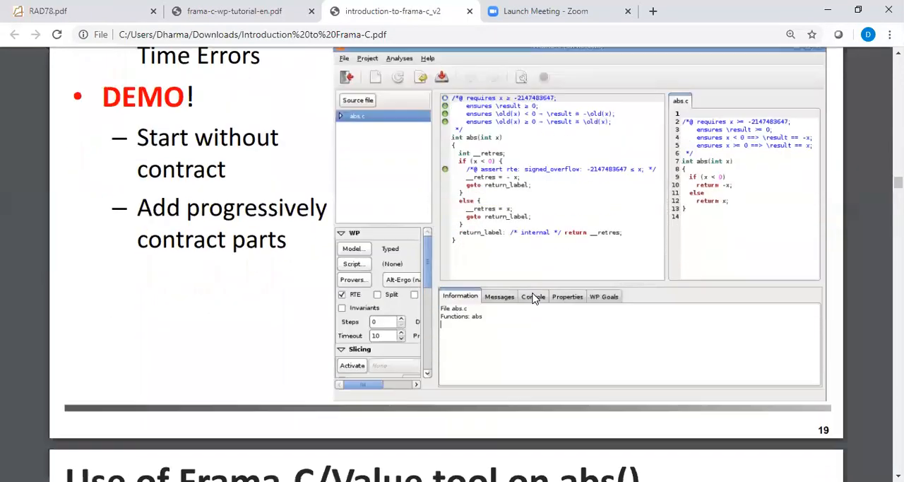
pyautogui.scroll(-3)
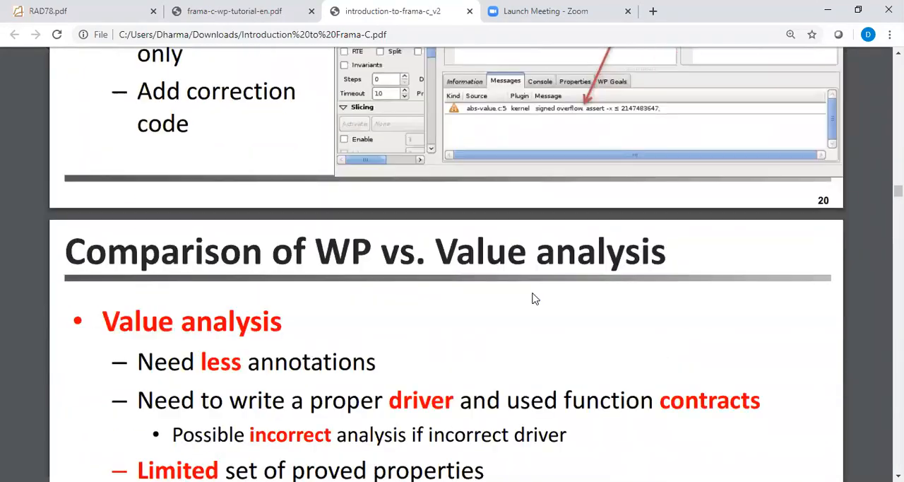
pyautogui.scroll(-3)
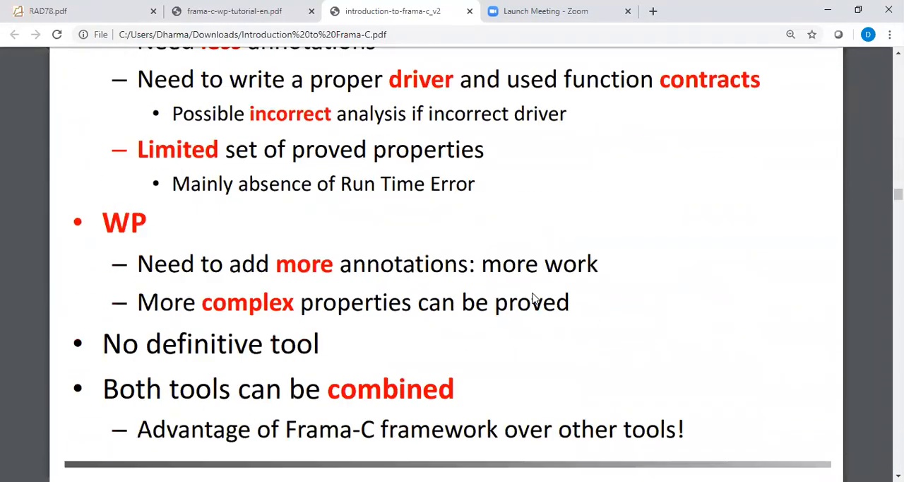
pyautogui.scroll(-3)
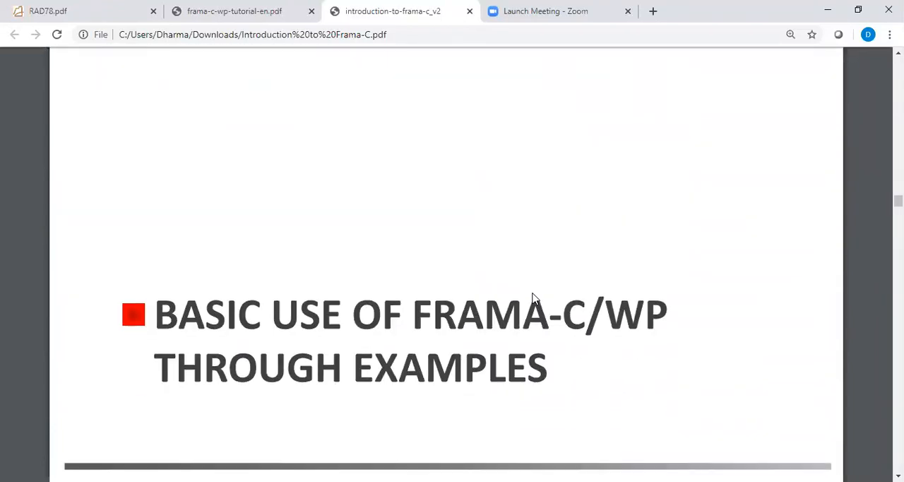
pyautogui.scroll(-3)
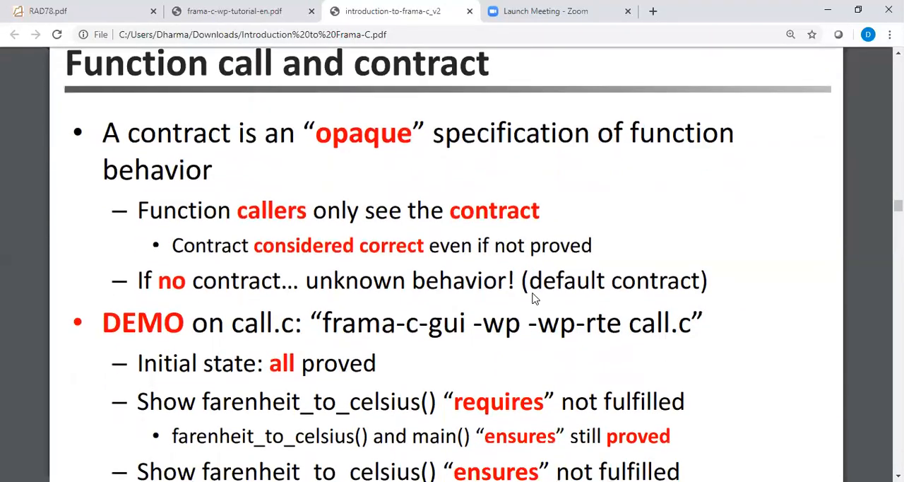
pyautogui.scroll(-3)
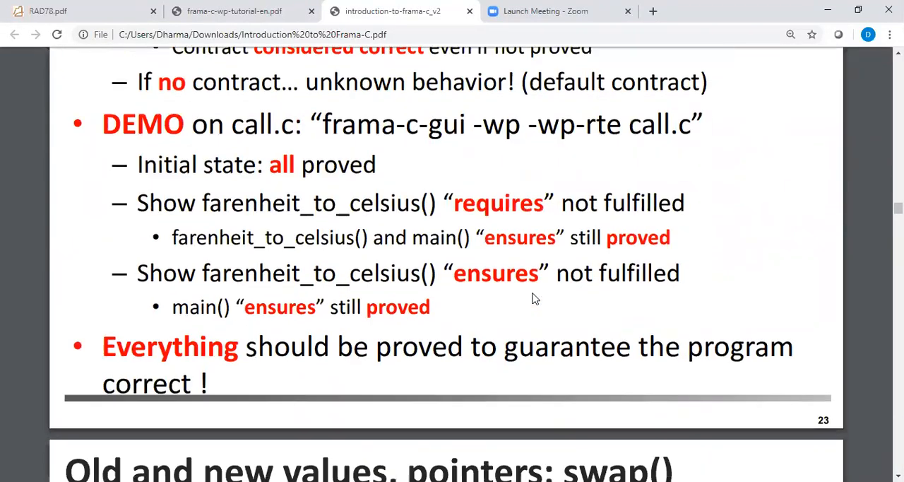
pyautogui.scroll(-3)
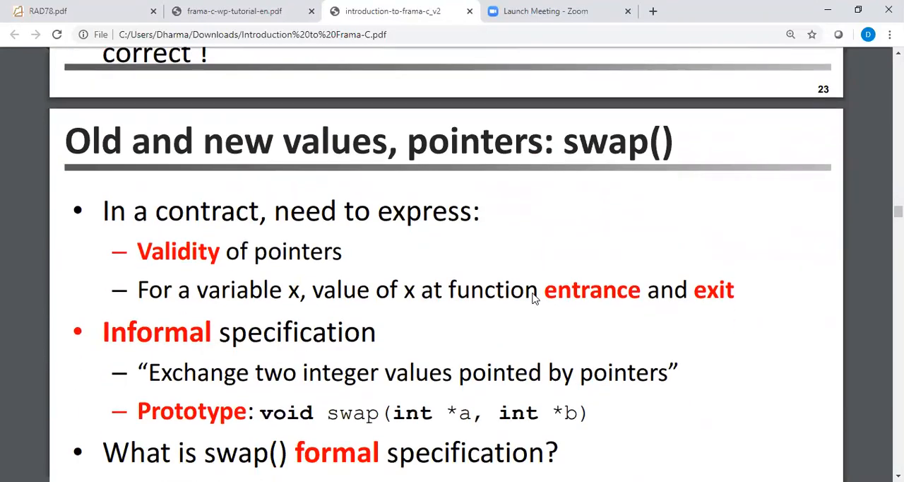
pyautogui.scroll(-3)
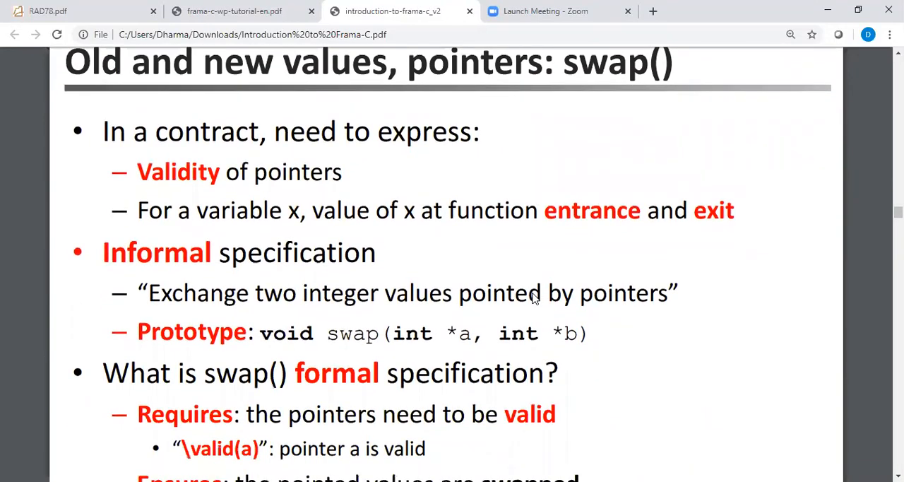
pyautogui.scroll(-3)
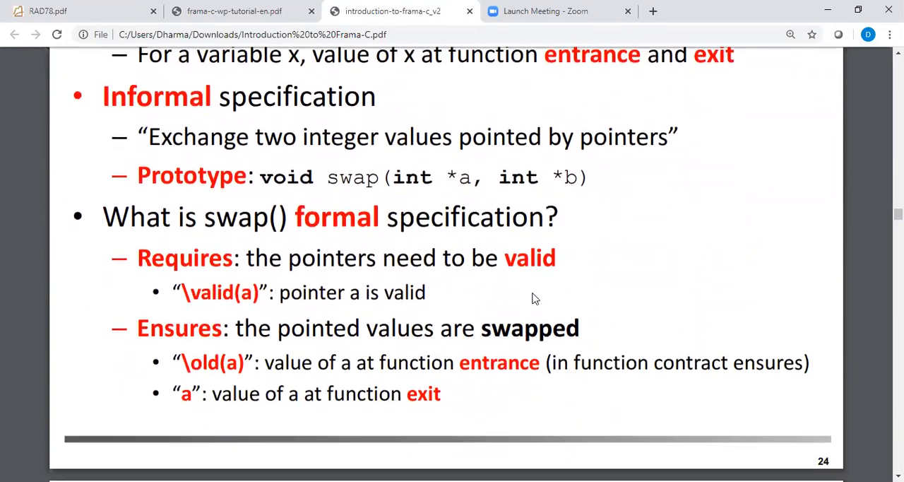
# Step: Highlight Requires, parameter b and swap on slide 24, then reach the contract-and-code slide
pyautogui.scroll(-3)
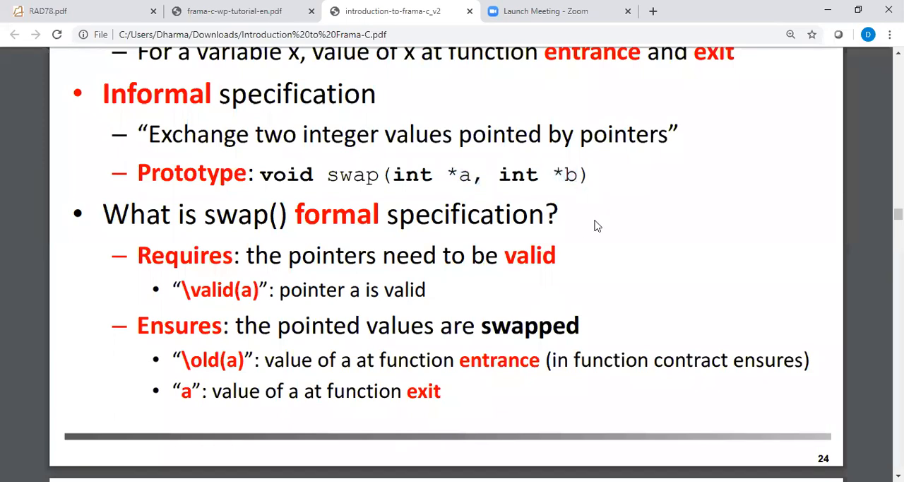
pyautogui.moveTo(259, 269)
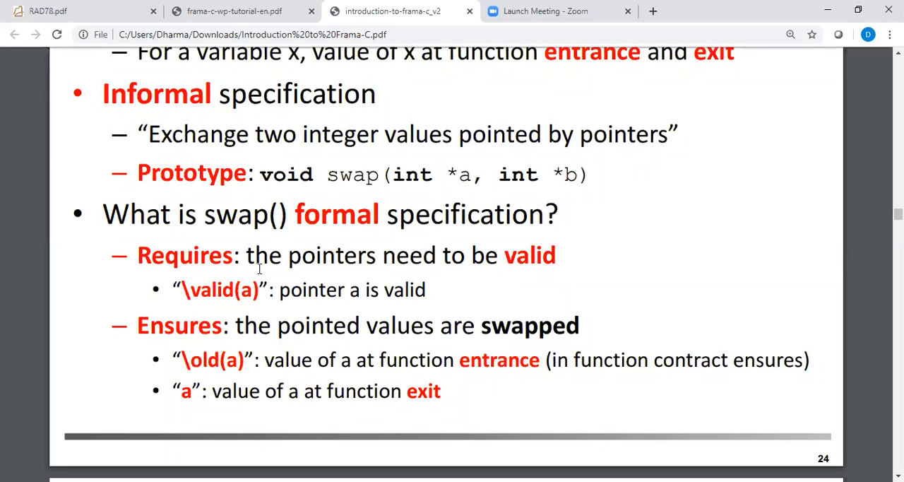
pyautogui.doubleClick(184, 256)
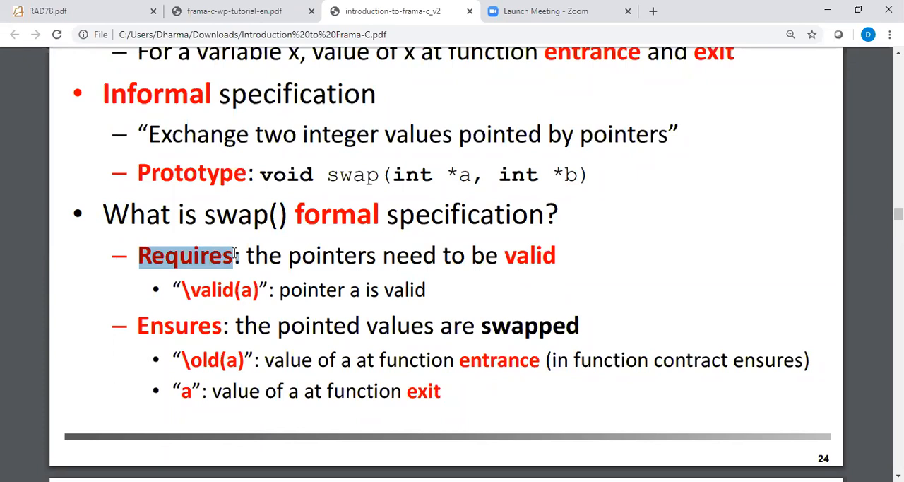
pyautogui.moveTo(466, 174)
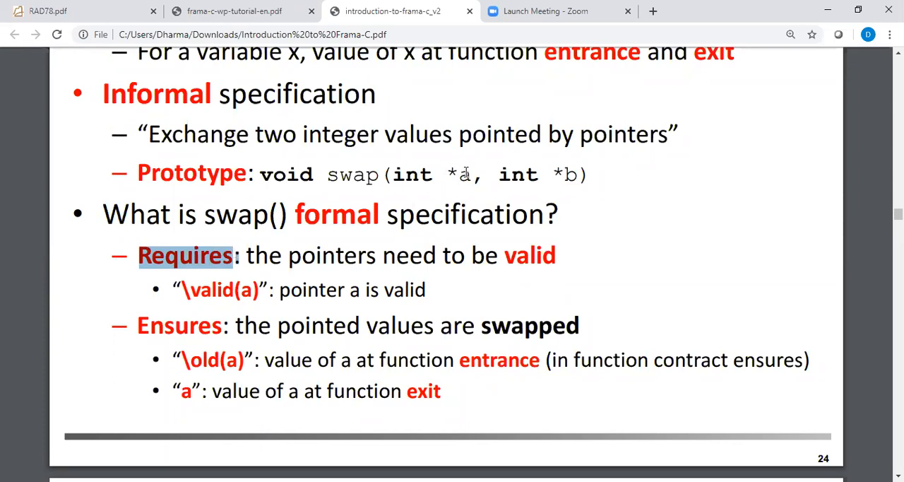
pyautogui.doubleClick(215, 290)
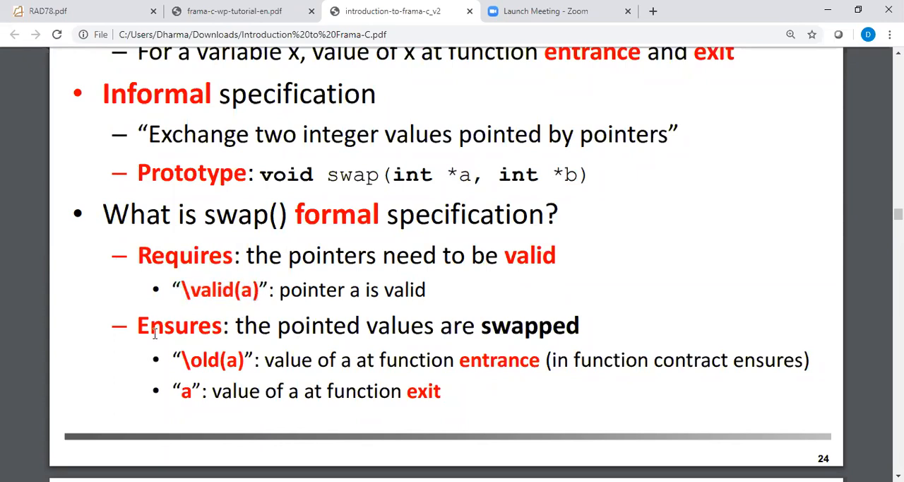
pyautogui.moveTo(191, 361)
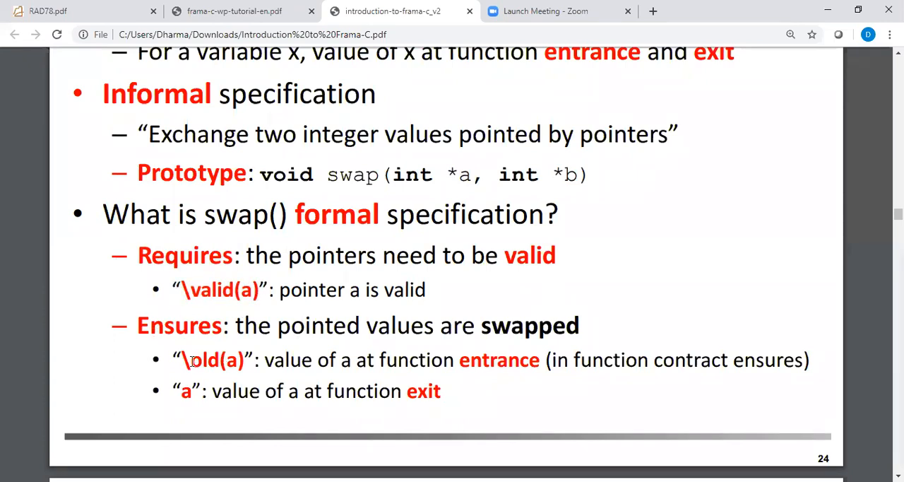
pyautogui.doubleClick(212, 359)
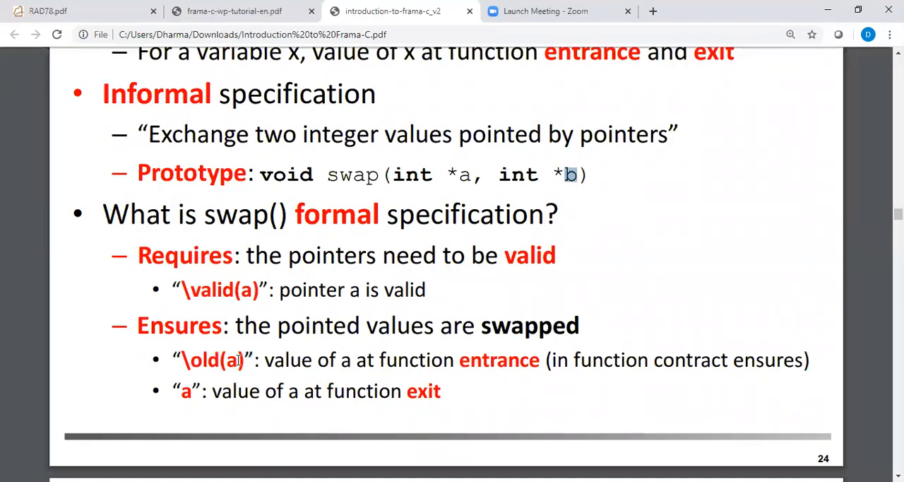
pyautogui.doubleClick(350, 175)
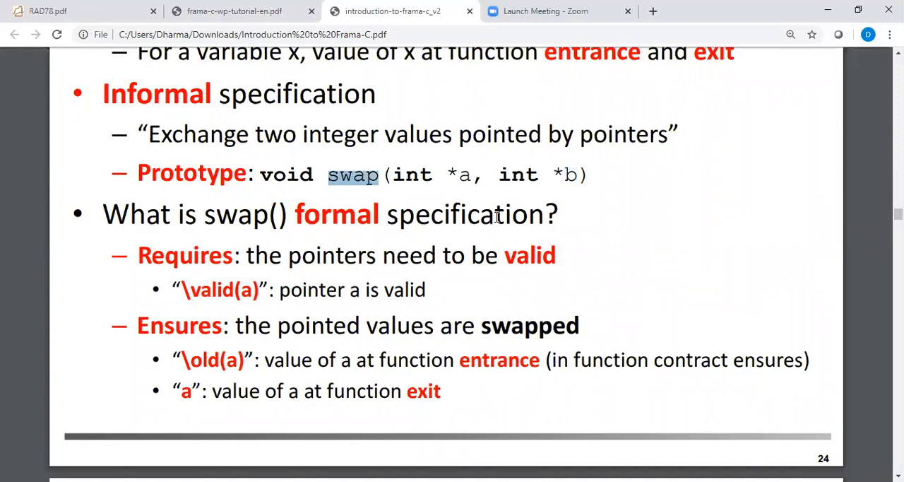
pyautogui.scroll(-3)
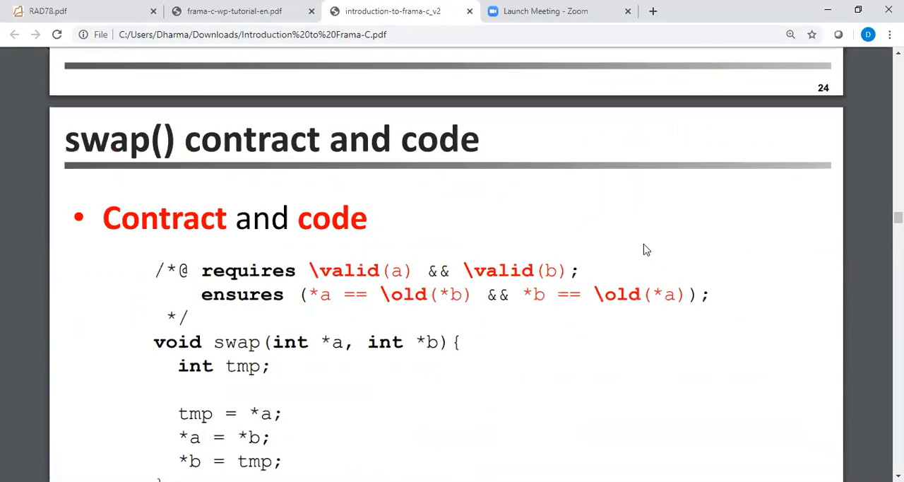
# Step: Bring the swap.c demo command into view and highlight *a and *b in the swap code
pyautogui.scroll(-3)
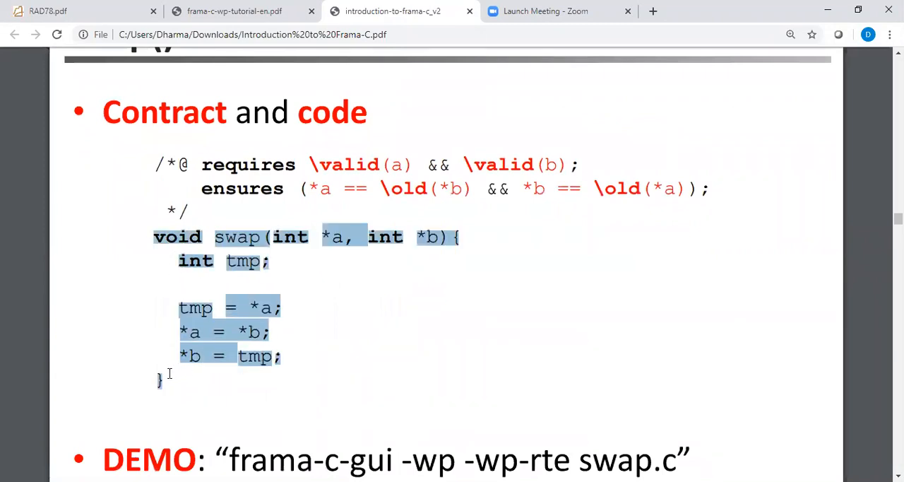
pyautogui.click(327, 357)
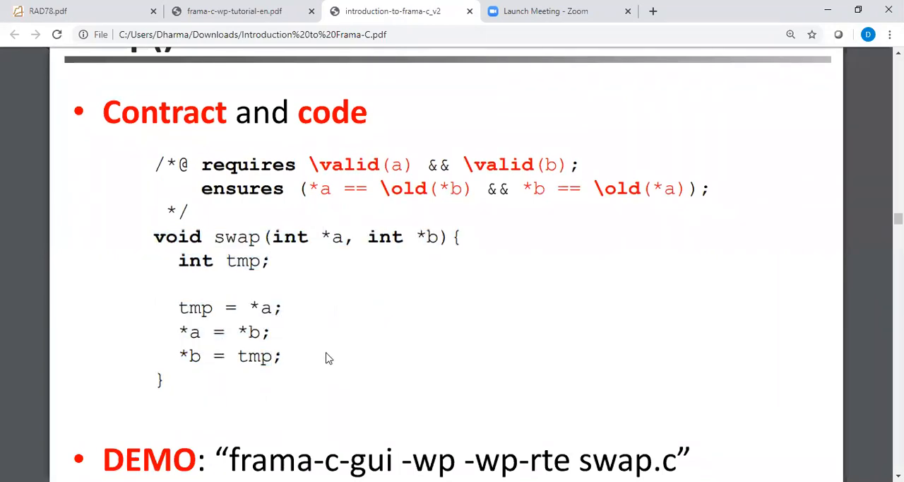
pyautogui.doubleClick(244, 261)
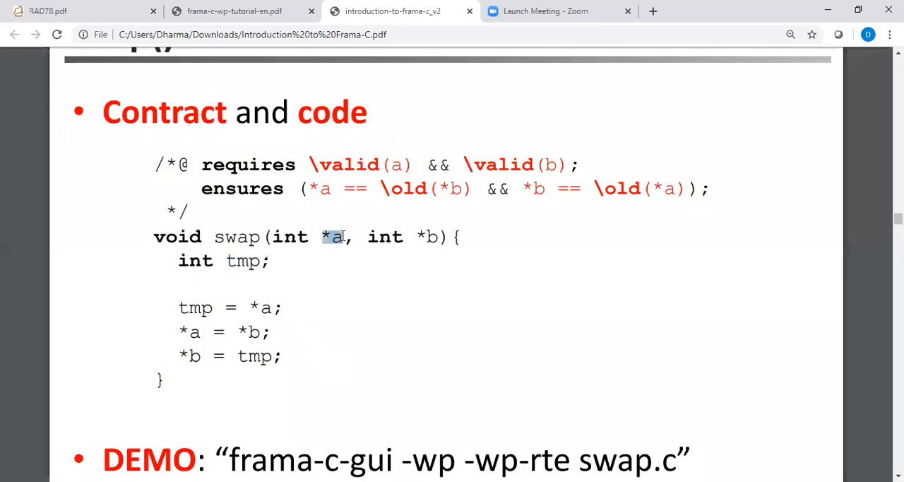
pyautogui.moveTo(286, 301)
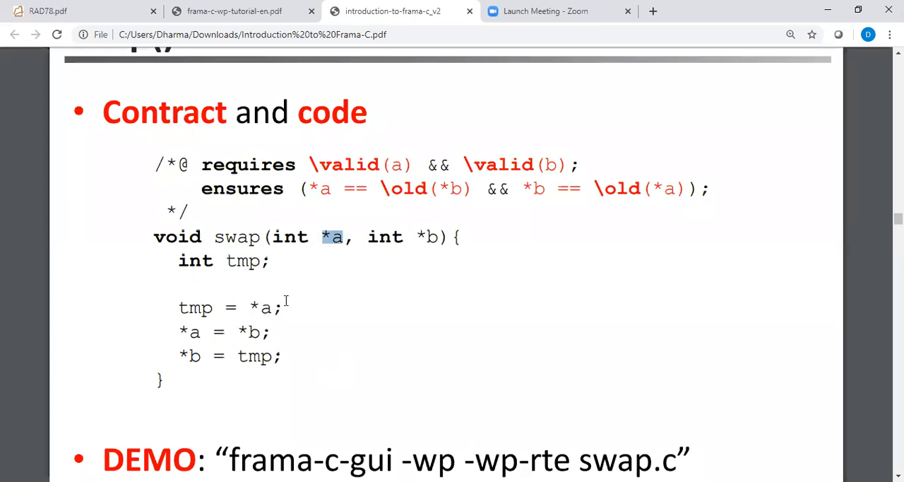
pyautogui.doubleClick(195, 308)
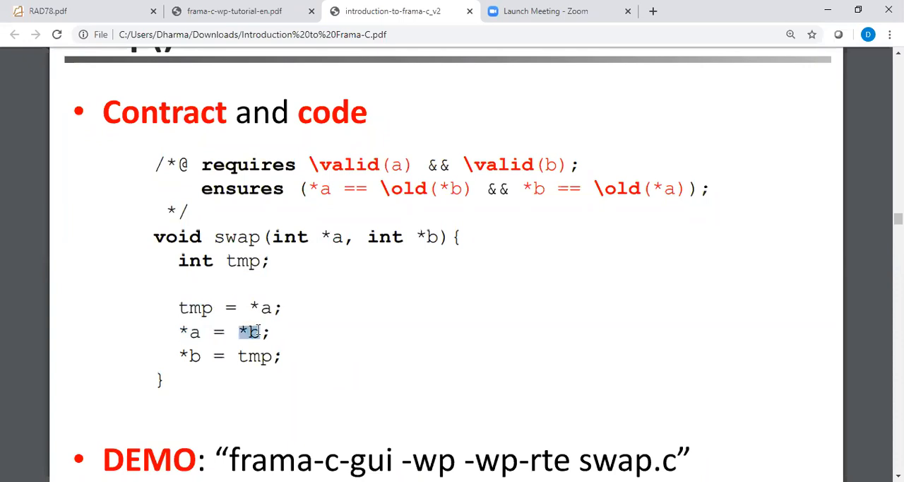
pyautogui.doubleClick(188, 355)
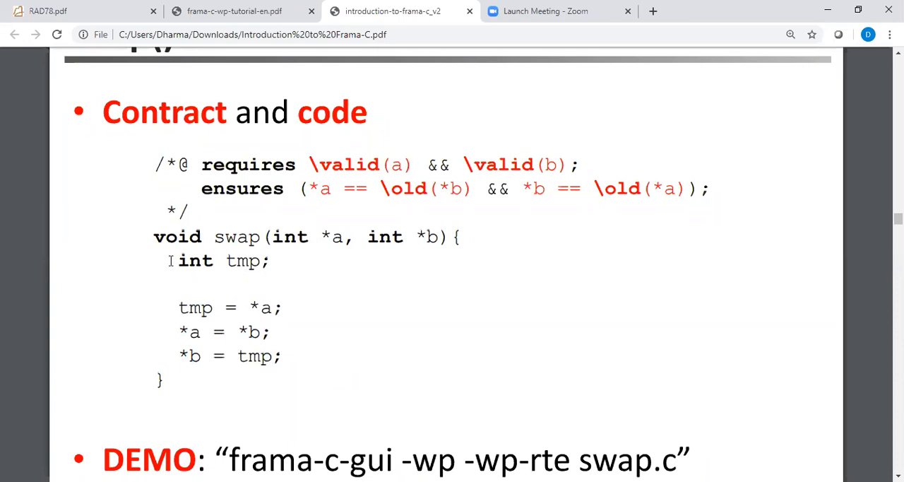
# Step: Mark the swap function body, then highlight valid in the requires clause
pyautogui.moveTo(153, 236); pyautogui.dragTo(200, 356)
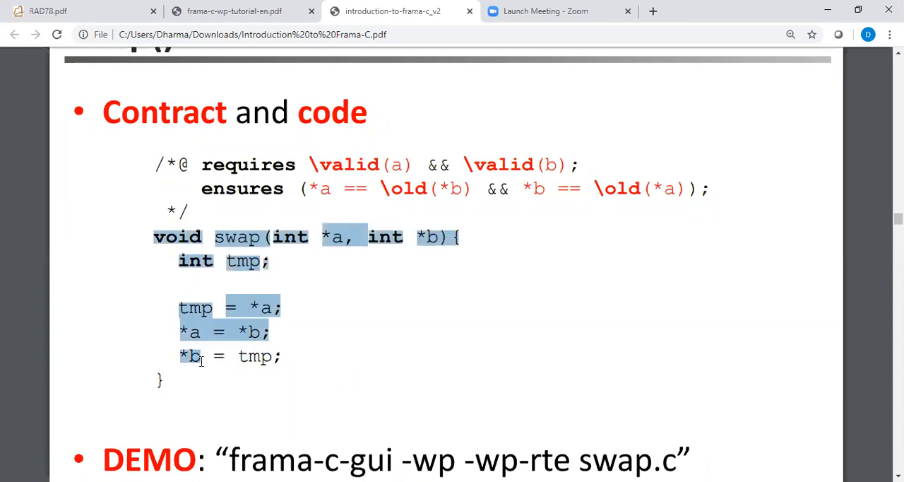
pyautogui.click(295, 259)
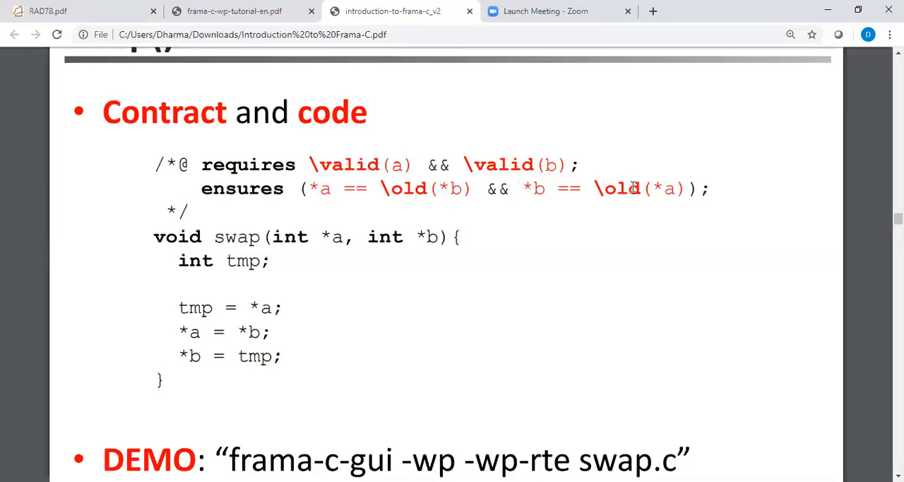
pyautogui.doubleClick(618, 189)
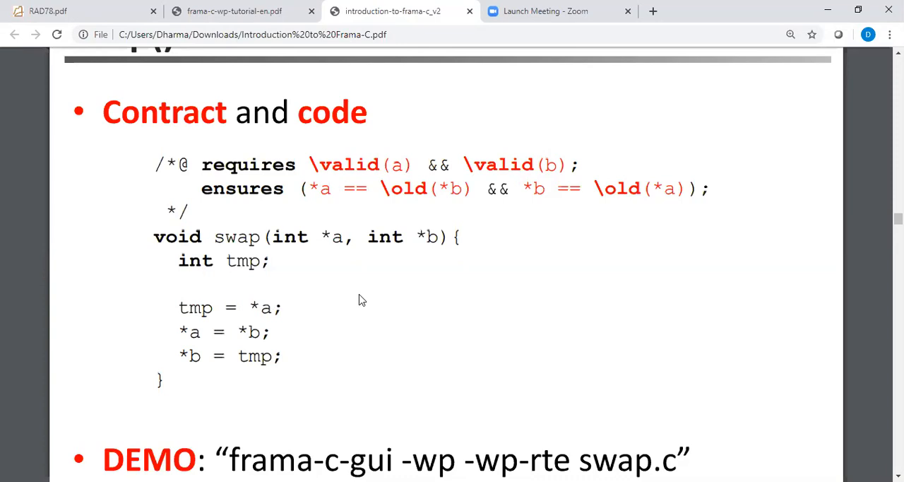
pyautogui.doubleClick(348, 164)
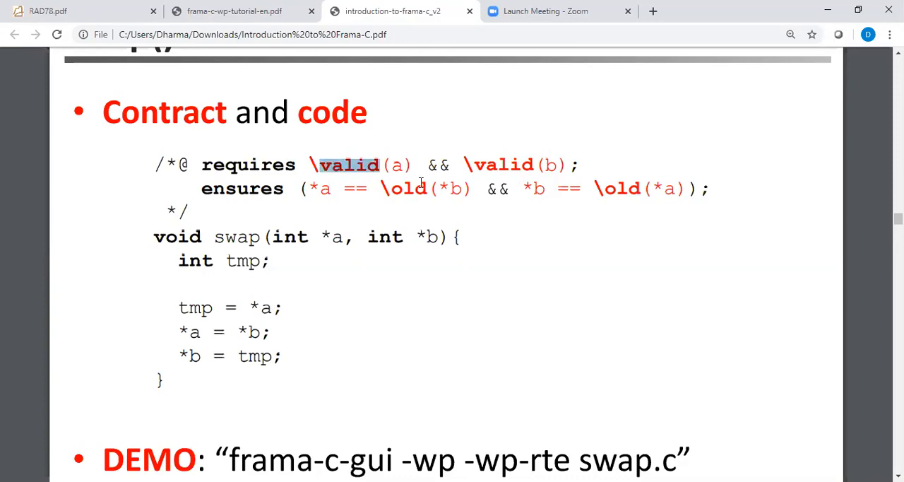